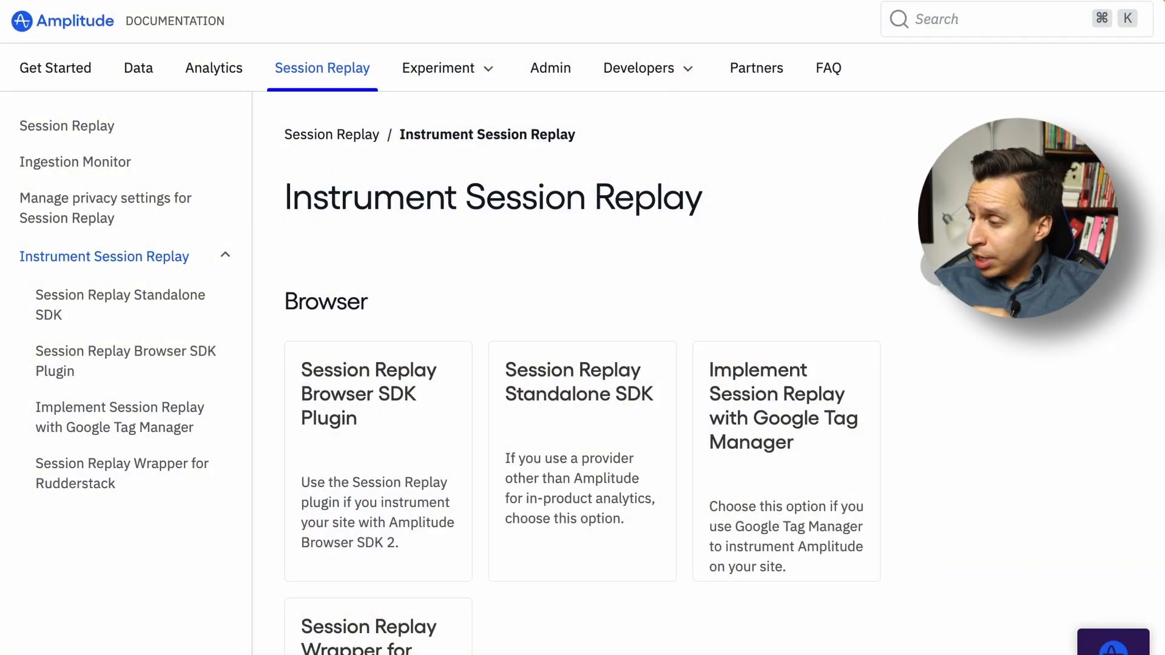
- Review the existing Segment.com Core Snippet + Pageview tag and close it unchanged
scroll(down, 3)
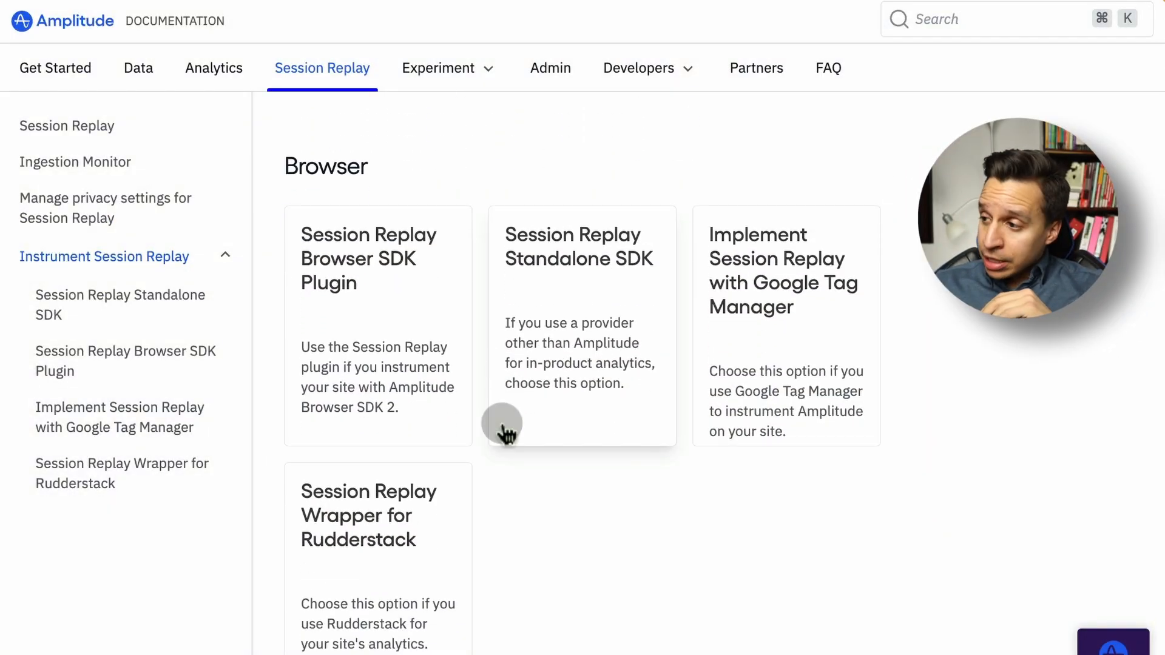
mouse_move(361, 325)
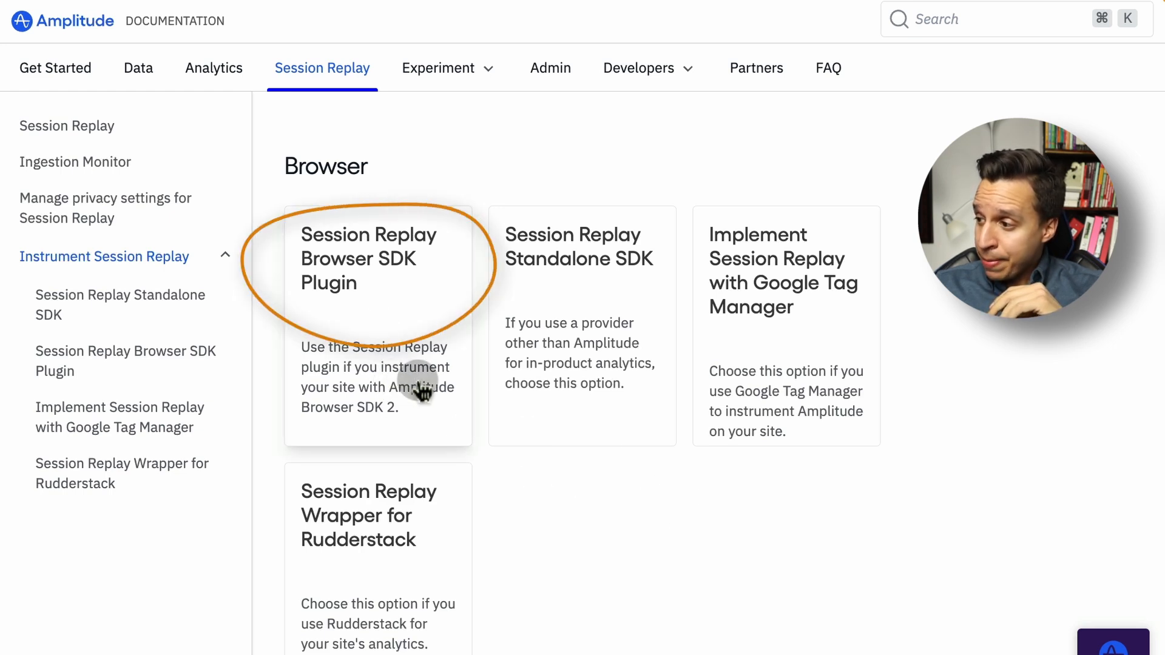
mouse_move(431, 409)
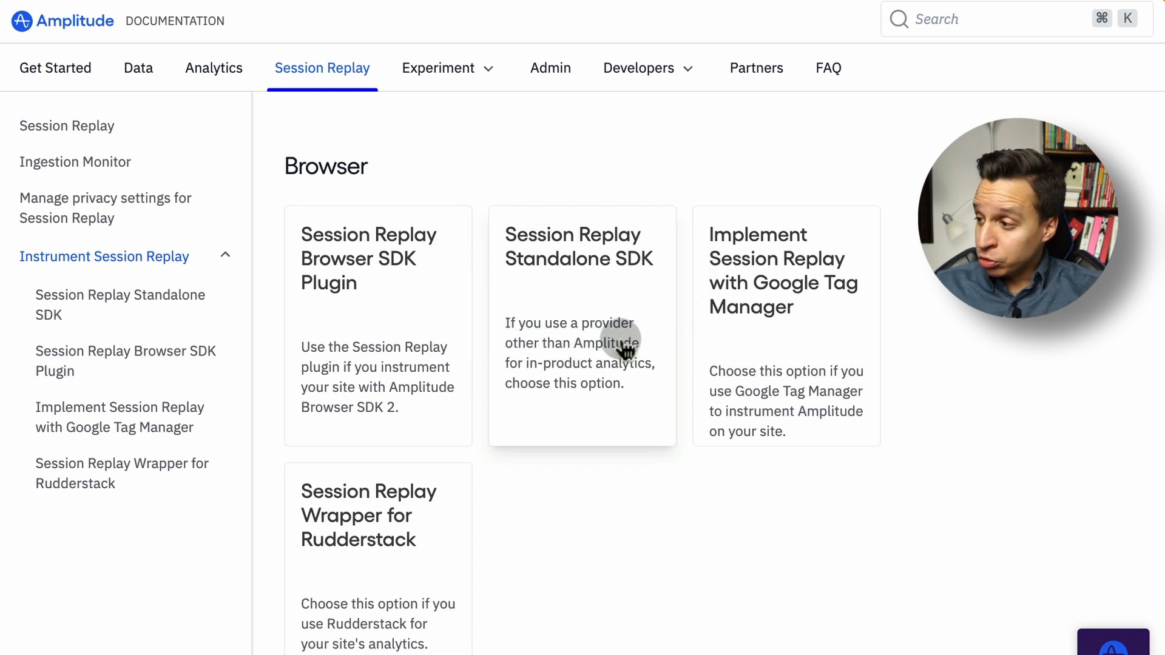
mouse_move(631, 398)
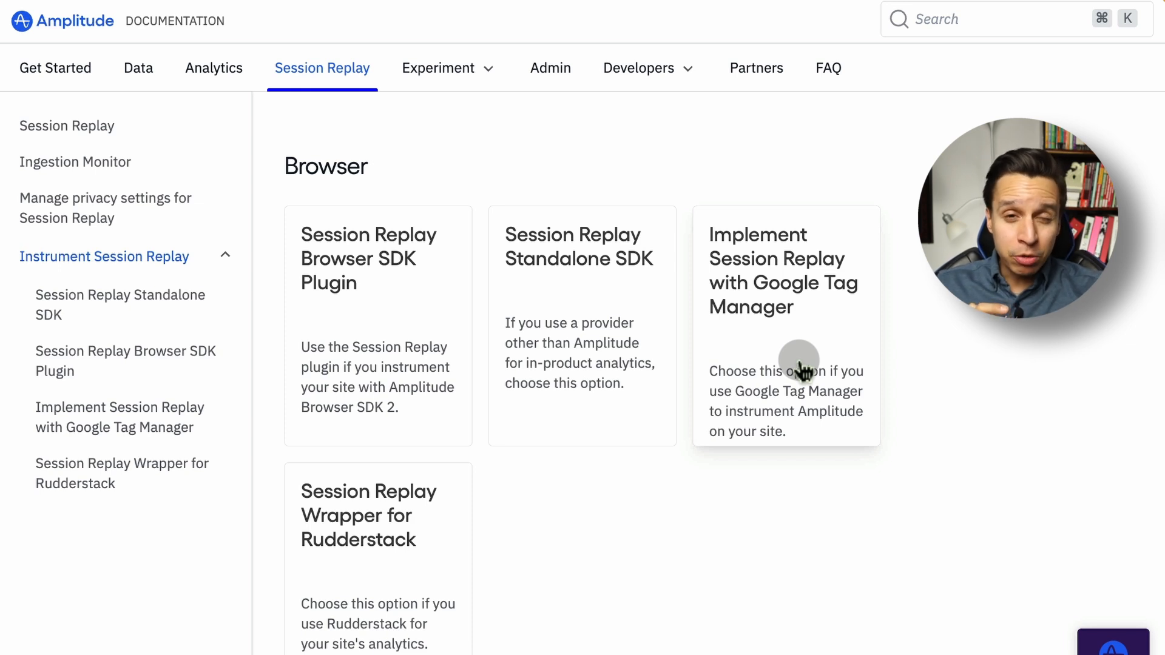
mouse_move(382, 562)
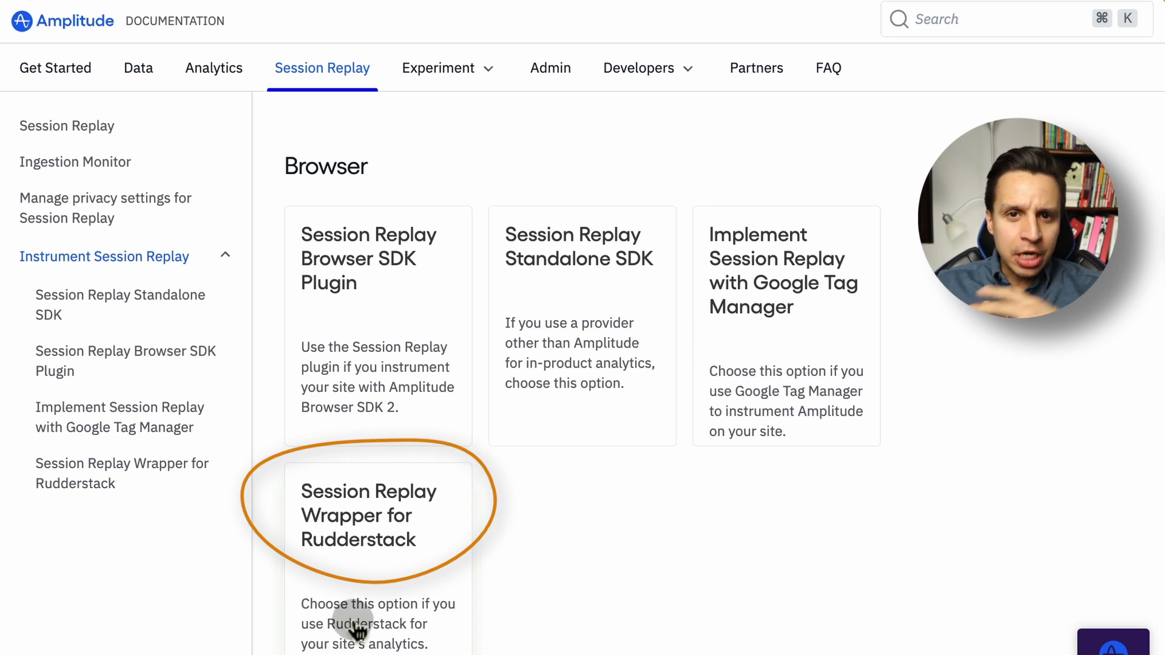
mouse_move(718, 507)
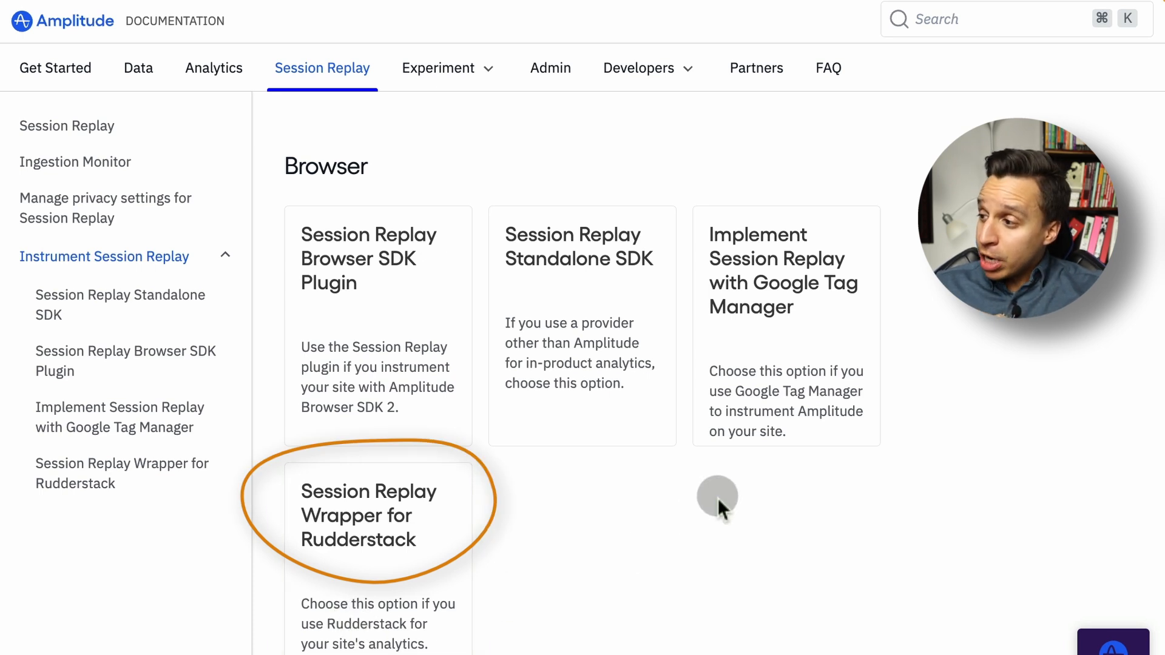
mouse_move(750, 204)
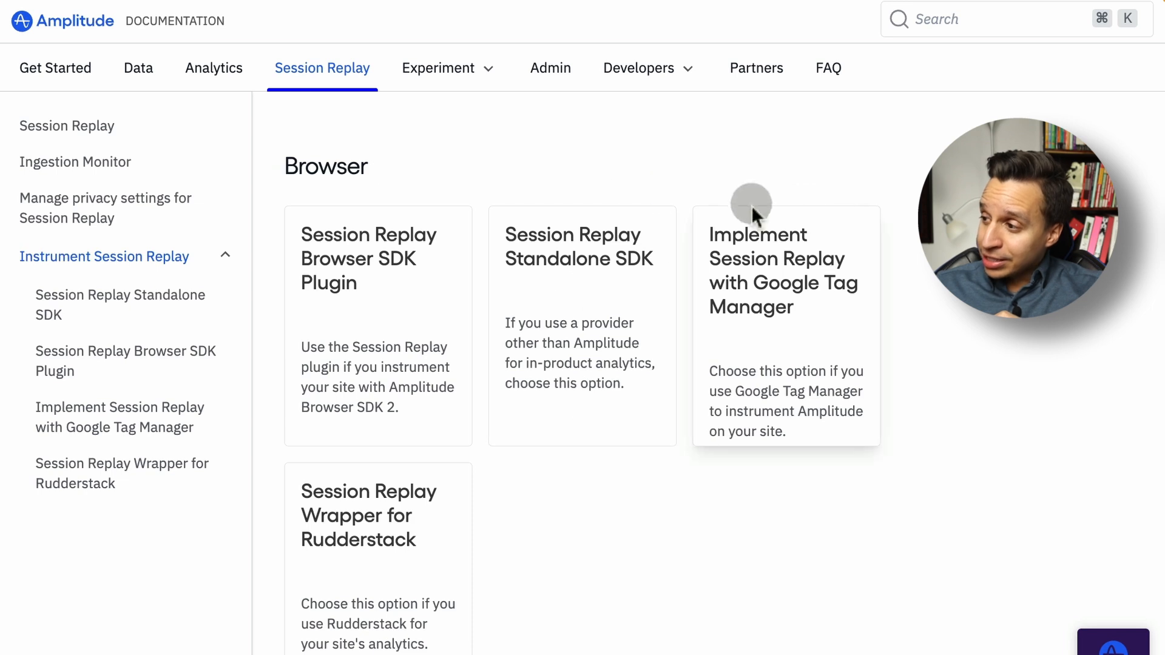
mouse_move(558, 290)
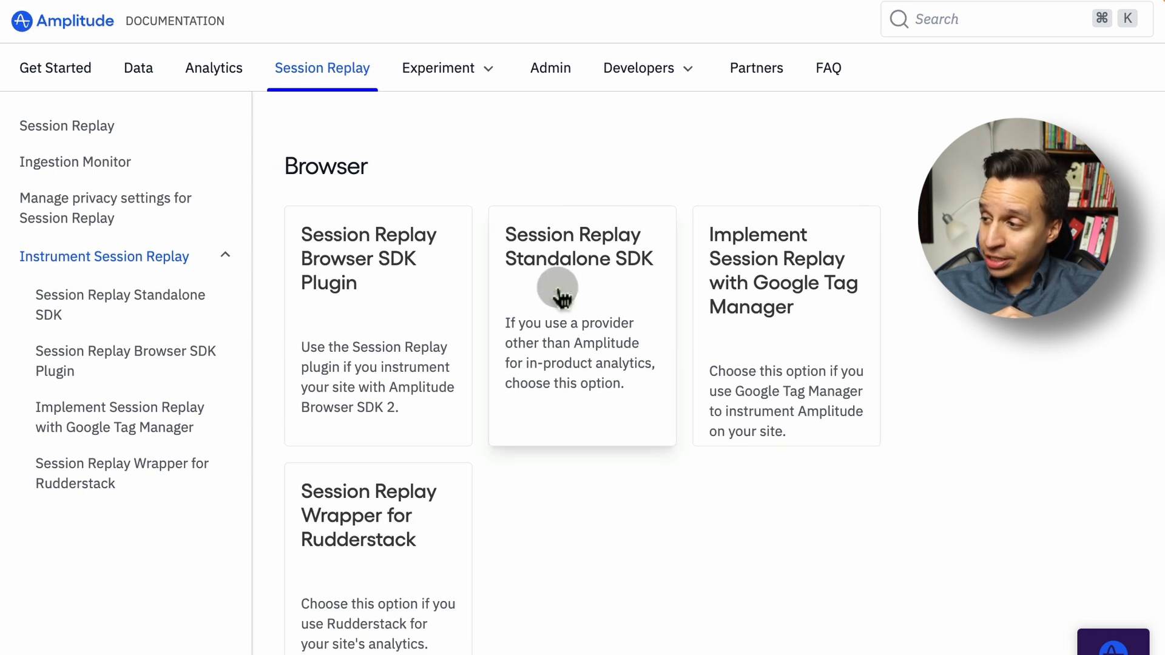
mouse_move(594, 370)
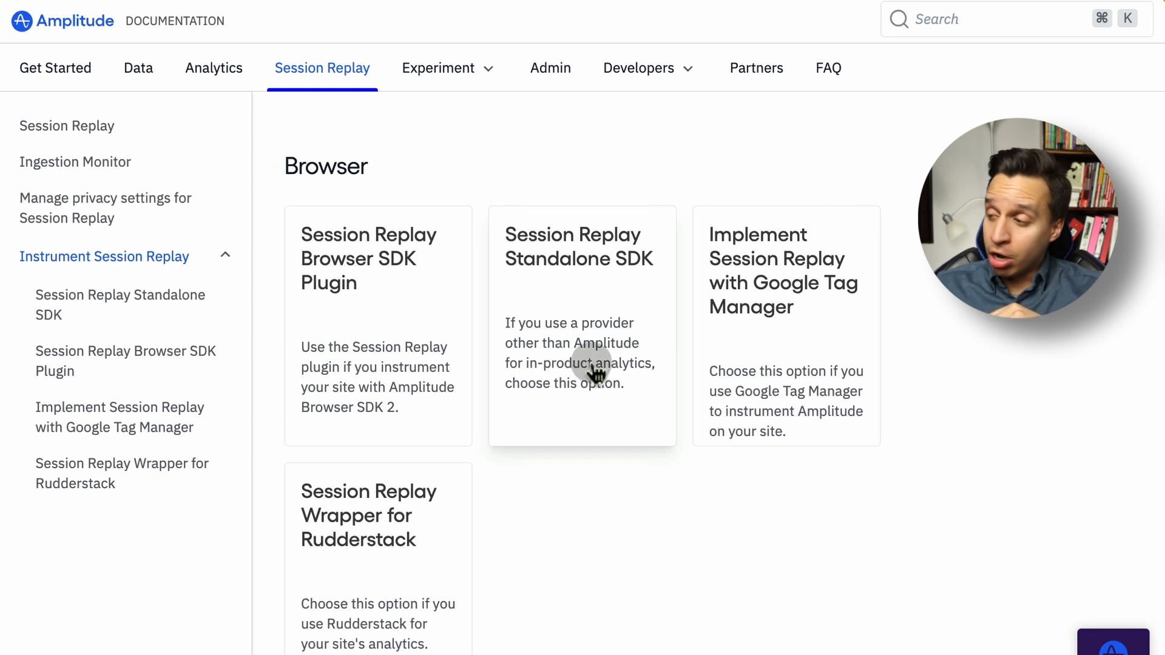
mouse_move(832, 344)
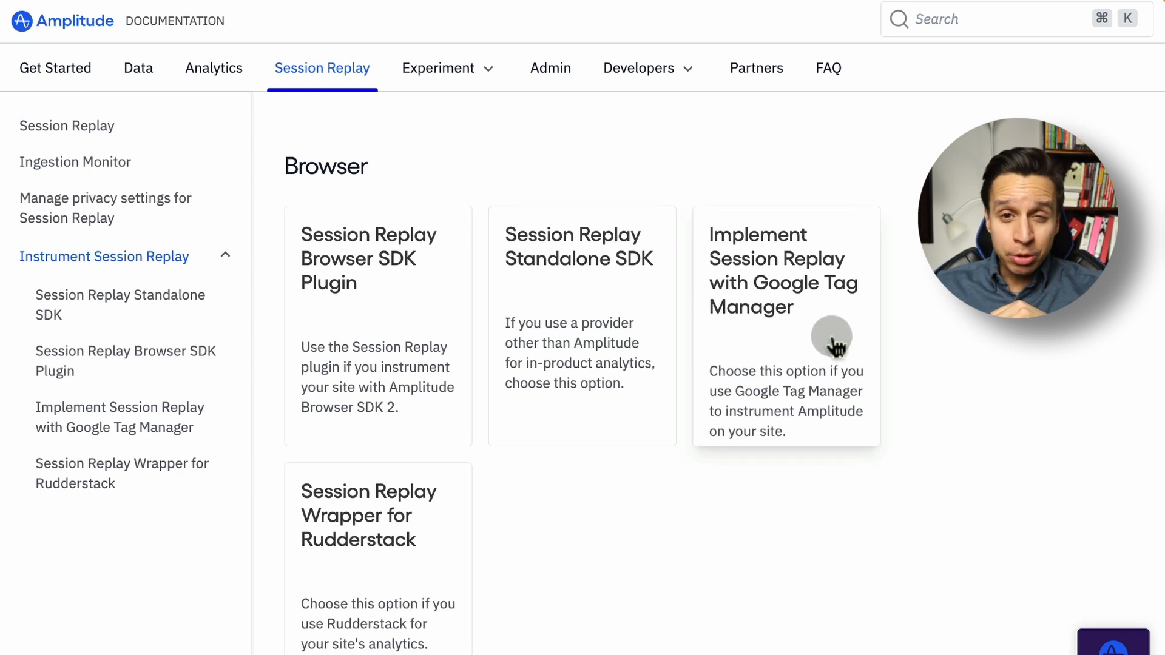
mouse_move(858, 403)
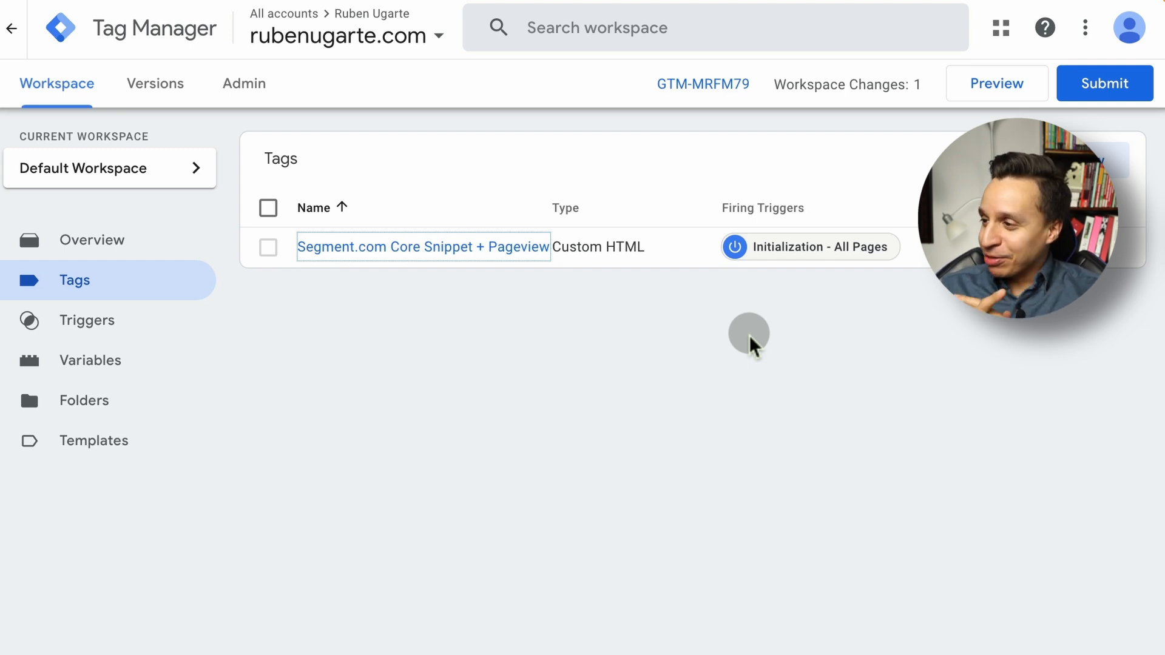
mouse_move(476, 332)
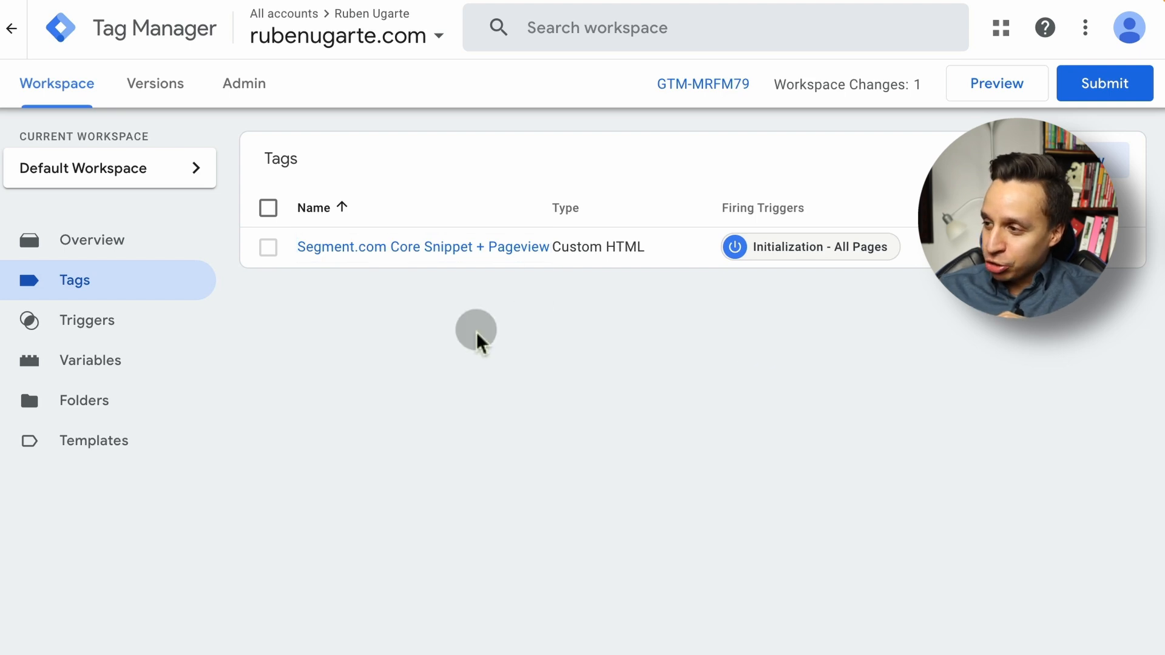
click(423, 247)
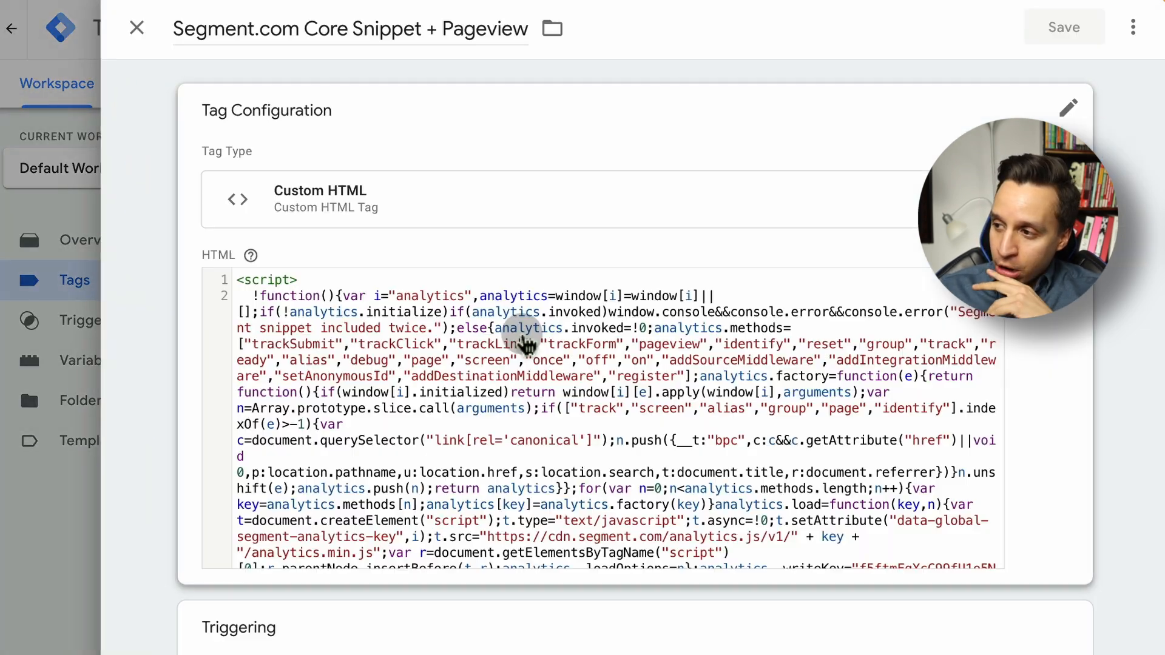
scroll(down, 3)
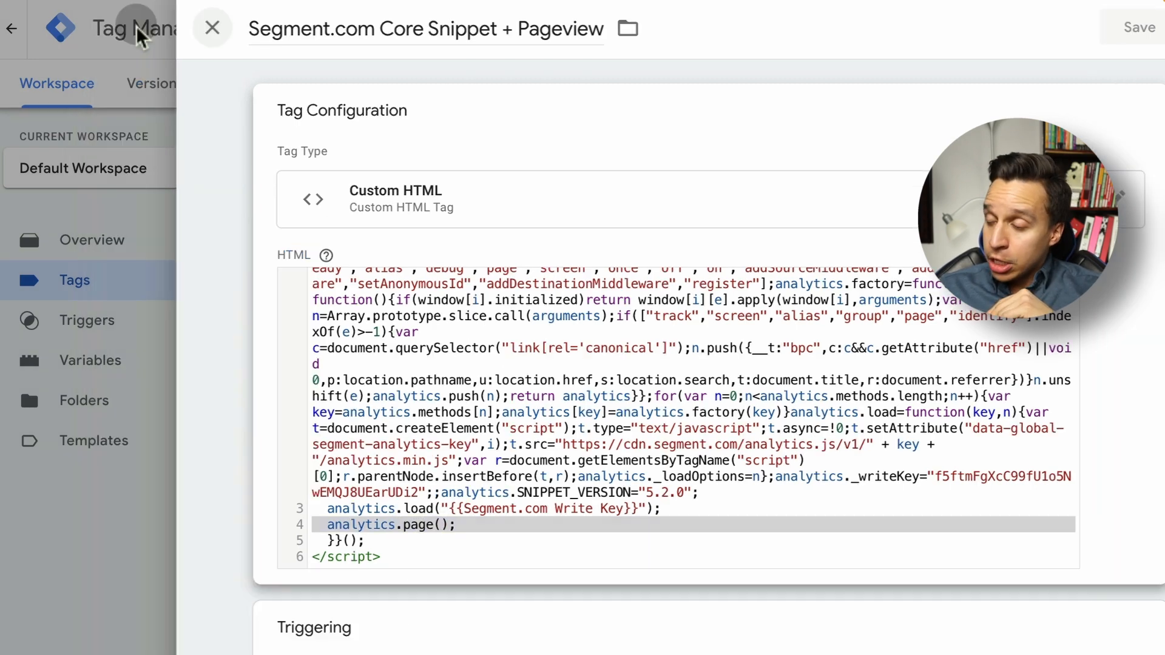
click(213, 28)
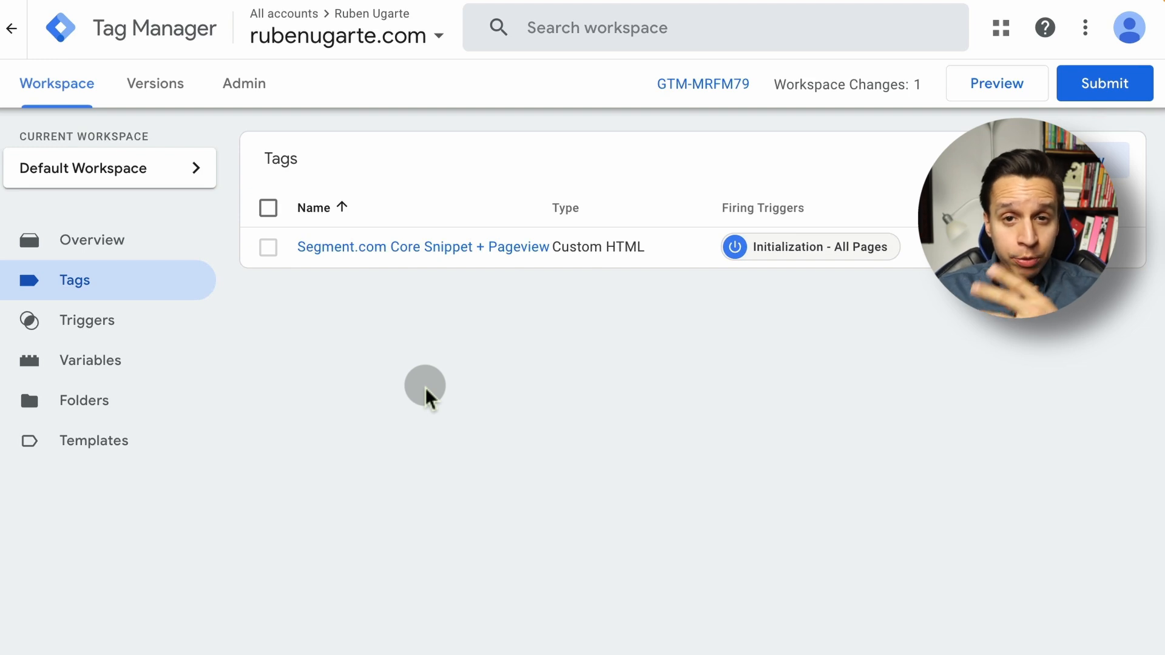
mouse_move(906, 290)
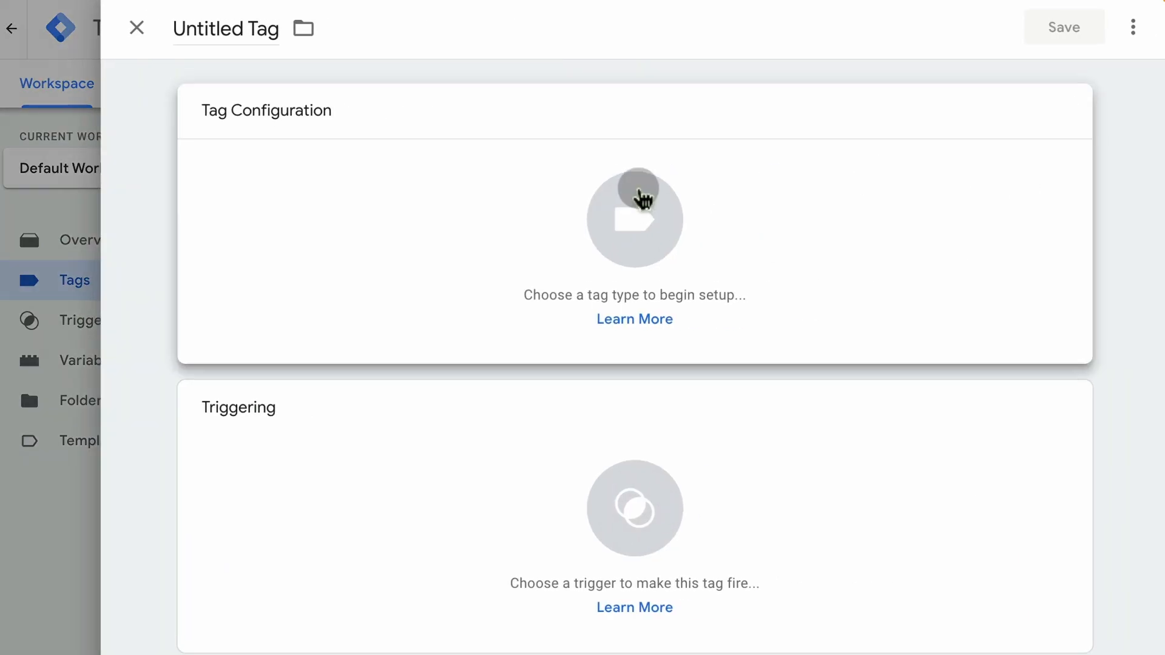
- Make the new tag a Custom HTML tag named 'Amplitude Session Replay Plugin'
click(634, 217)
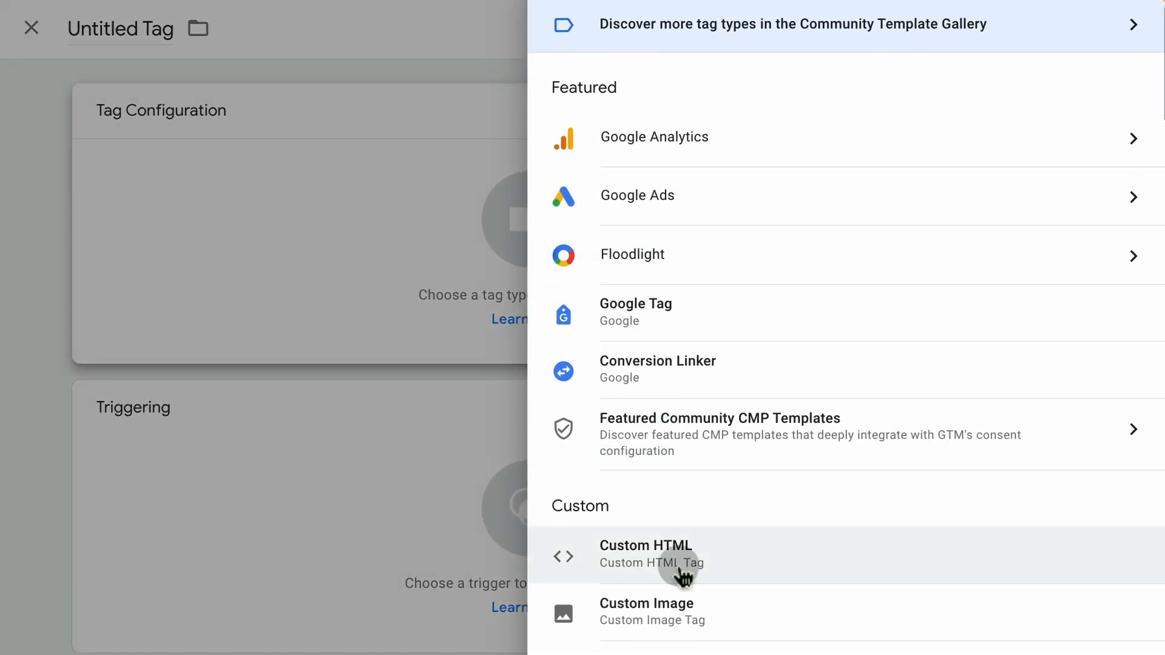
click(644, 554)
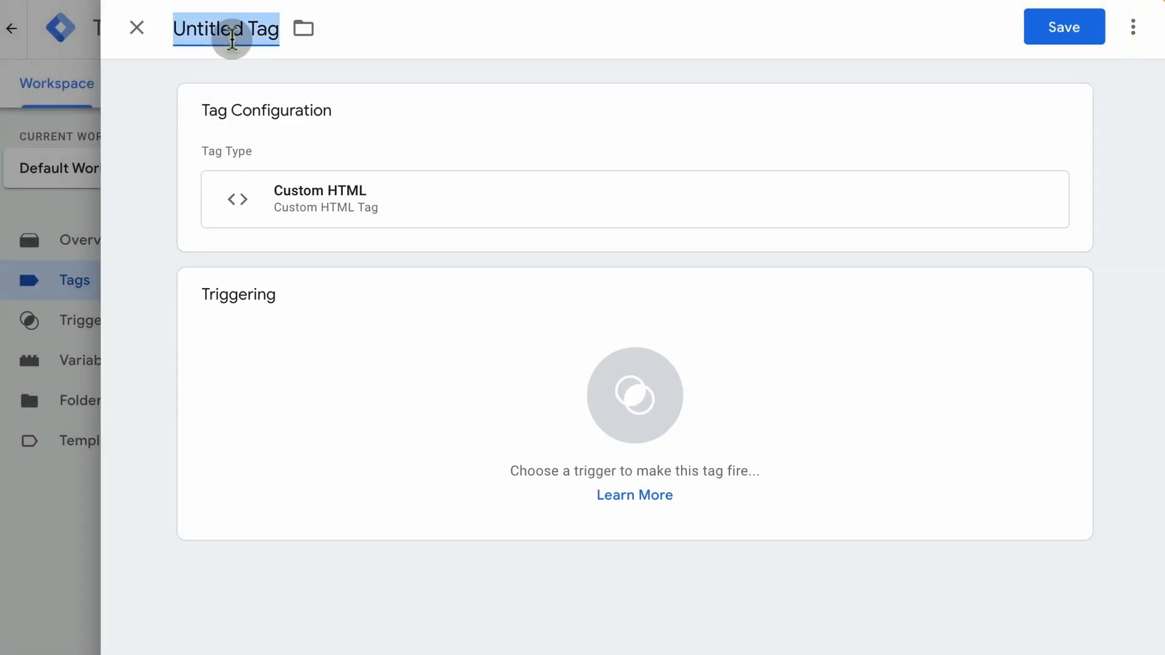
text(Amplitud)
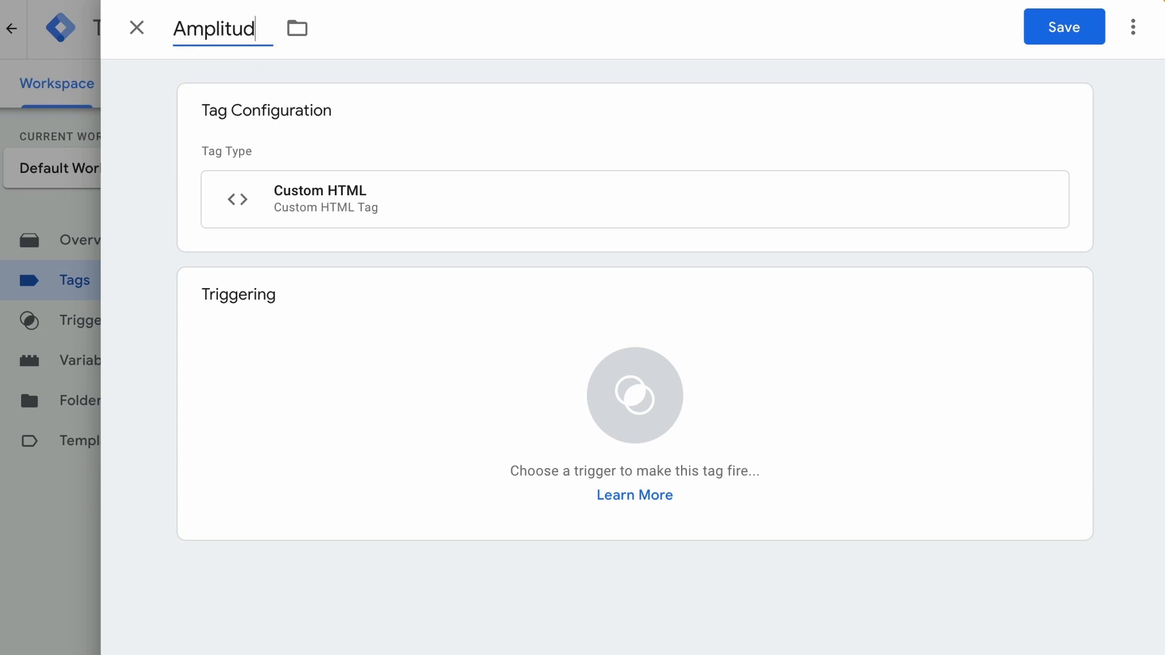
text(e Session Replay)
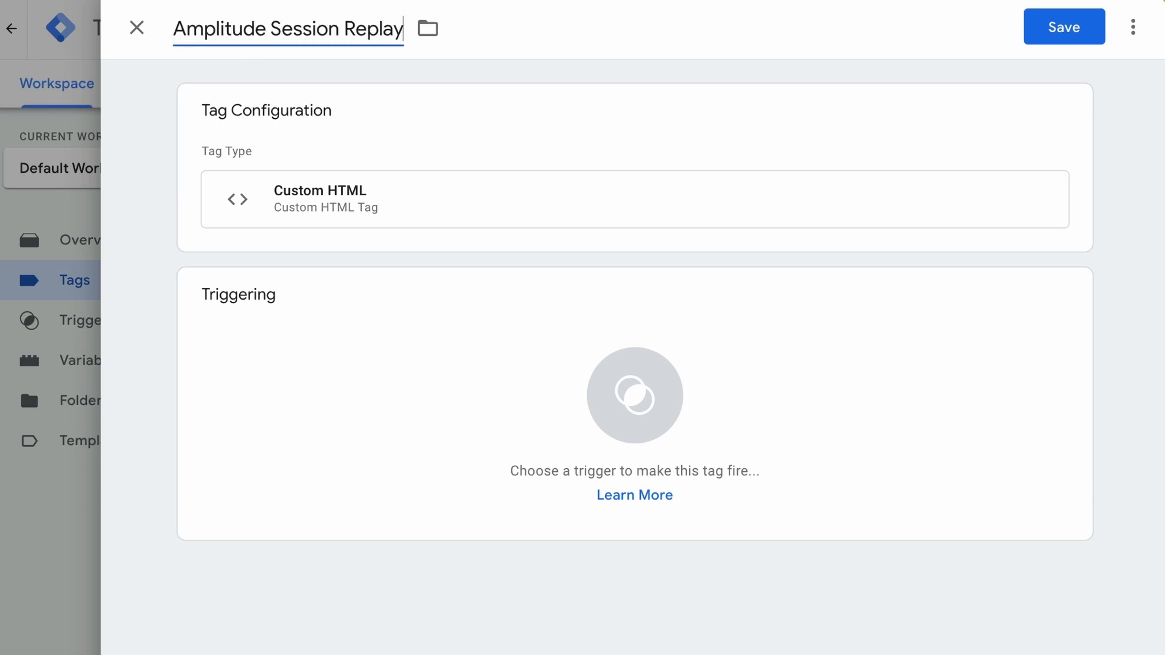
text(Plugin)
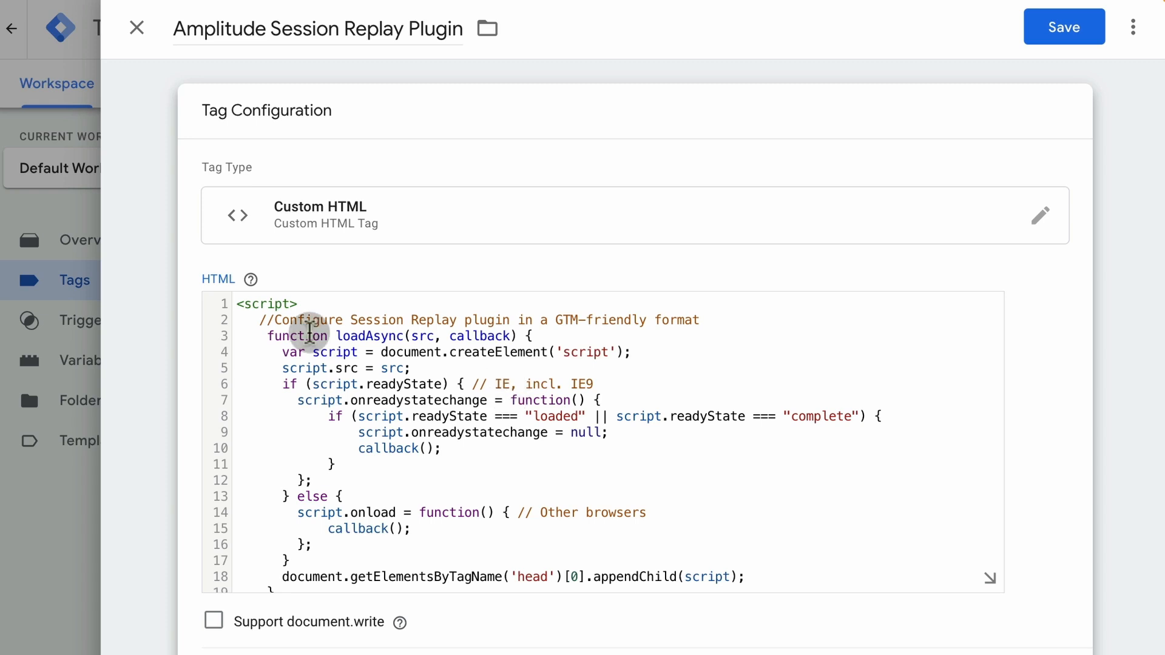
mouse_move(279, 377)
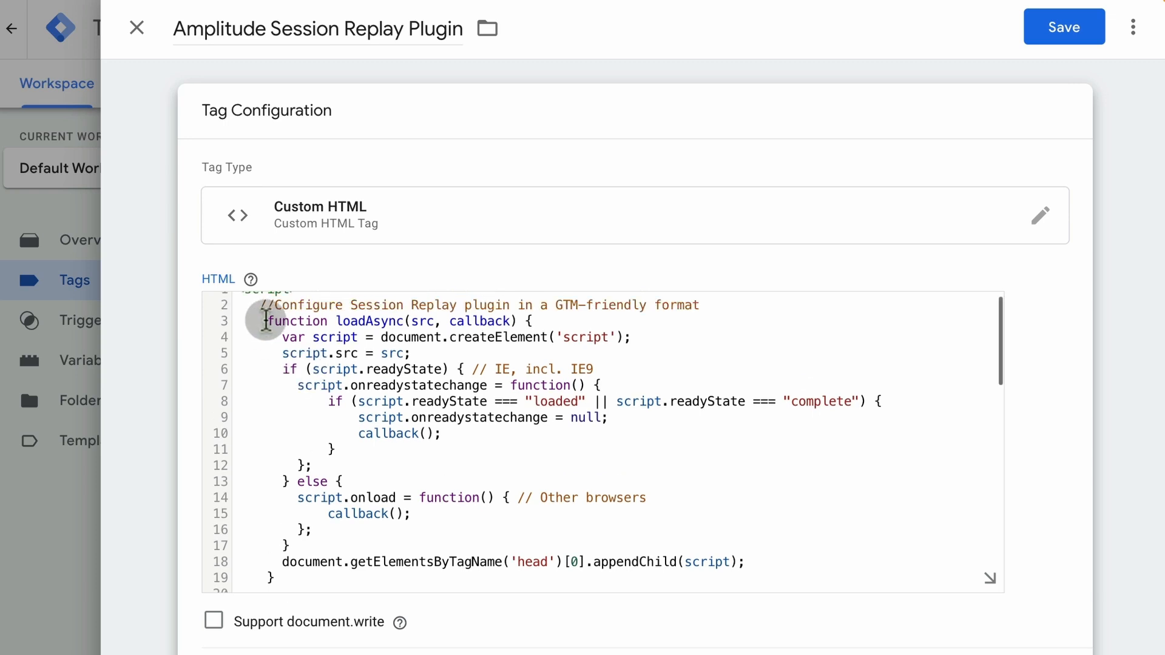
- Review the pasted plugin script down to sessionReplay.init and select its first TBD placeholder
scroll(down, 3)
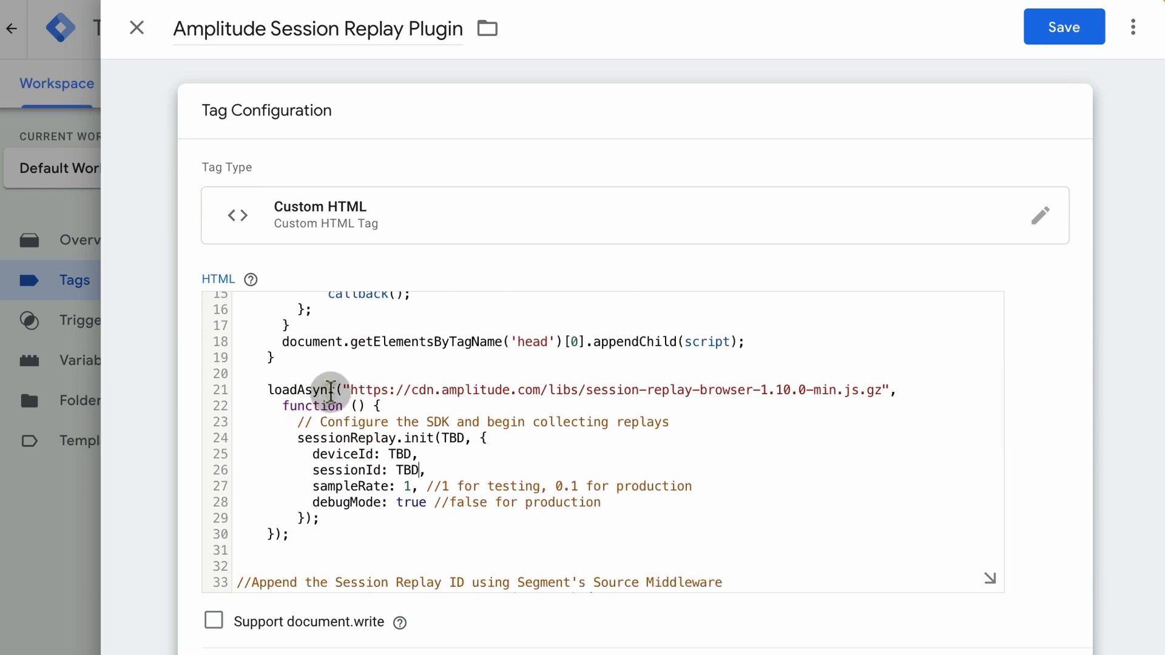
mouse_move(742, 396)
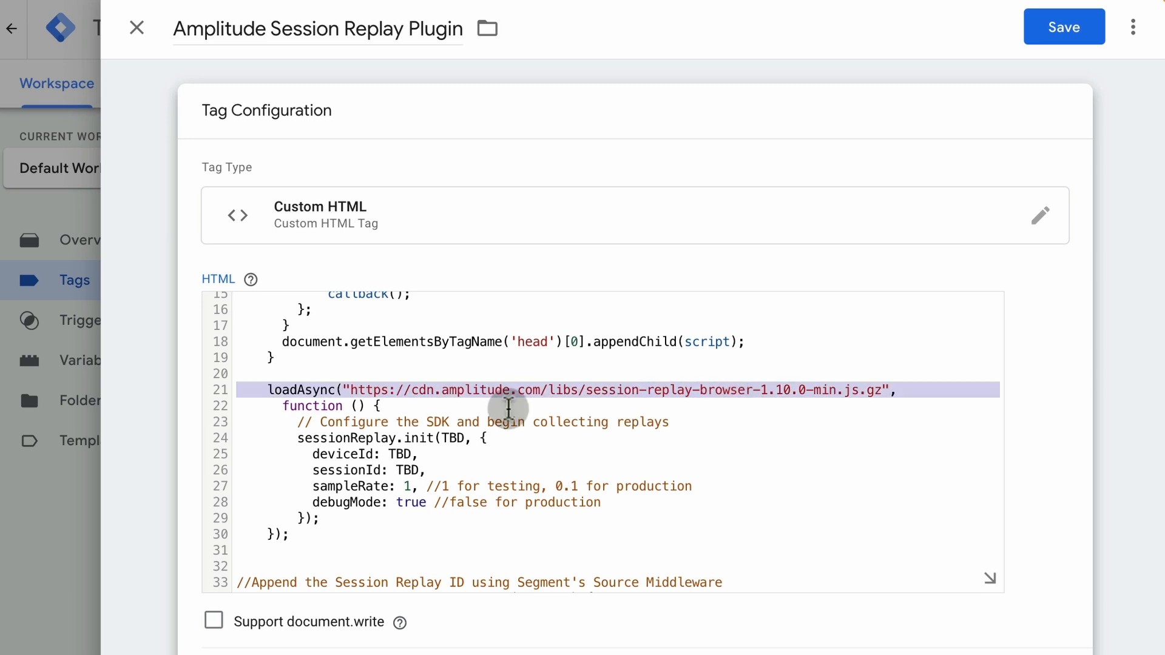
scroll(down, 3)
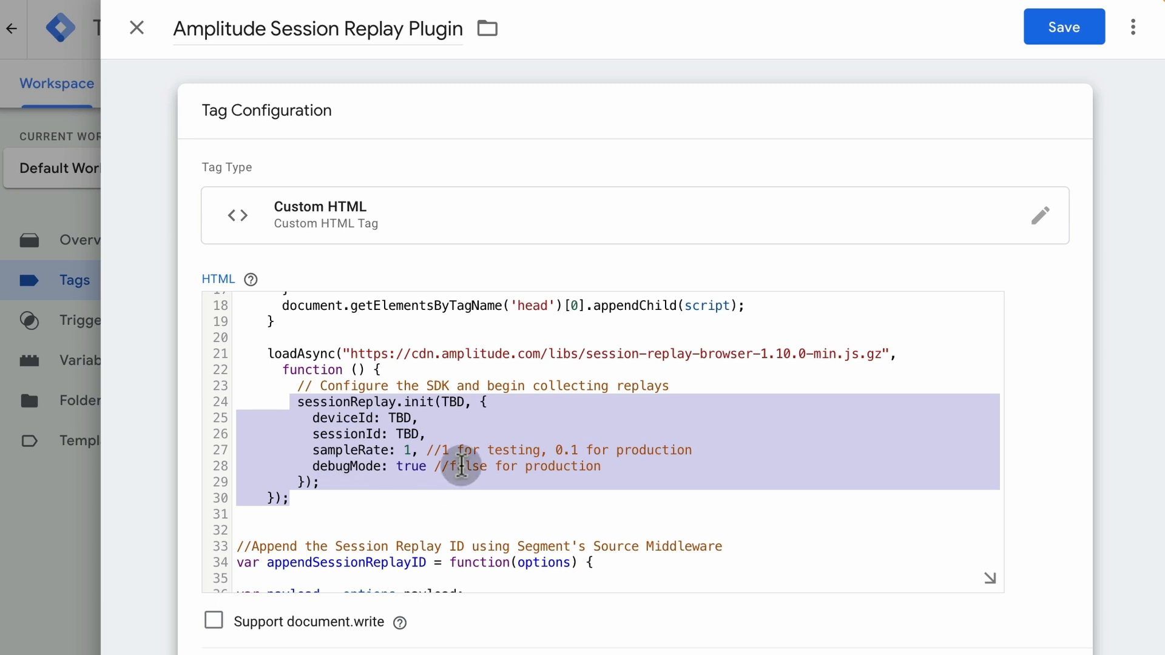
click(462, 401)
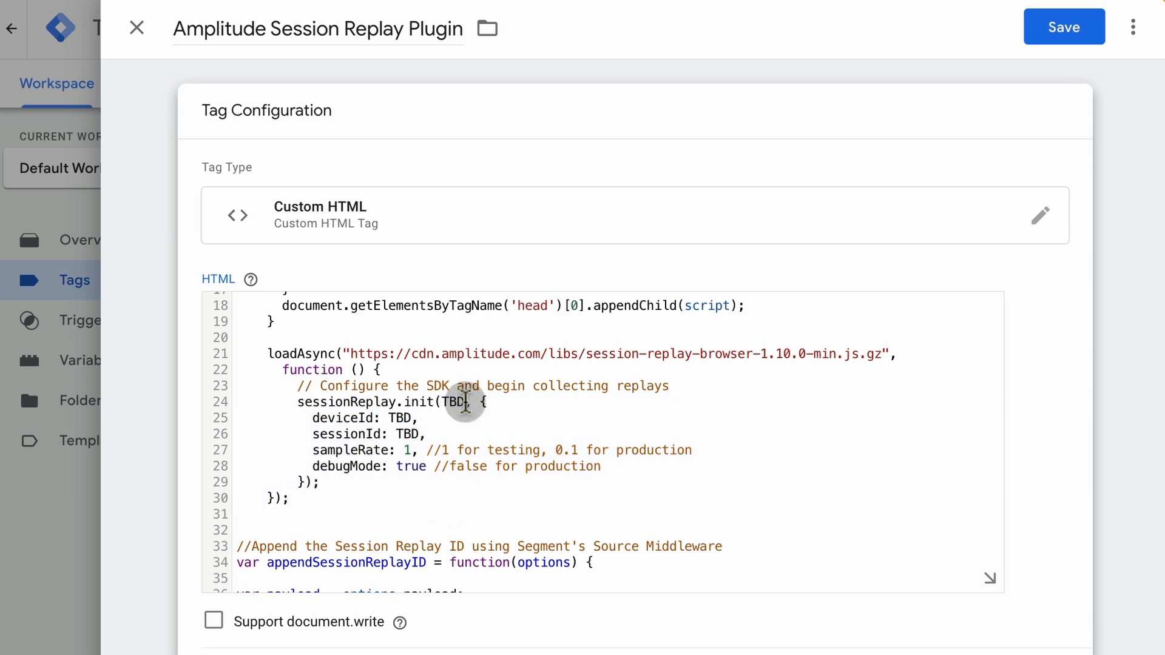
mouse_move(462, 426)
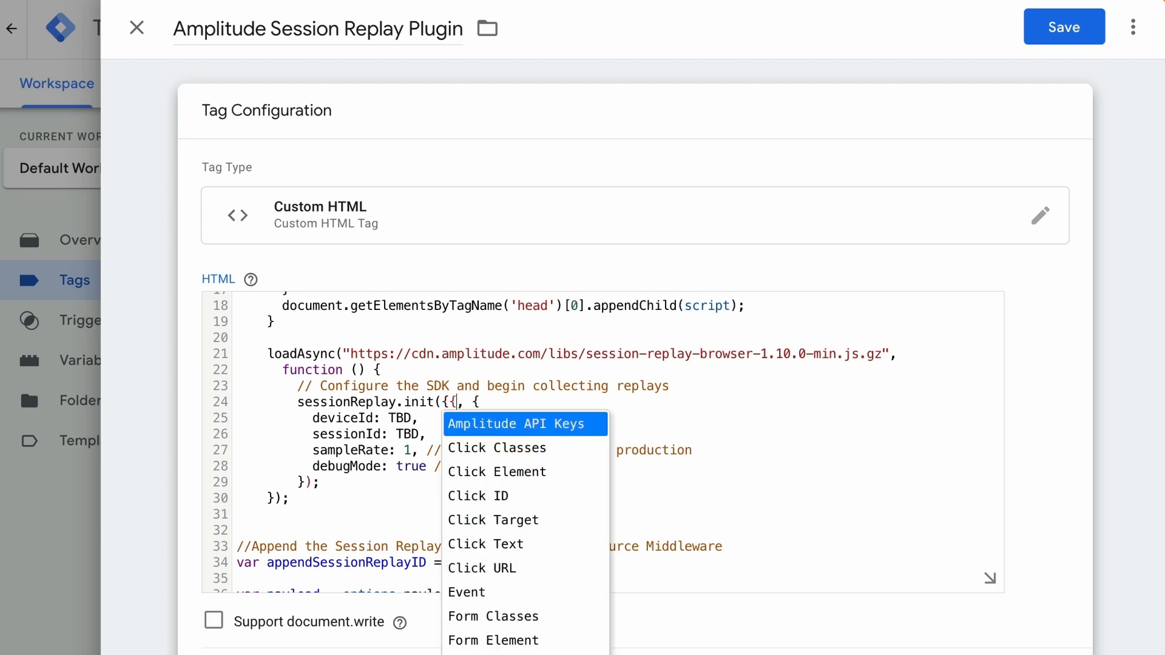
- Pass the {{Amplitude API Keys}} variable to sessionReplay.init and go to the user-defined variables list
click(518, 424)
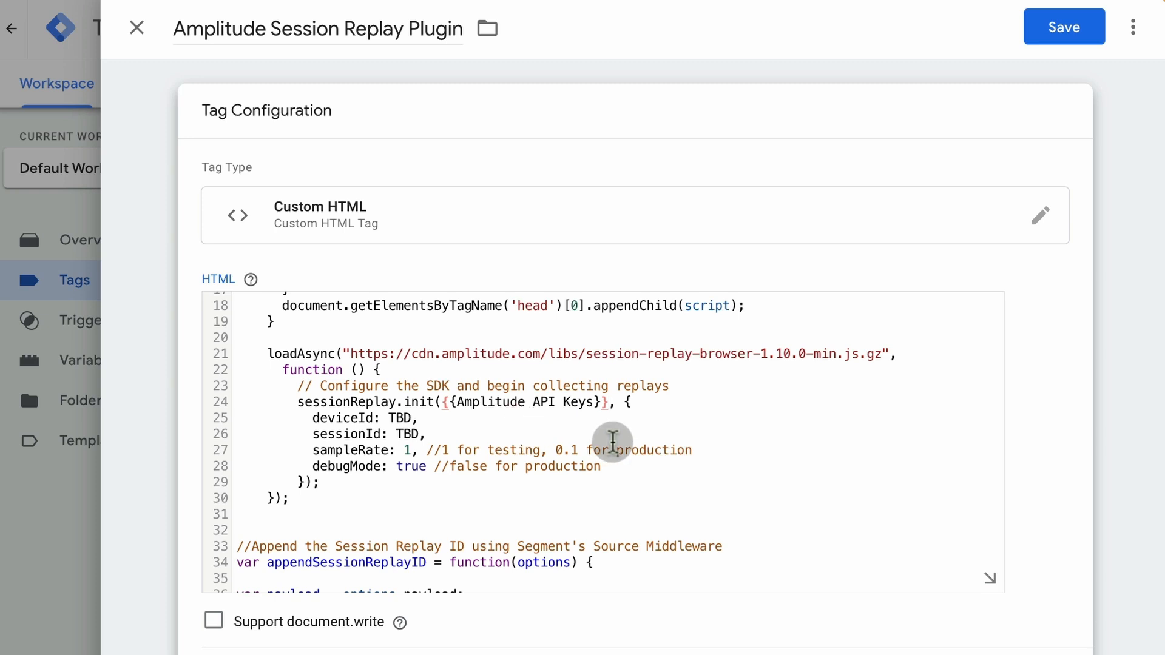
mouse_move(603, 518)
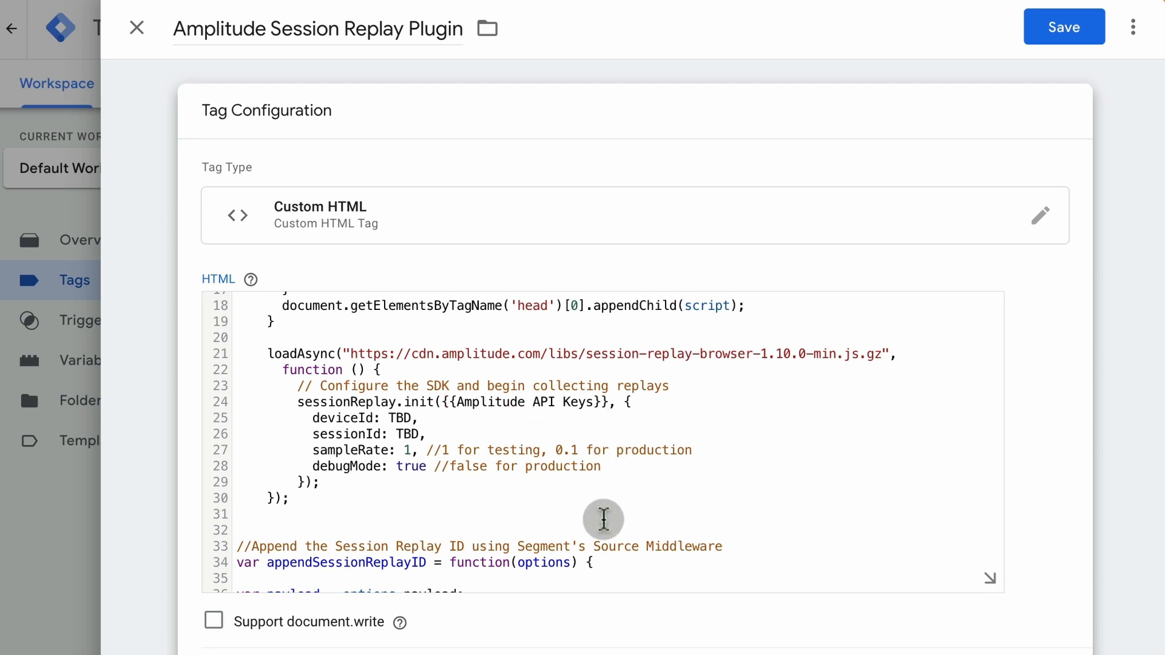
click(238, 515)
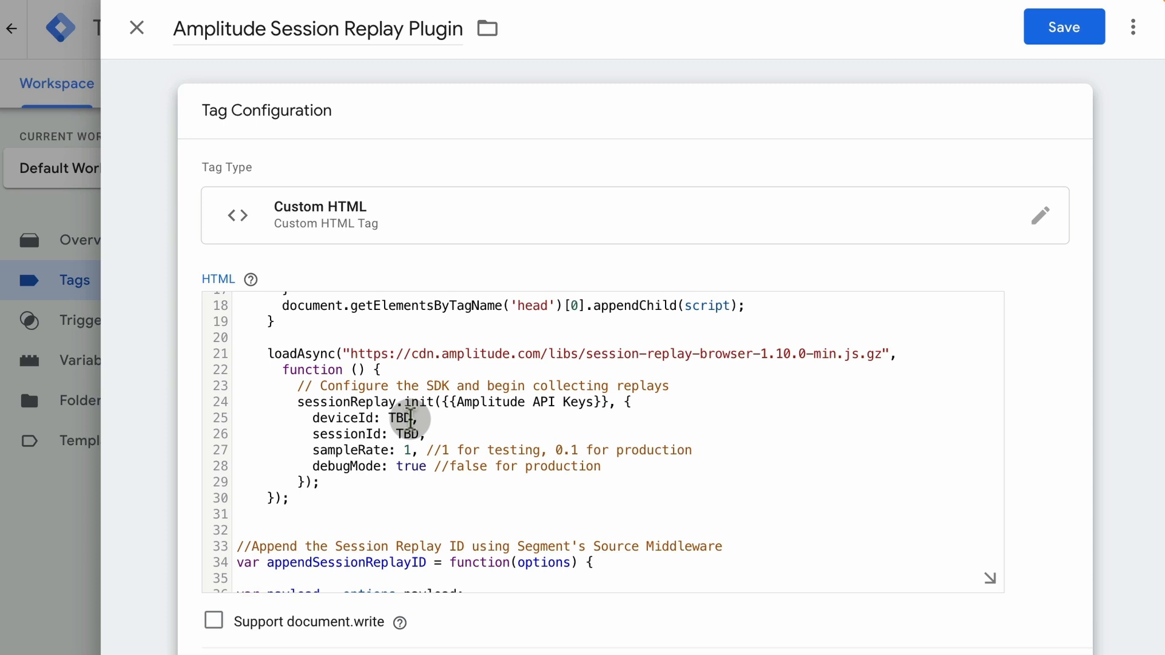
mouse_move(888, 292)
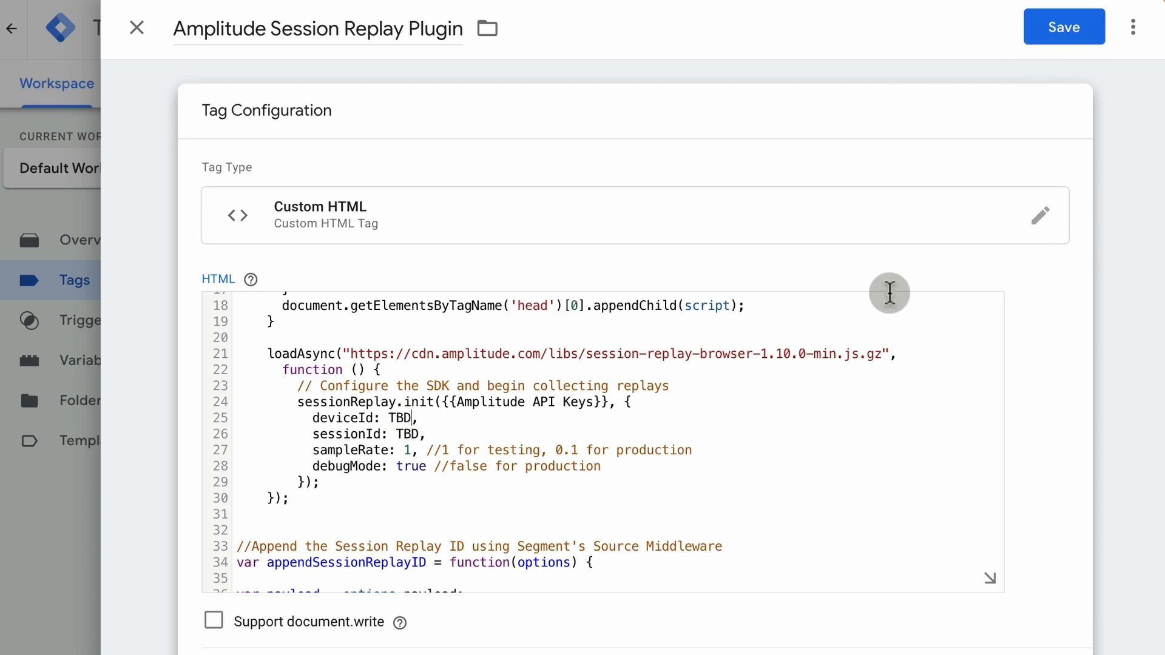
click(1063, 26)
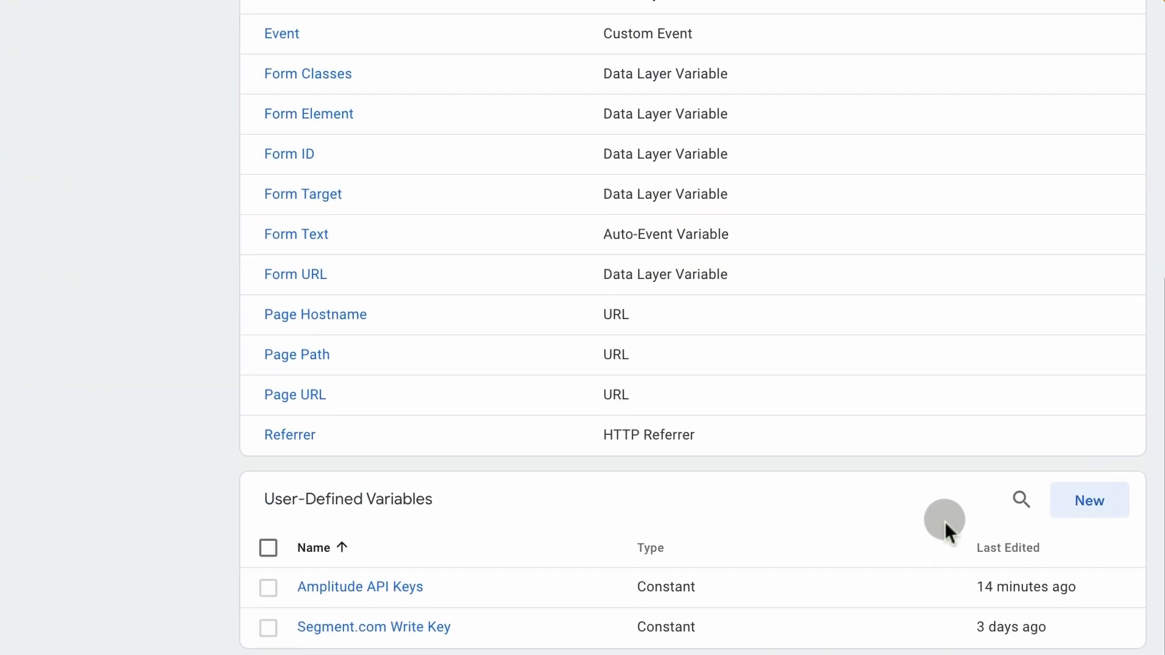
- Save a Custom JavaScript variable 'Segment.com anonymousId' returning analytics.user().anonymousId() or null
click(1088, 500)
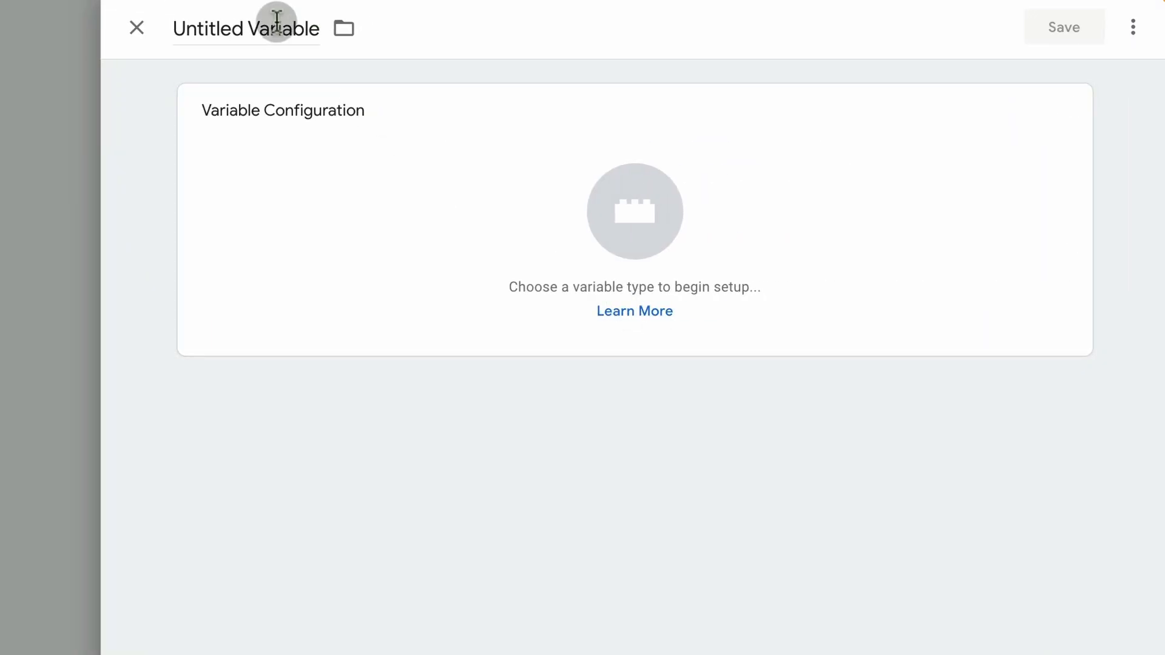
text(Segmen)
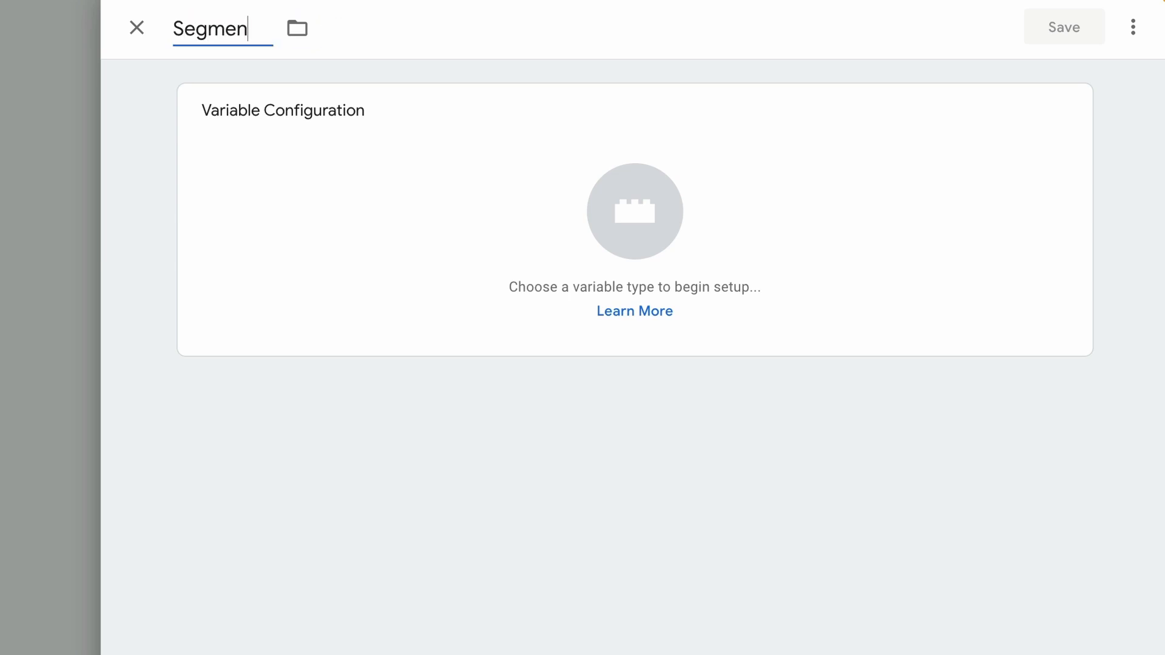
text(t.com anonym)
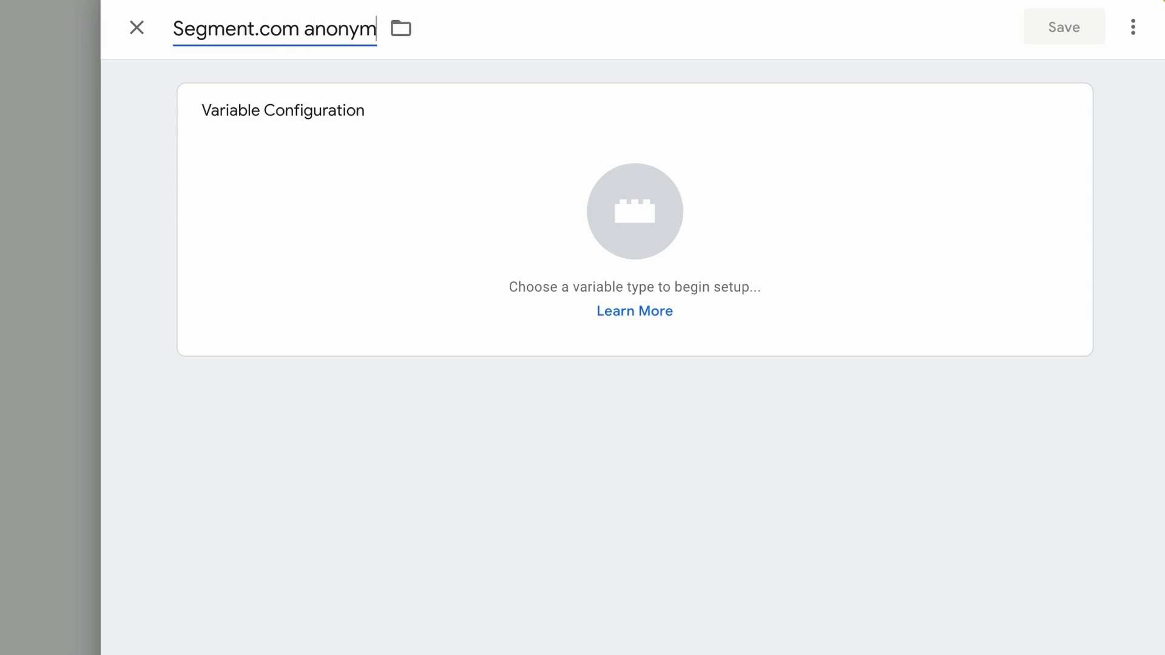
click(634, 212)
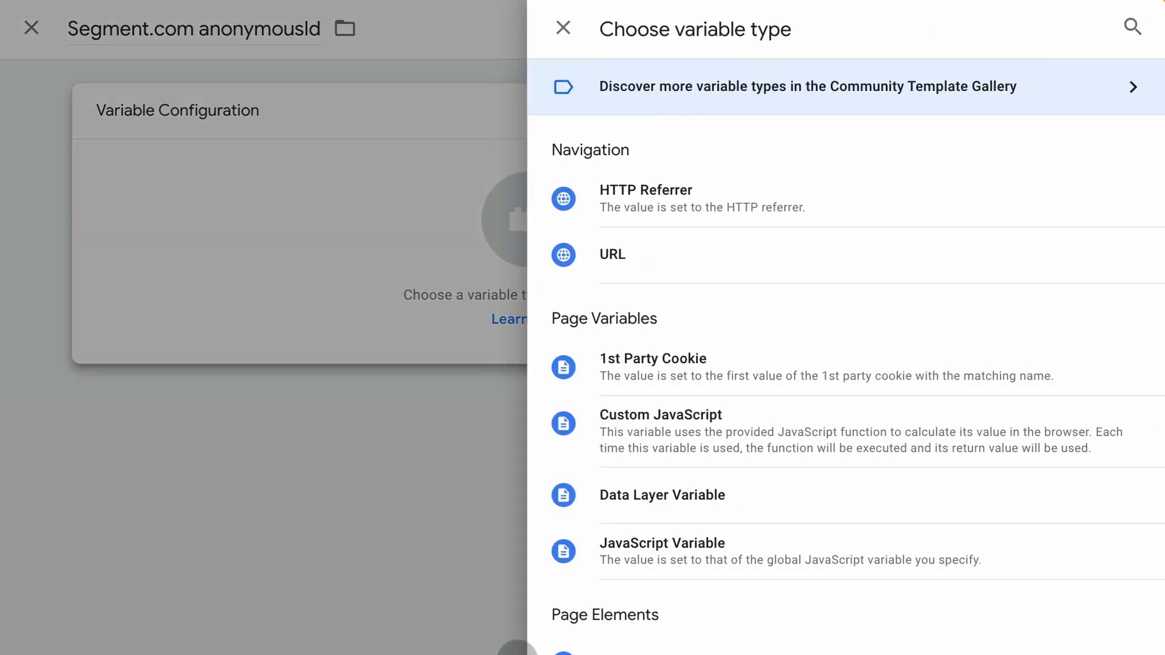
click(660, 415)
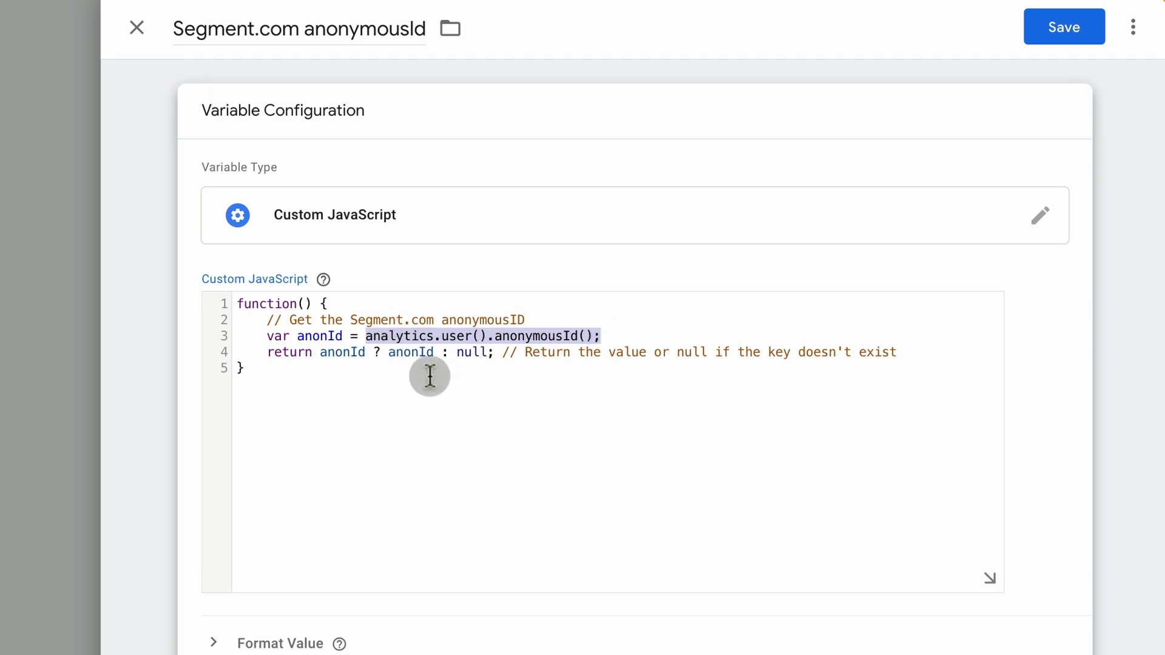
mouse_move(432, 364)
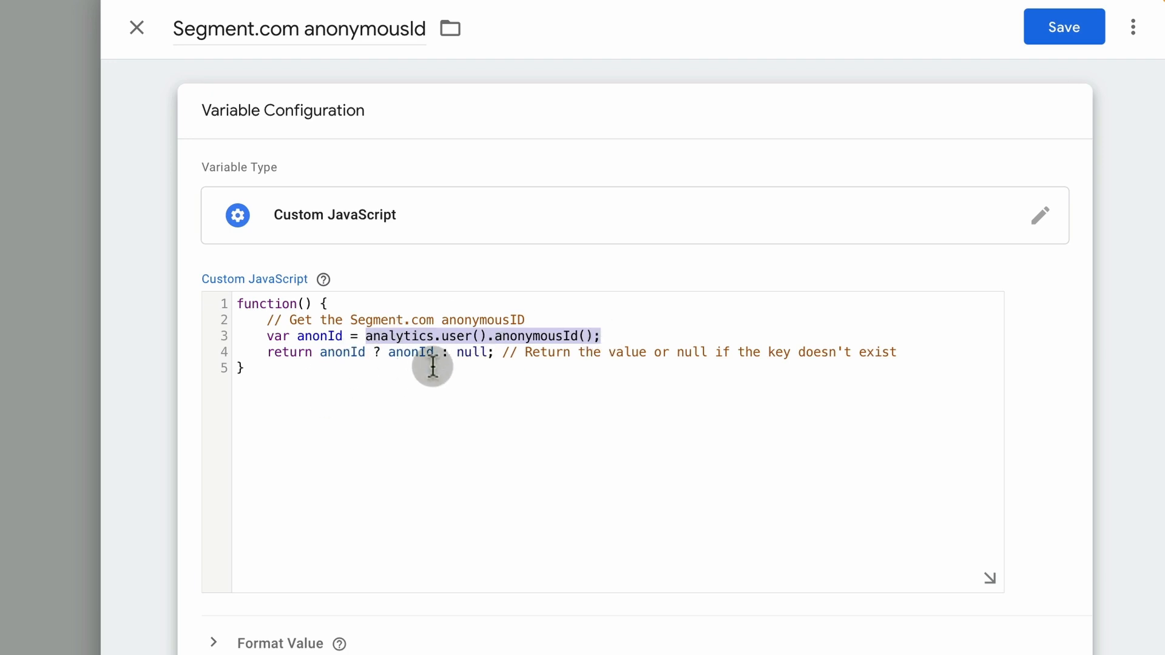
mouse_move(693, 366)
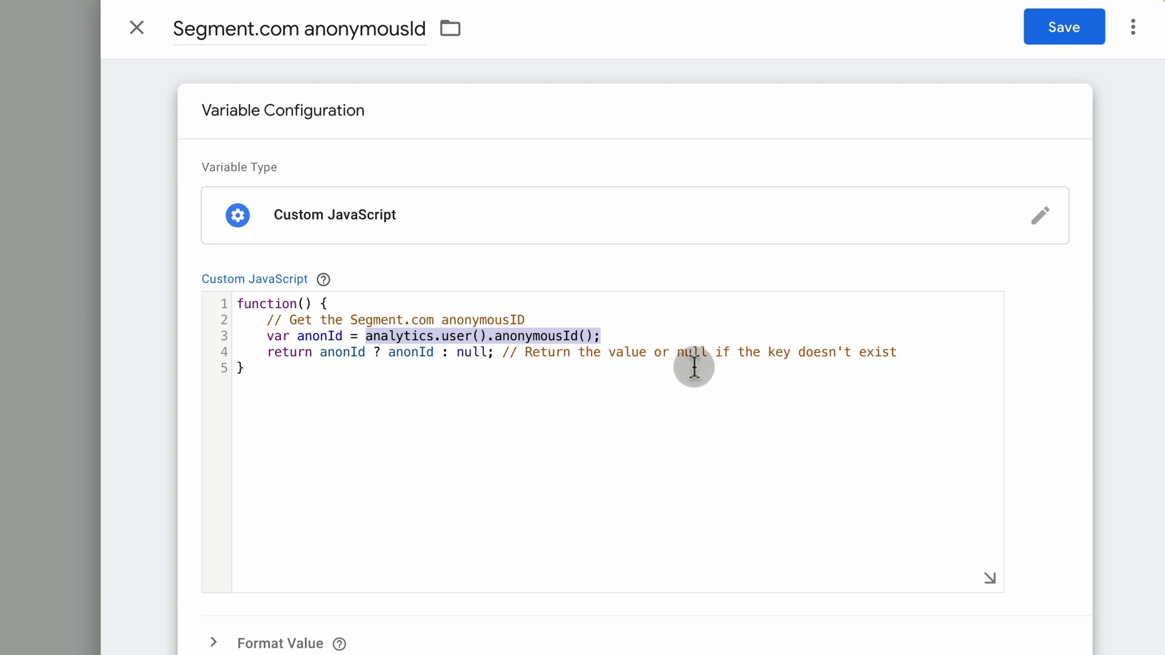
mouse_move(706, 351)
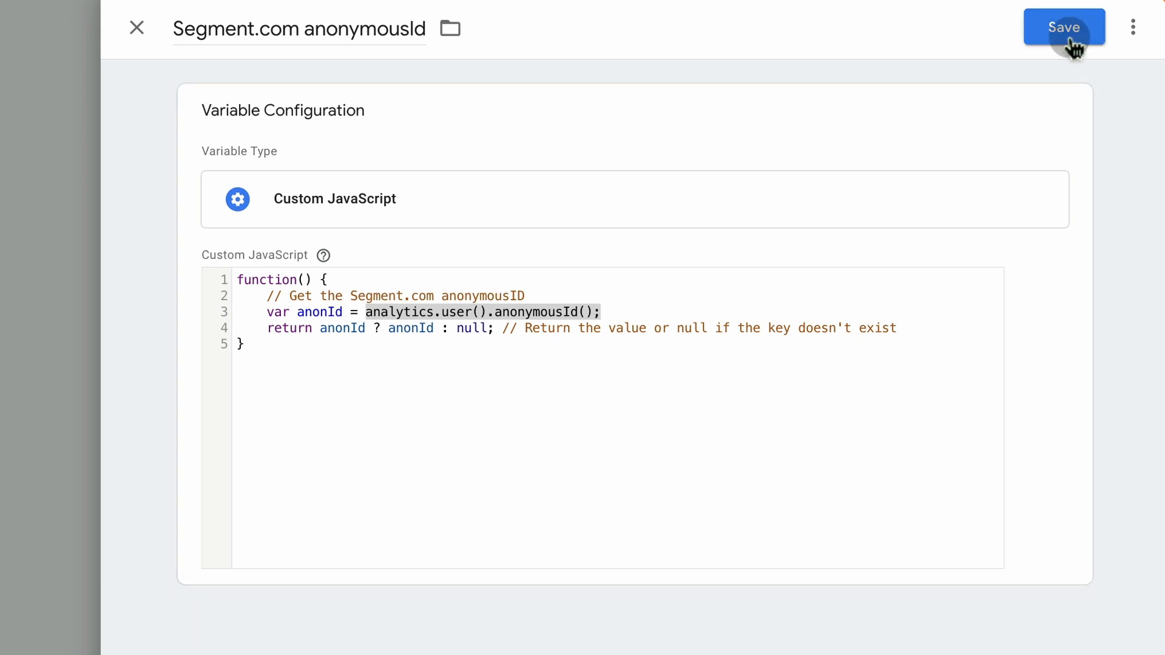
click(1065, 26)
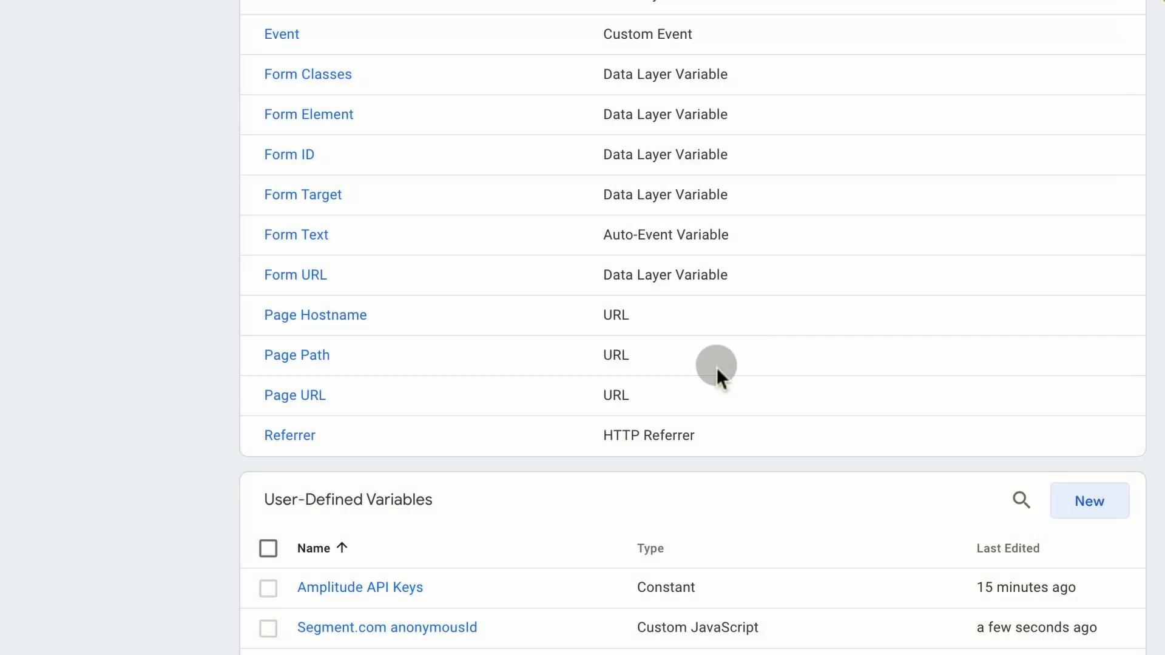
mouse_move(681, 445)
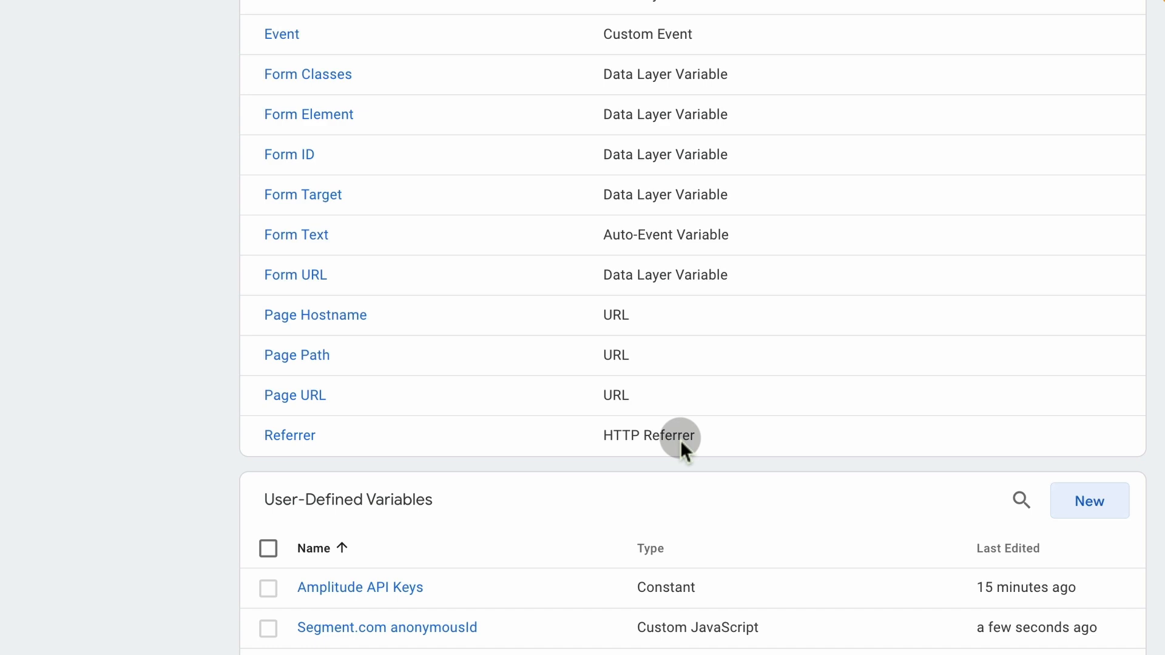
mouse_move(583, 539)
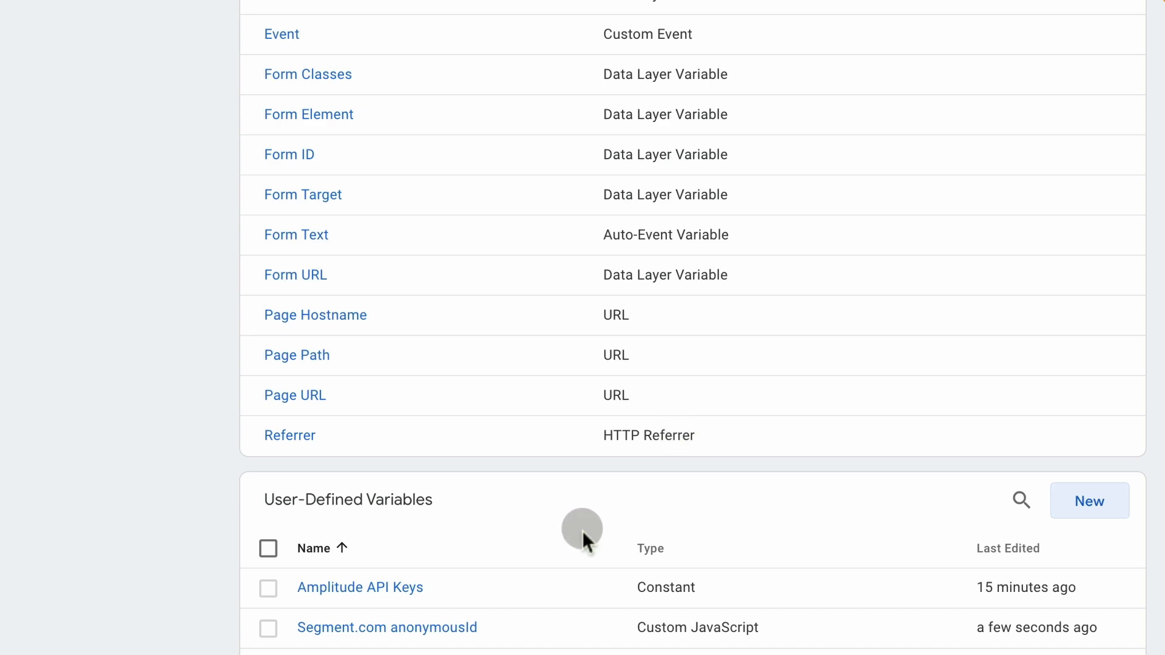
mouse_move(1089, 502)
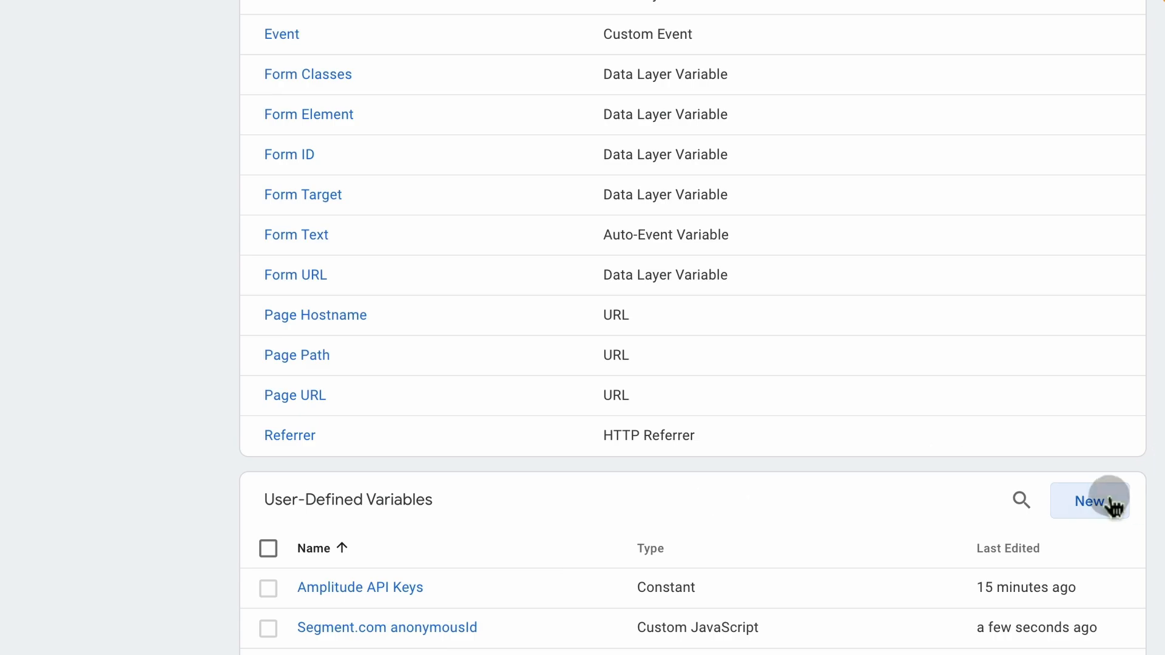
- Save a Custom JavaScript variable 'Segment.com sessionId' returning localStorage's analytics_session_id or null
click(1089, 500)
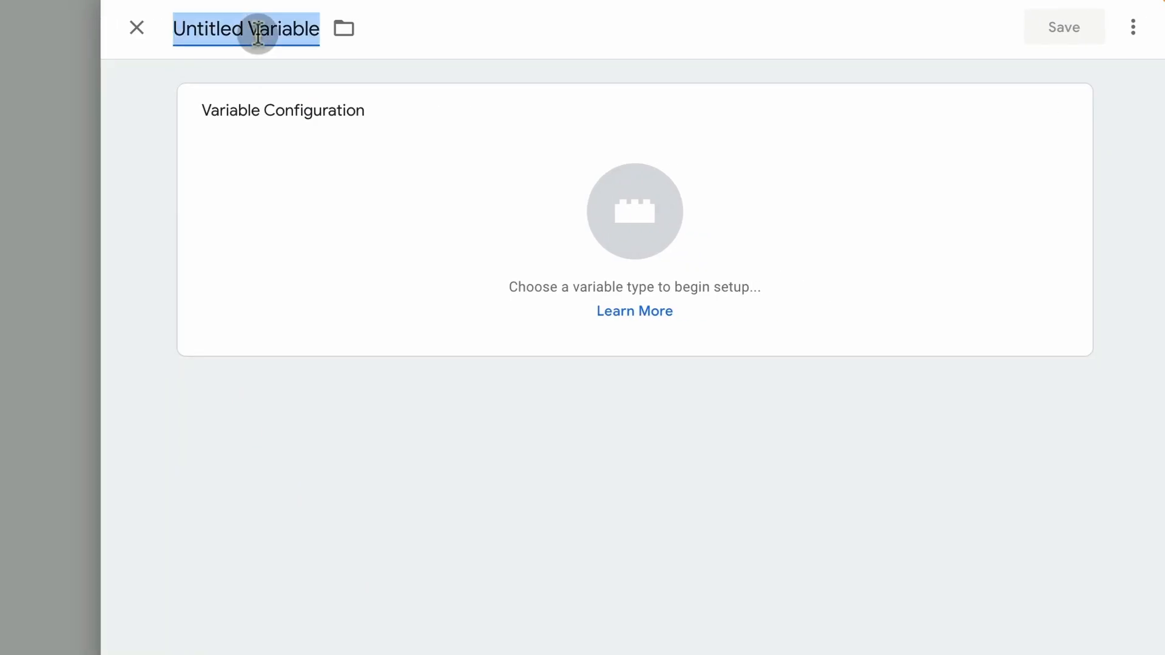
text(Segment.com sess)
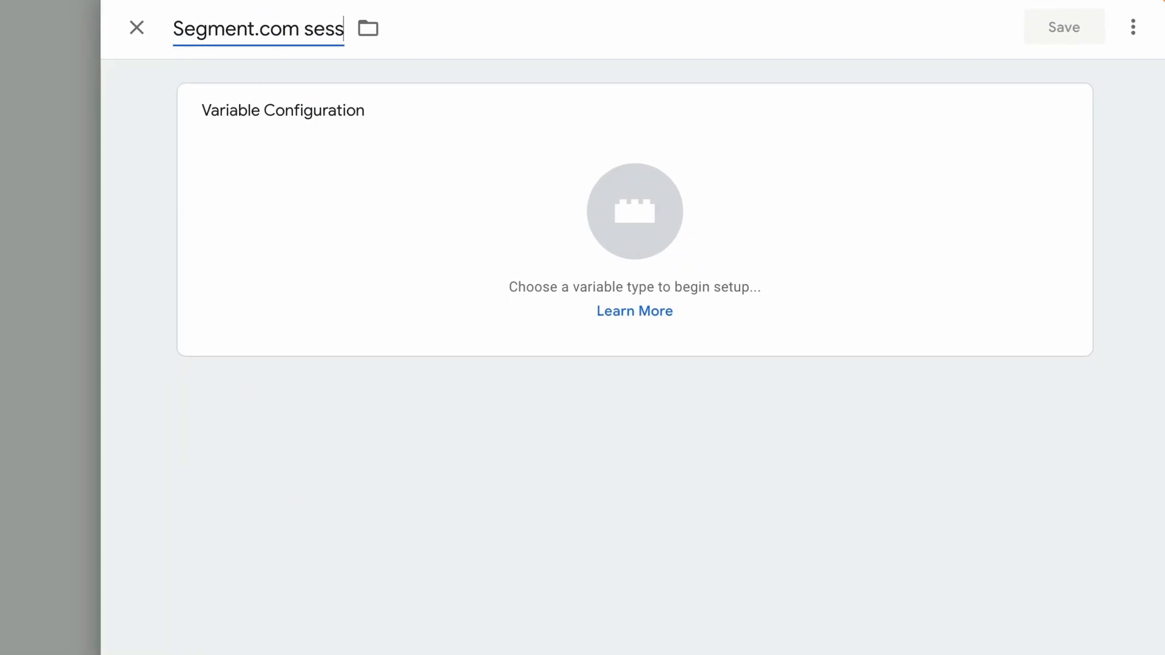
click(634, 211)
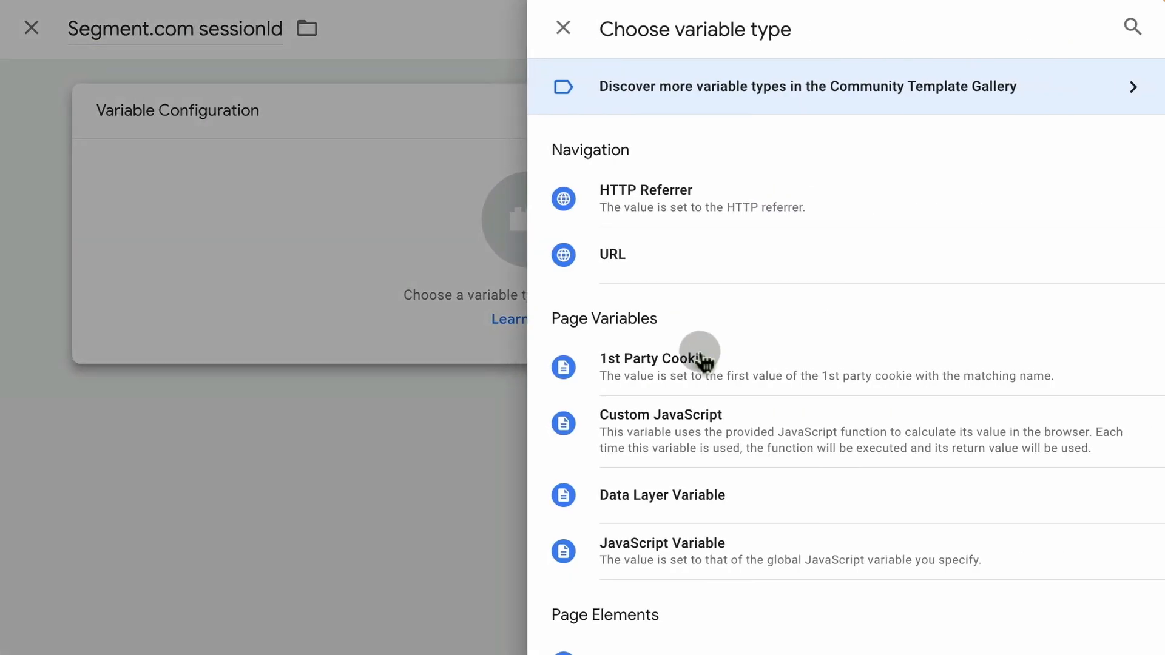
click(660, 415)
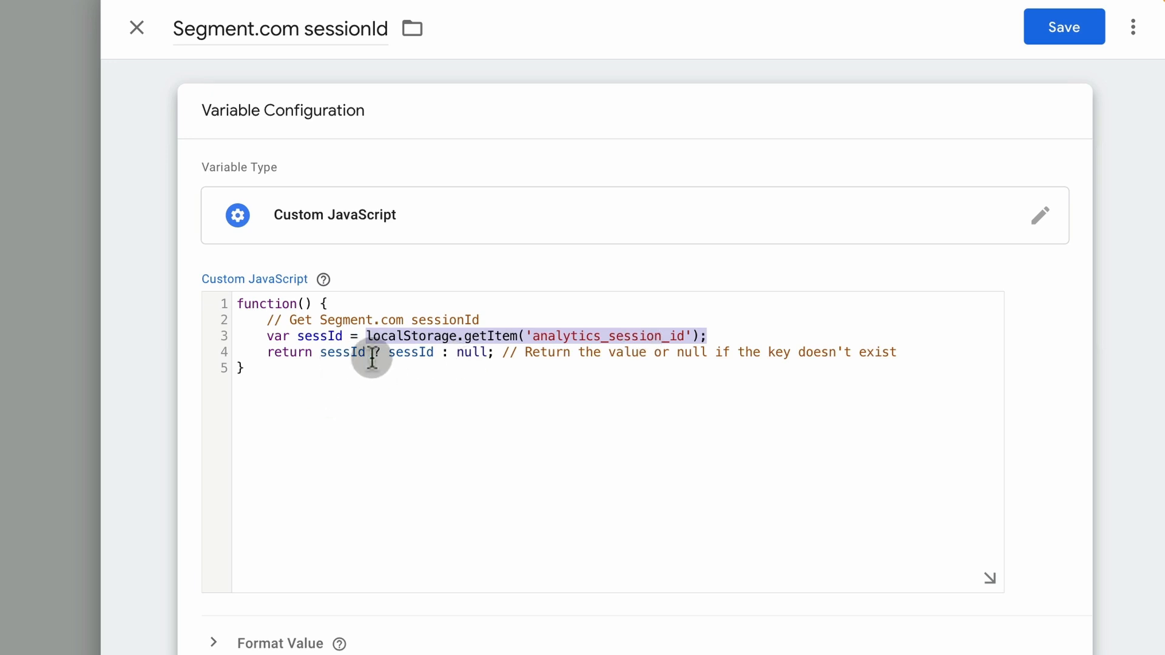
mouse_move(579, 410)
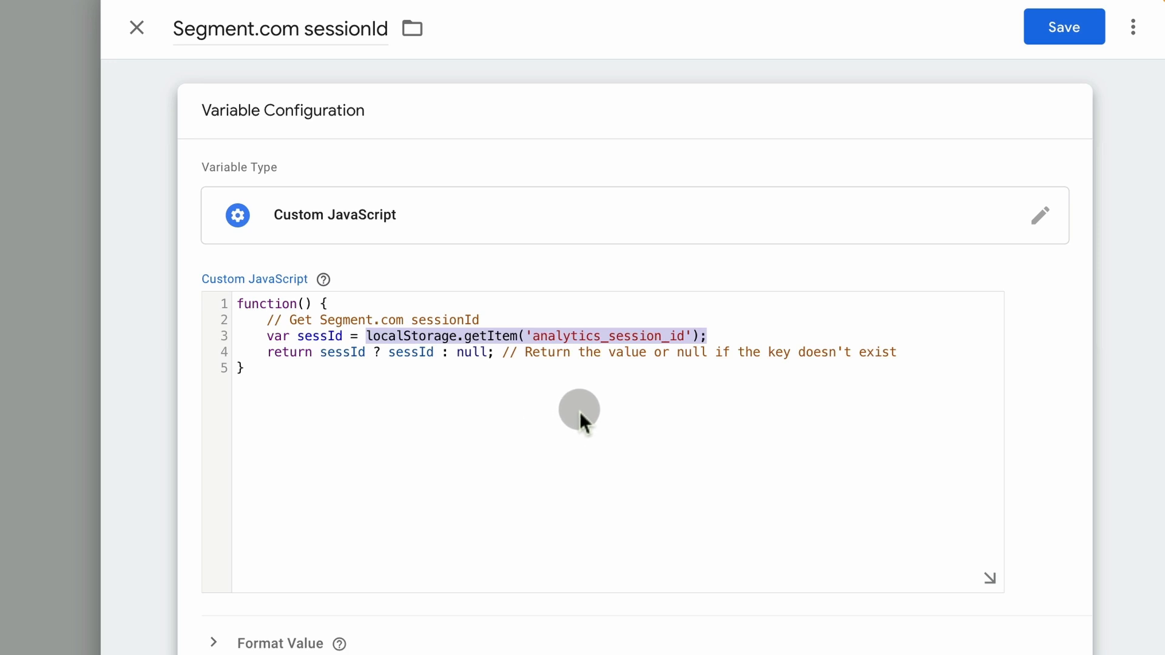
mouse_move(1004, 161)
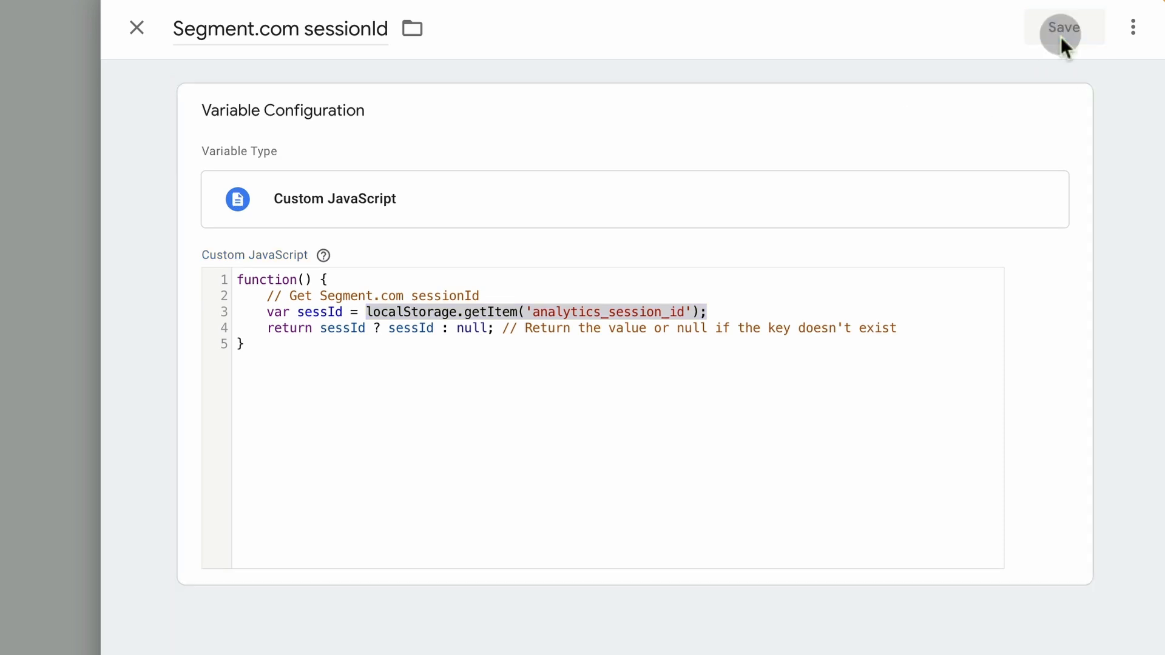
click(1063, 28)
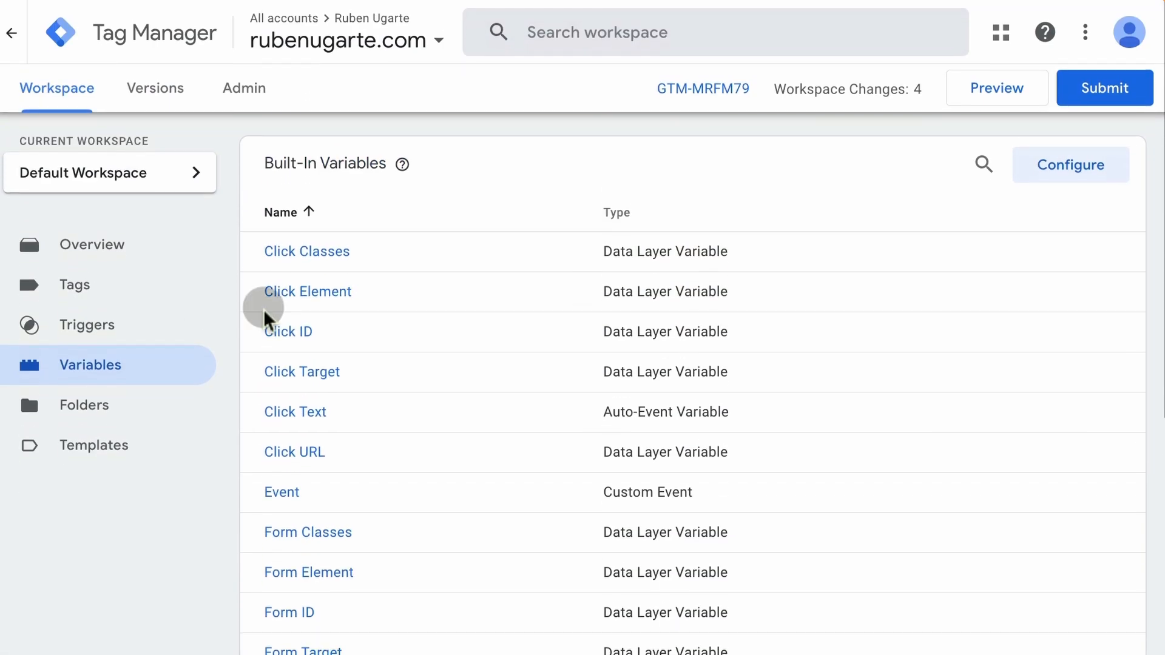
- Set init's deviceId to {{Segment.com anonymousId}} and sessionId to {{Segment.com sessionId}} in the plugin tag
click(74, 284)
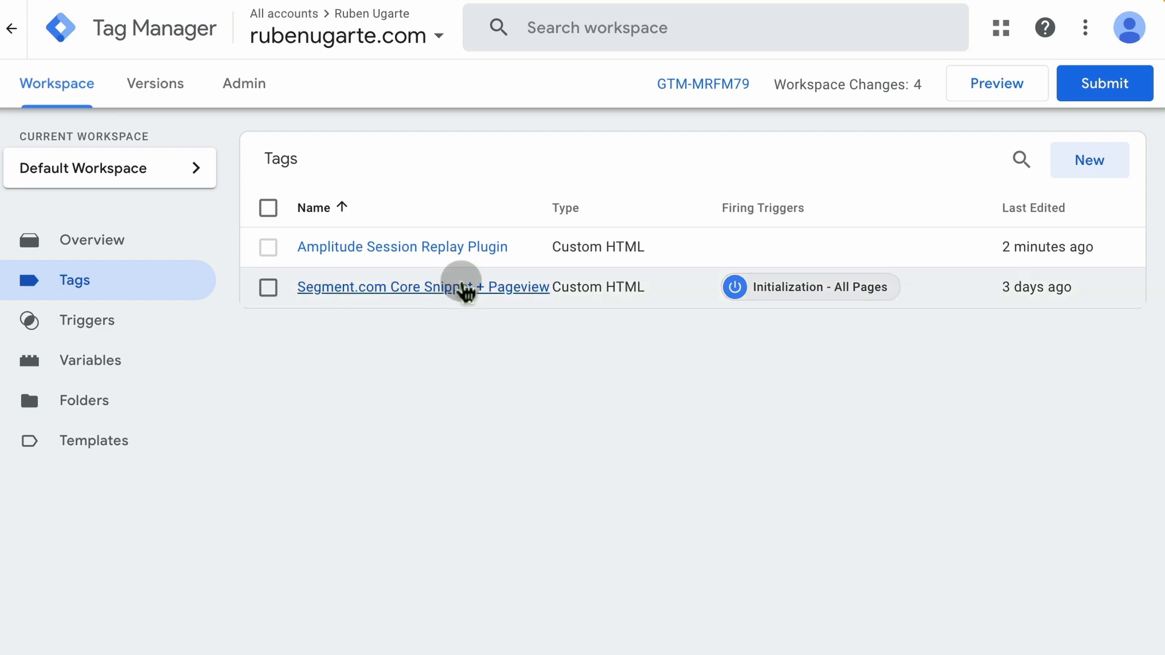
click(422, 286)
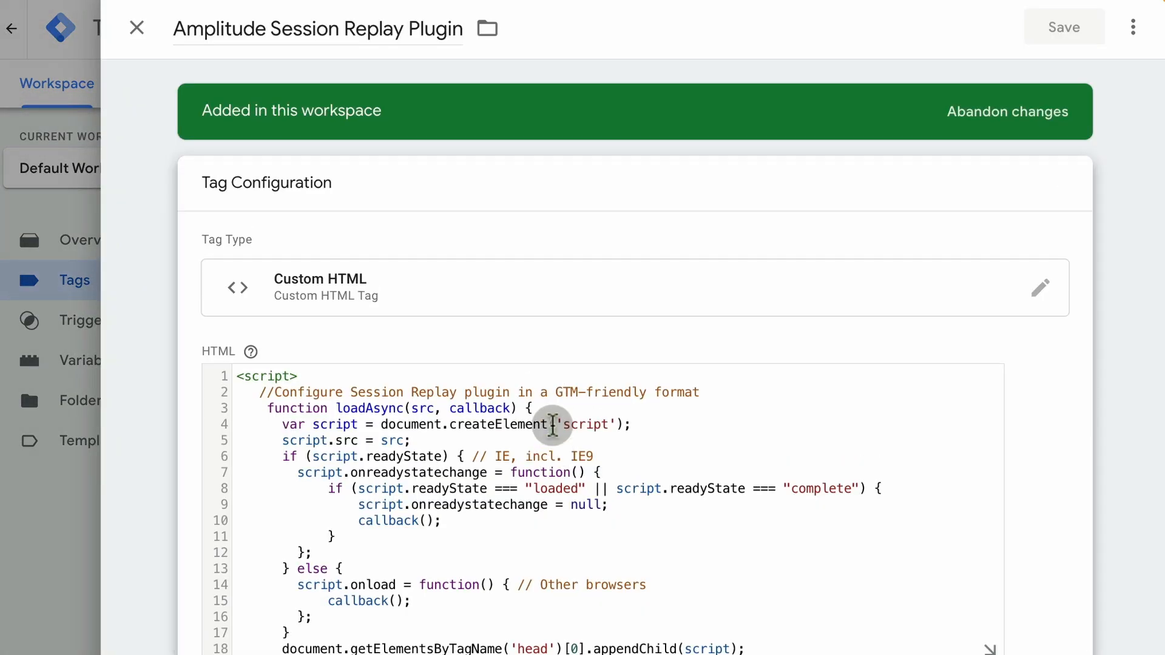
scroll(down, 3)
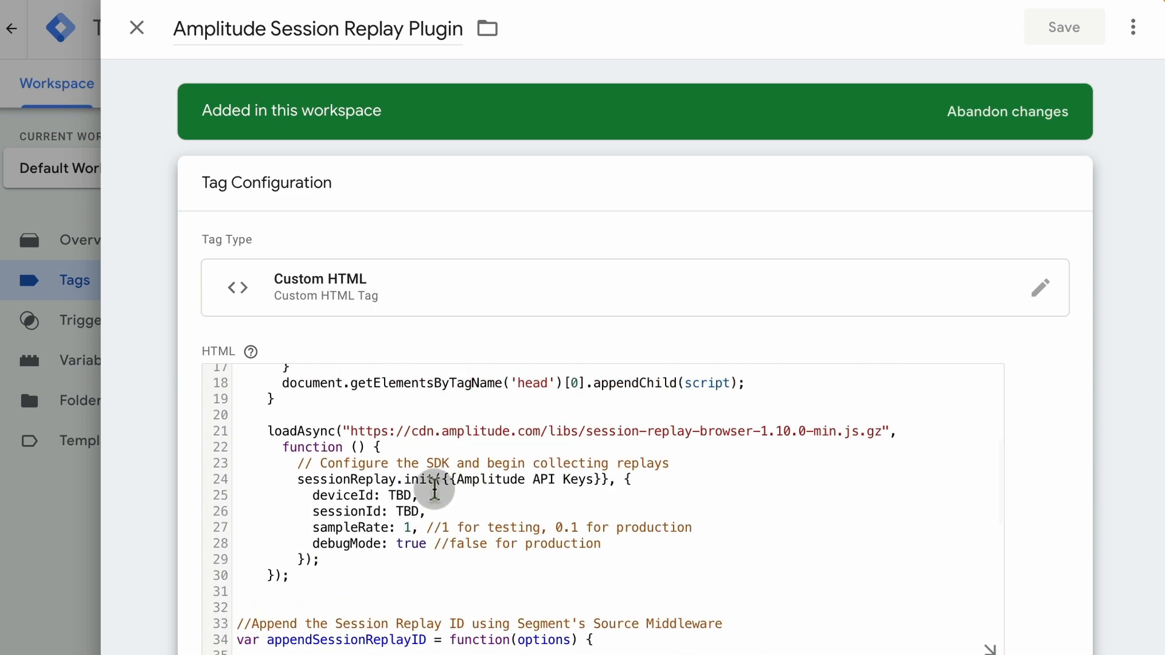
text({)
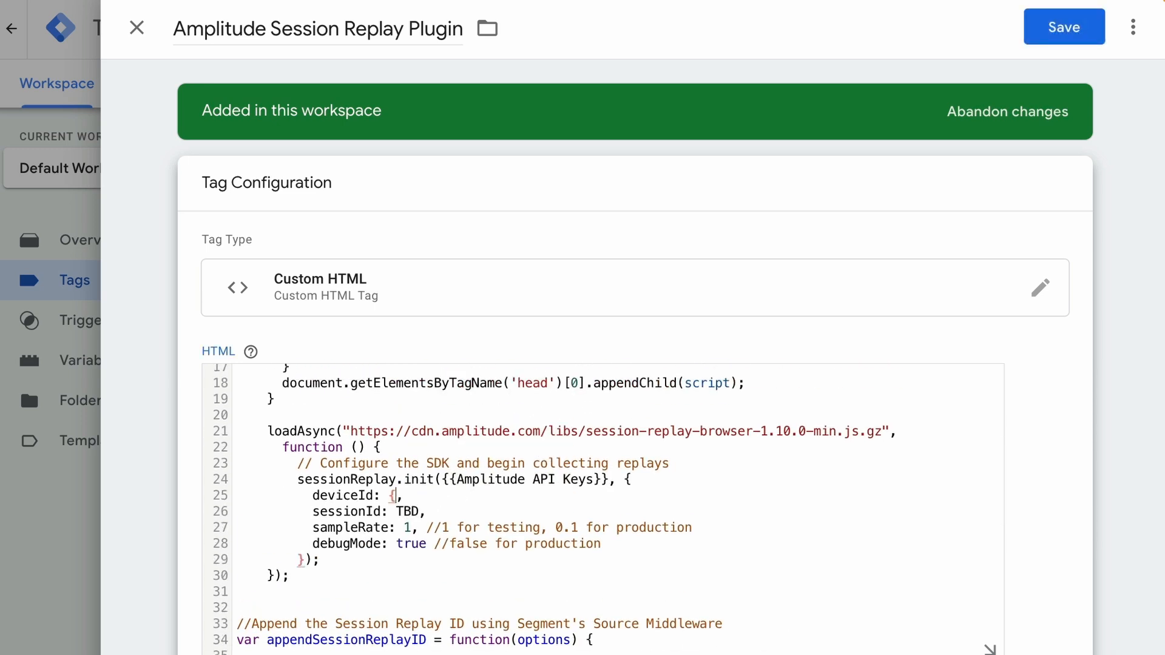
text(s)
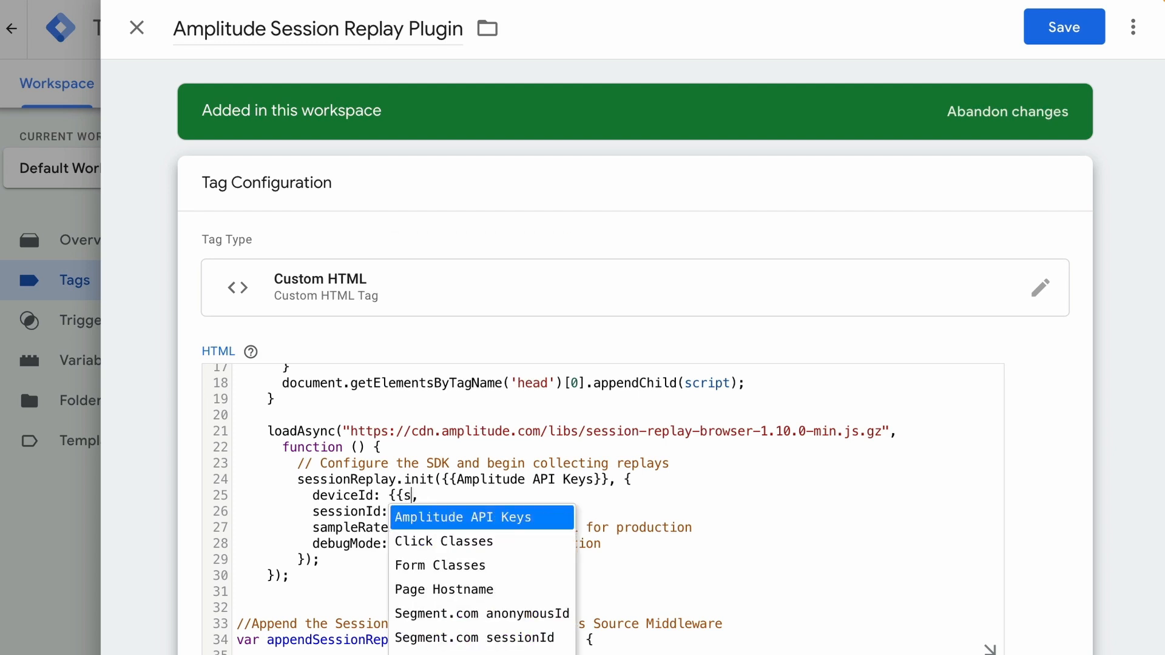
click(482, 612)
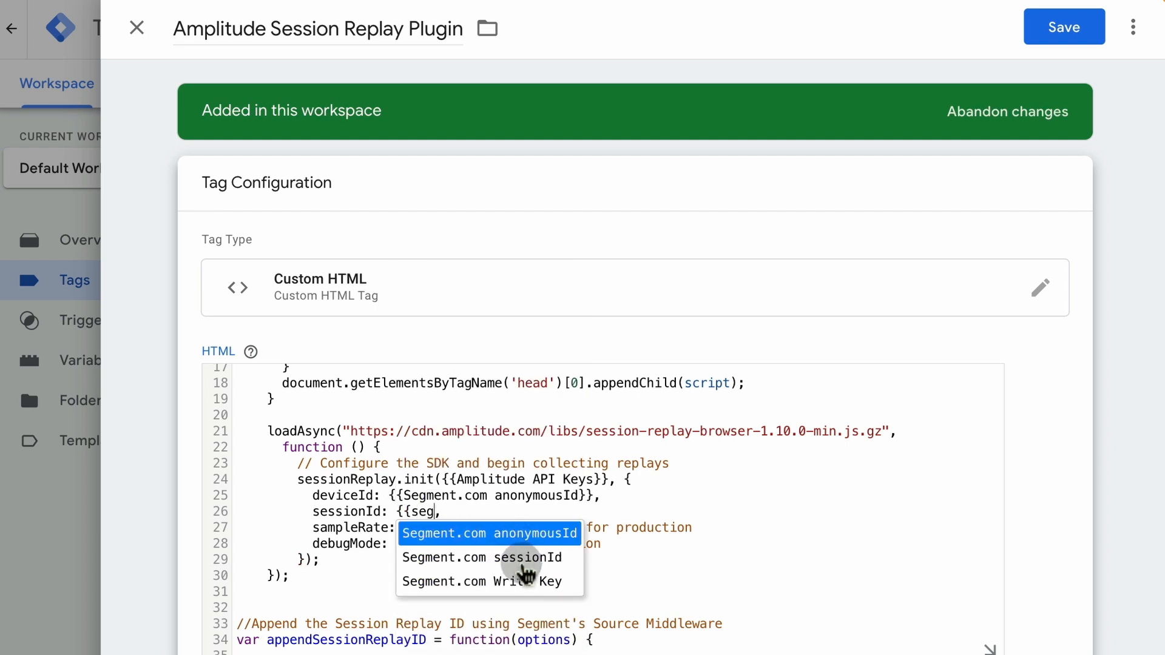
click(482, 557)
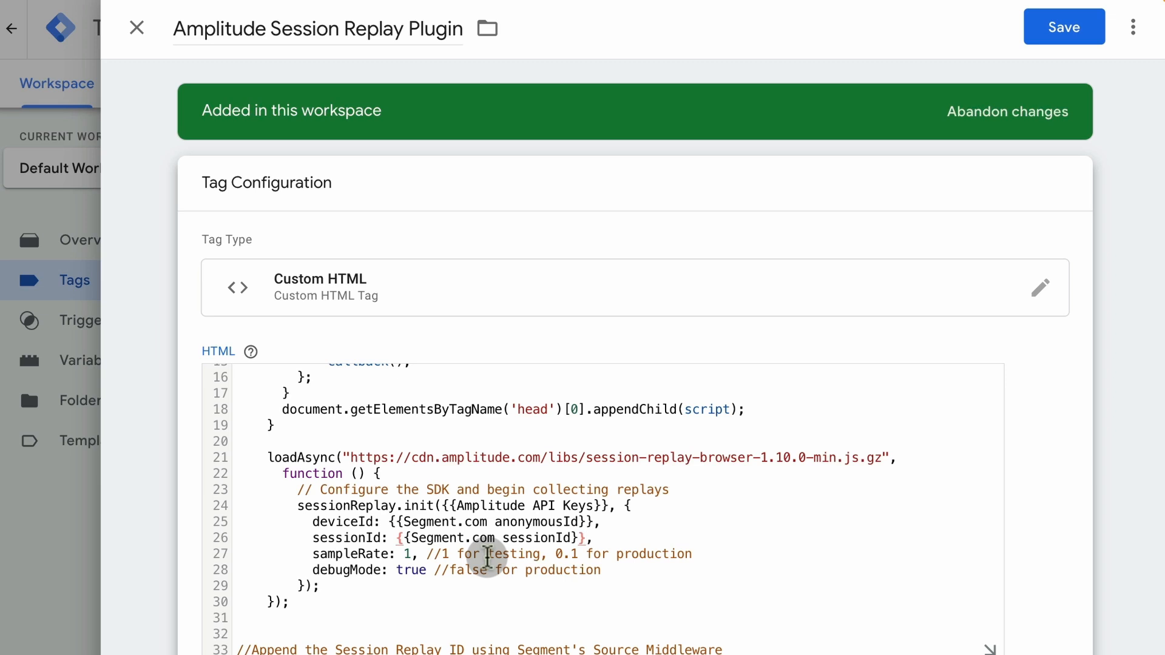
double_click(349, 553)
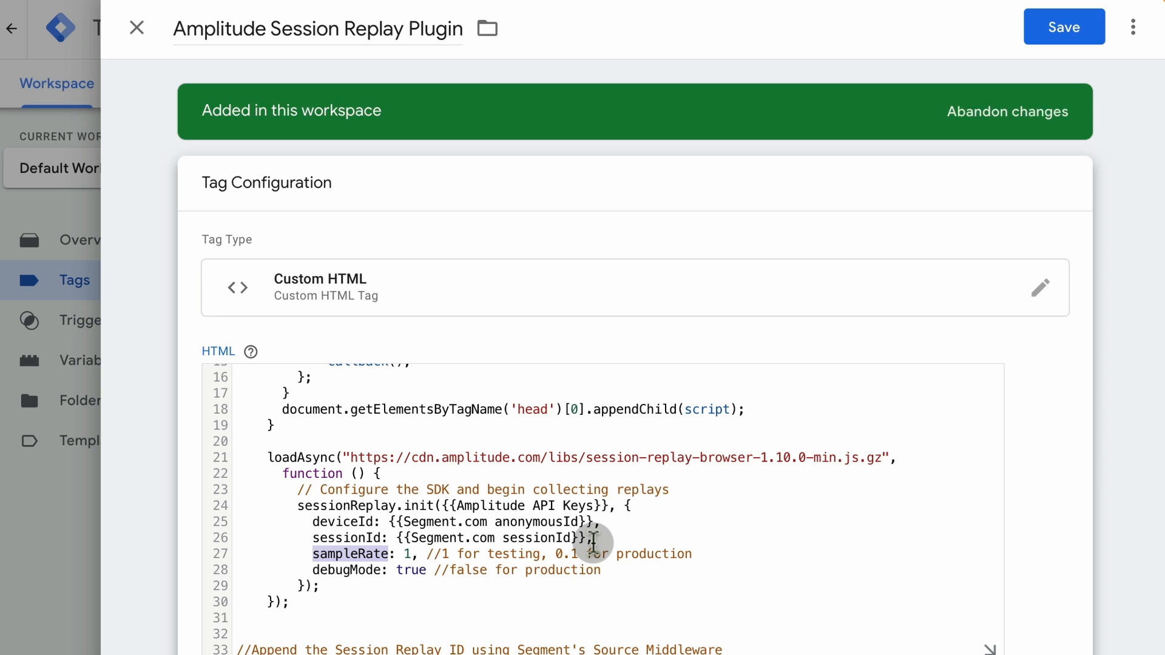
mouse_move(505, 557)
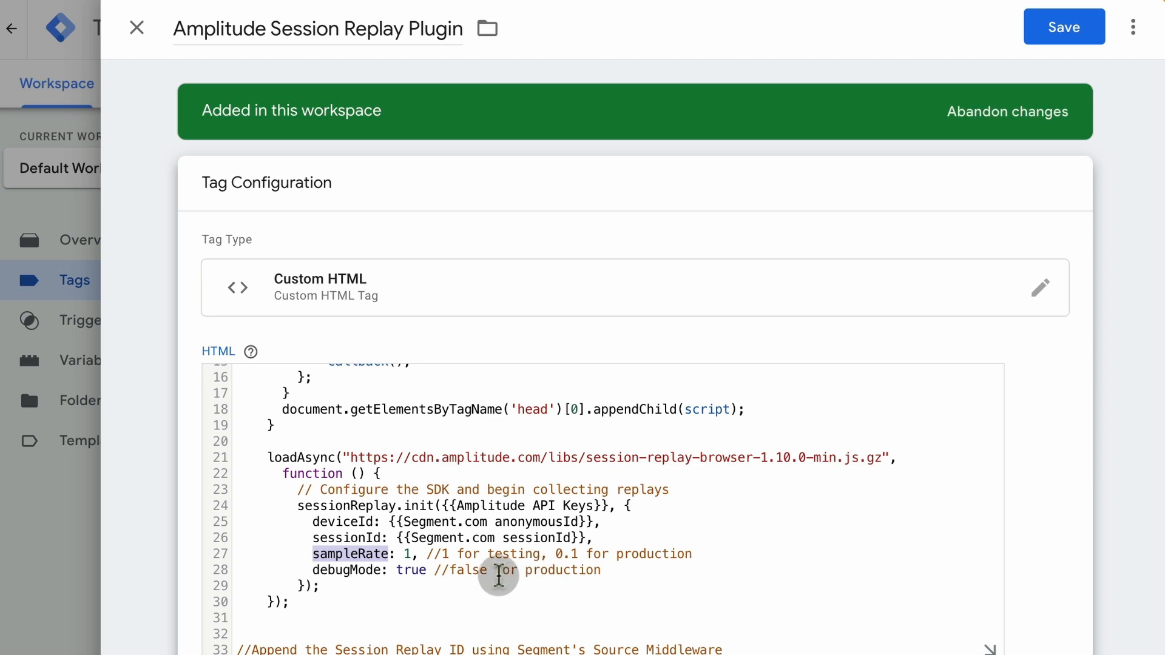
scroll(up, 3)
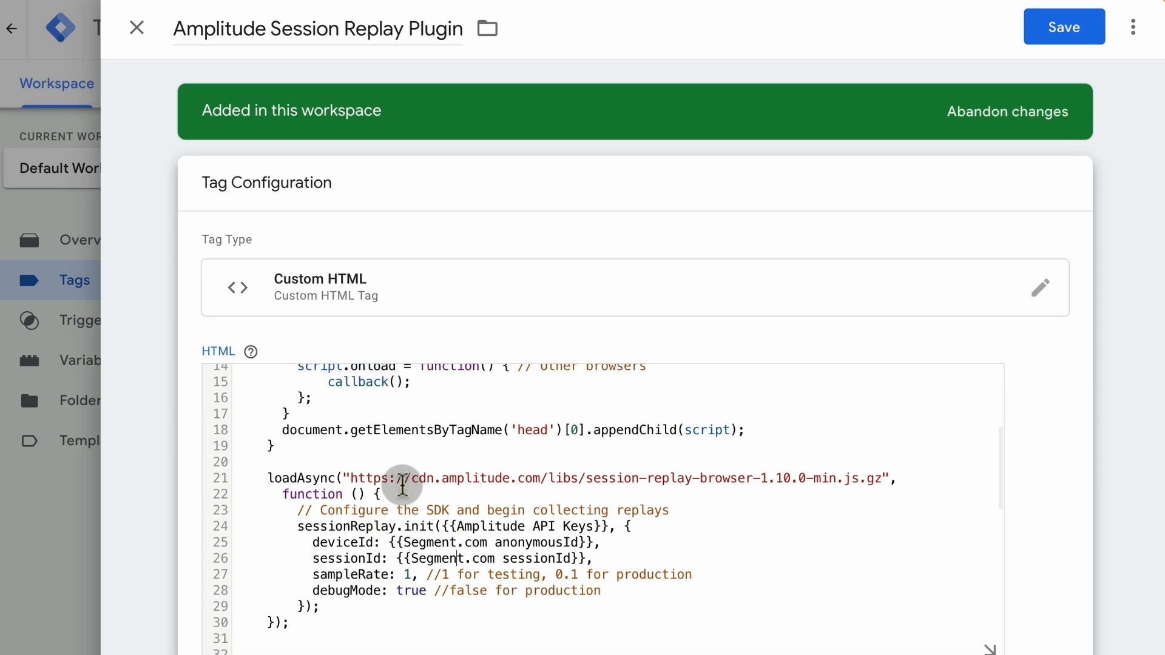
scroll(down, 3)
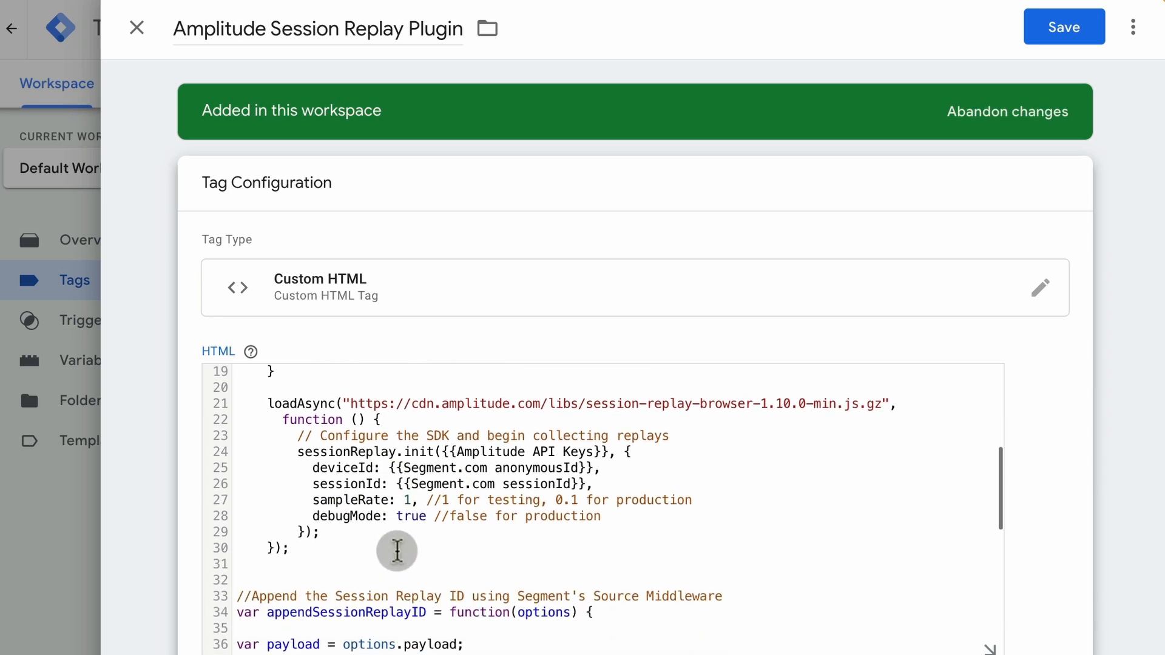
scroll(down, 3)
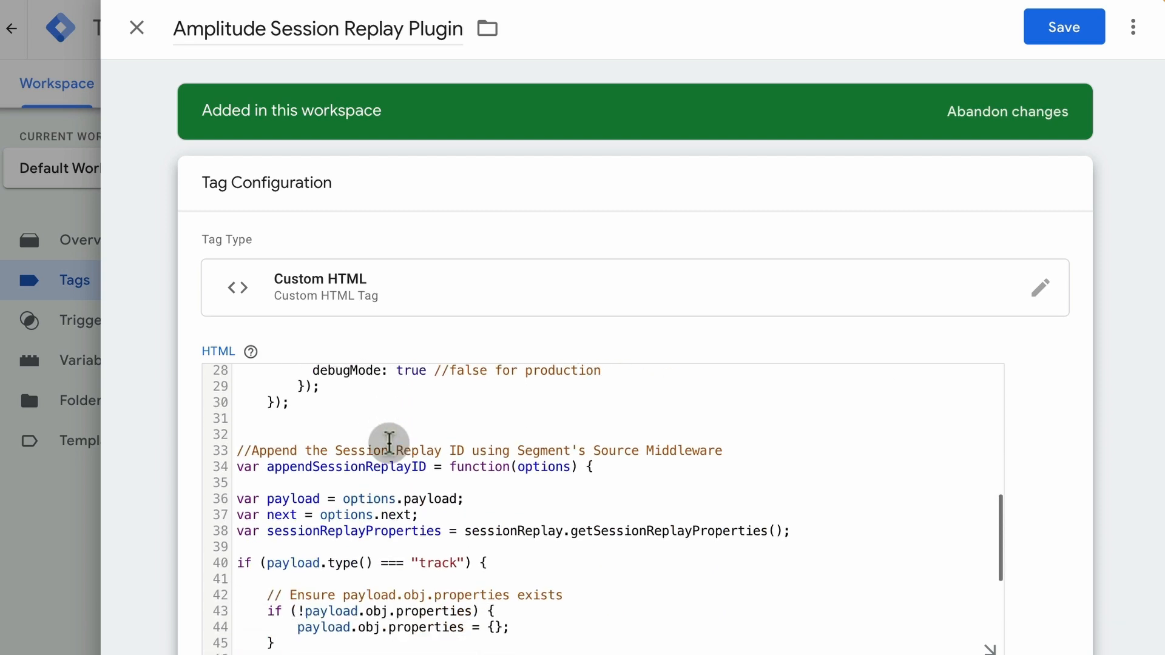
scroll(down, 3)
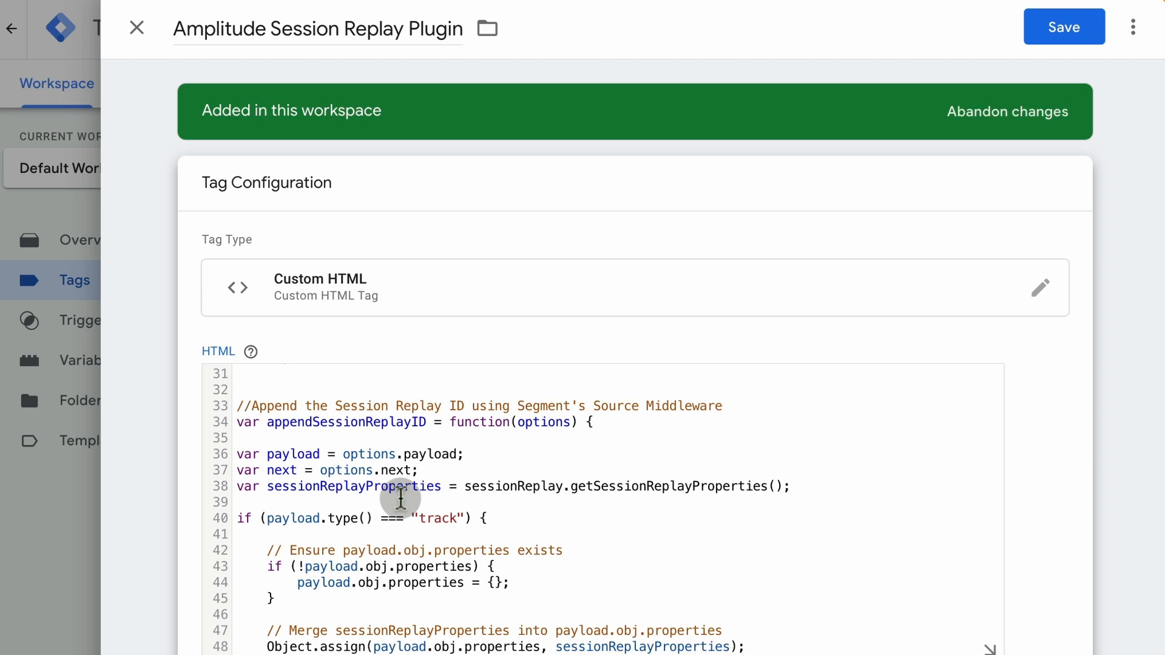
scroll(up, 3)
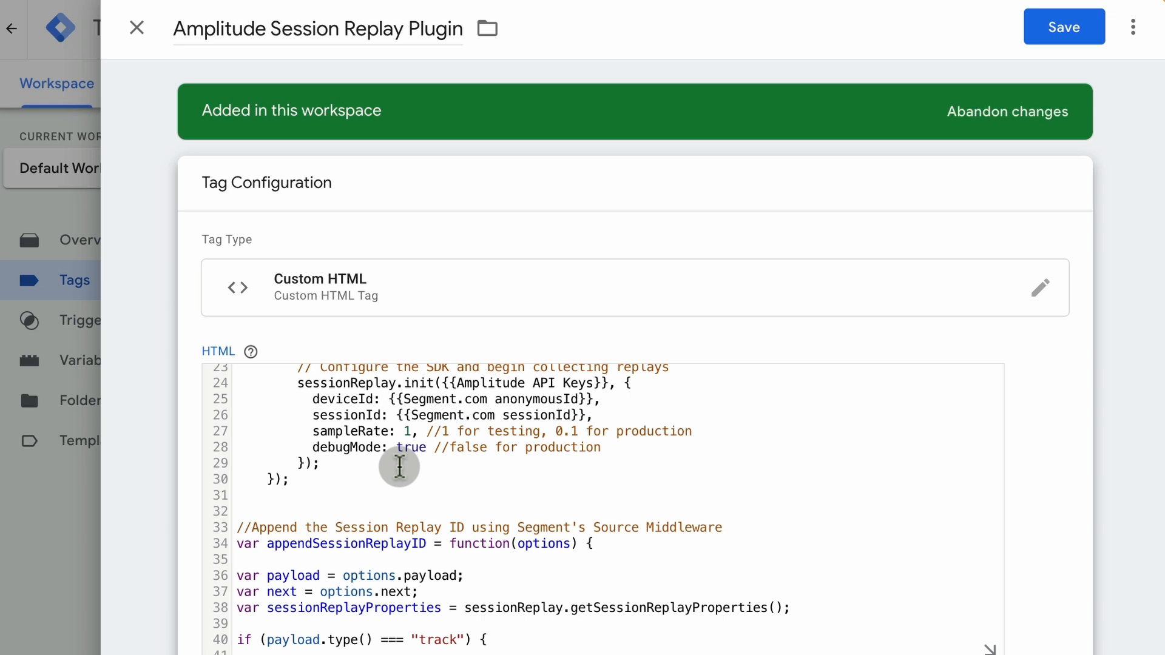
scroll(down, 3)
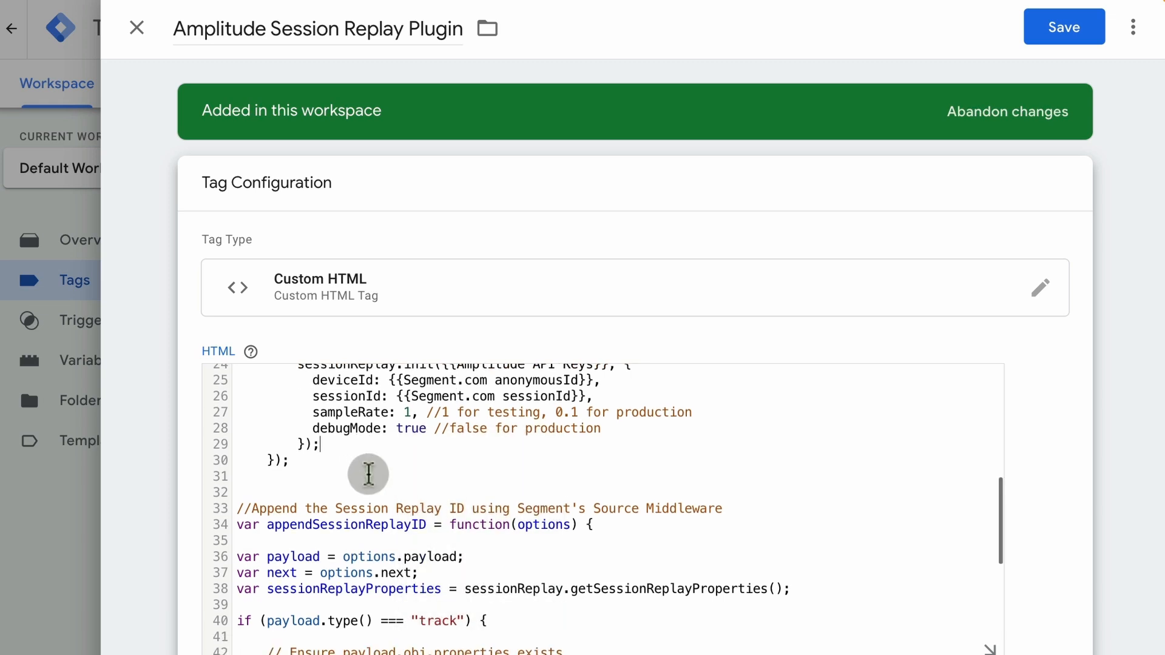
mouse_move(706, 514)
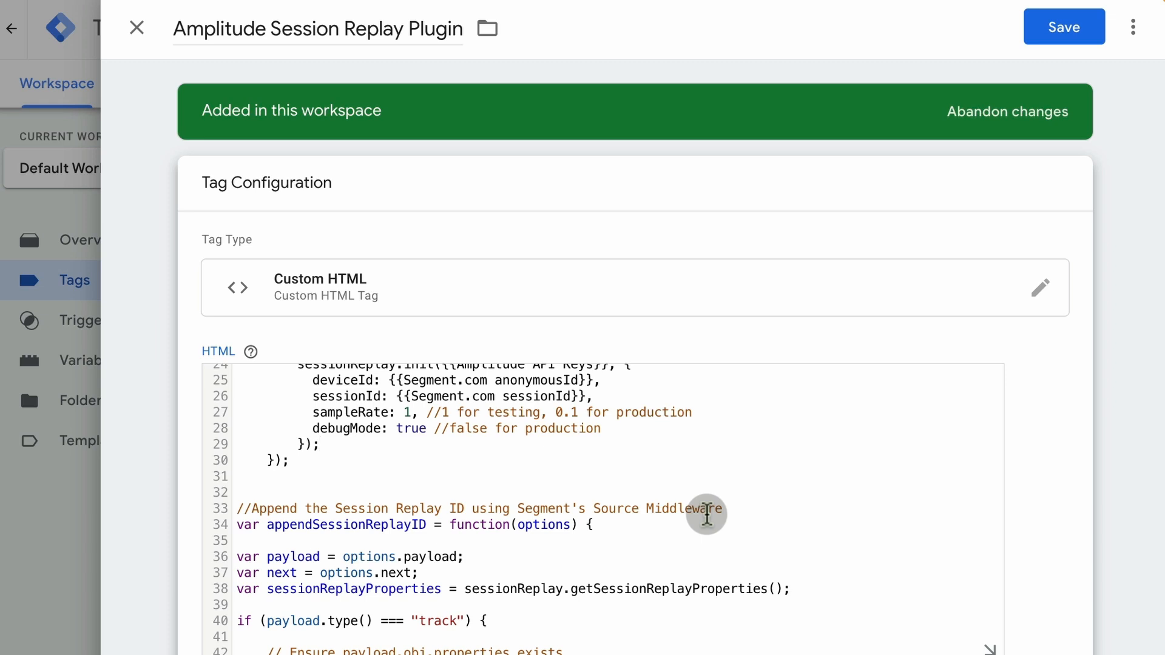
click(319, 445)
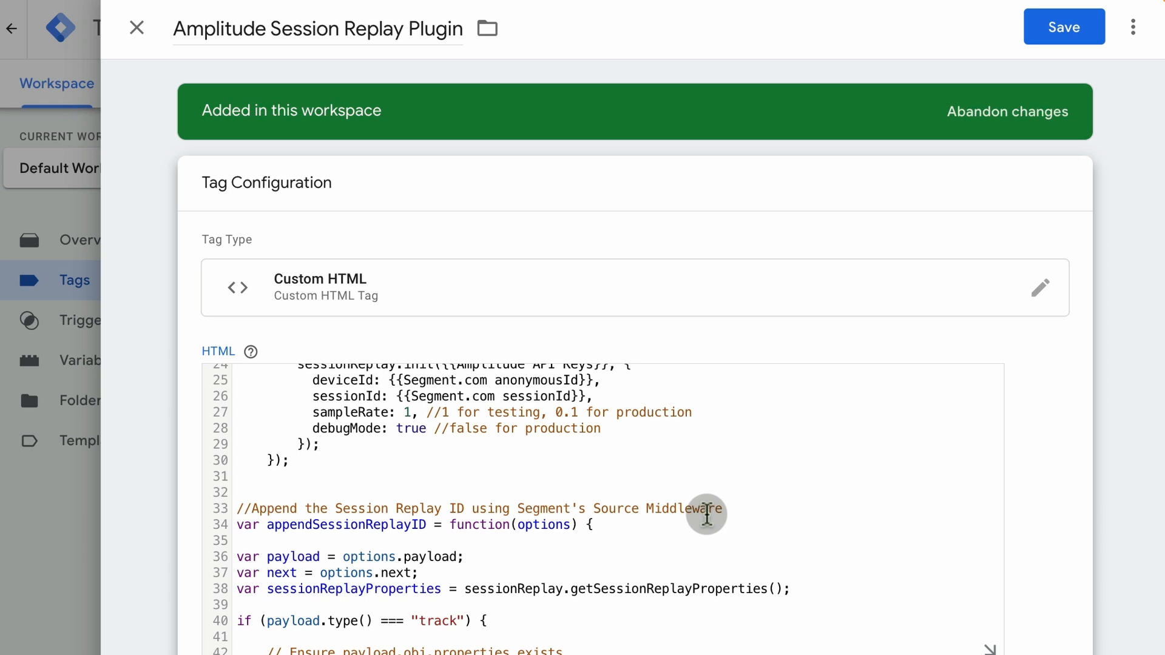
click(317, 444)
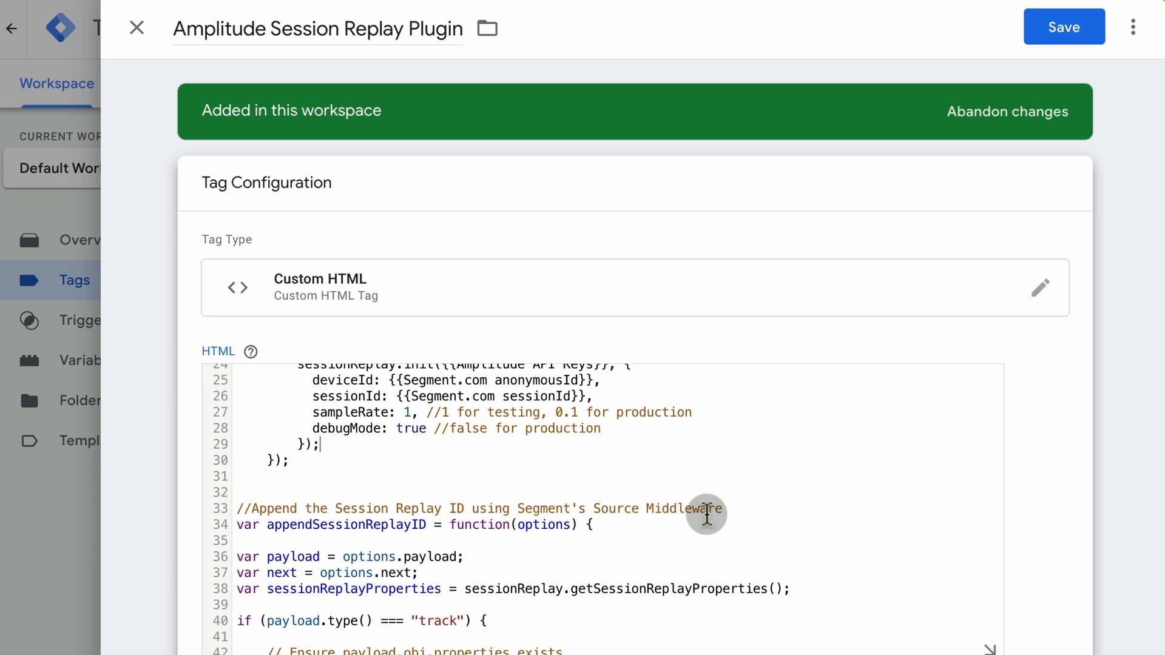
scroll(down, 3)
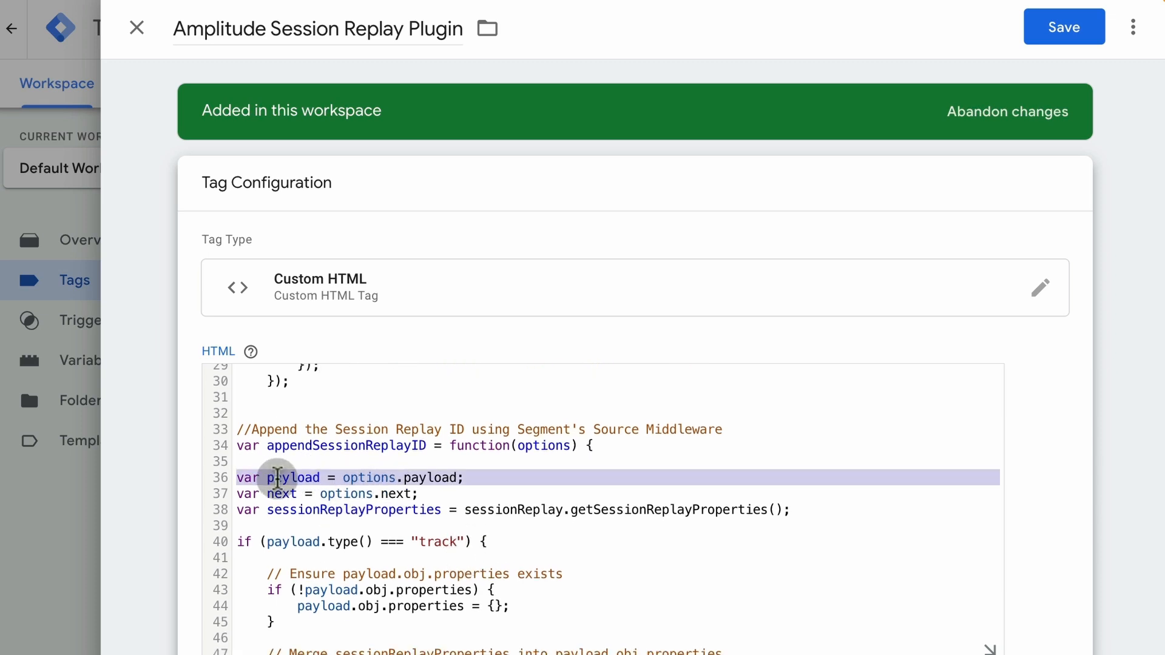
click(294, 494)
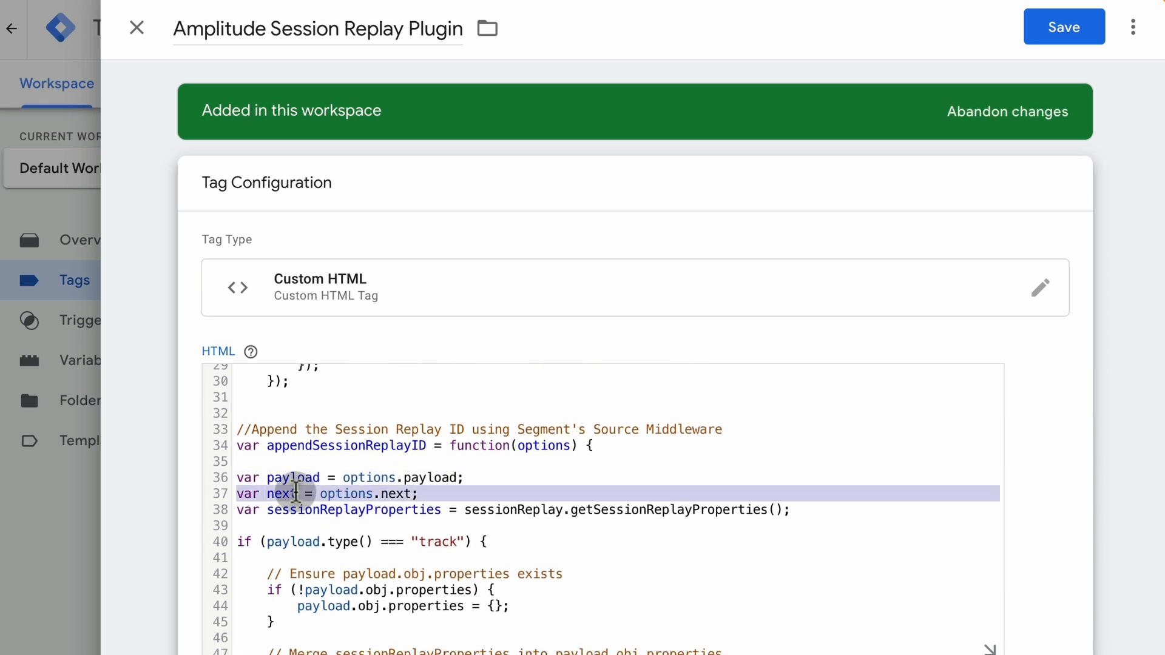
scroll(down, 3)
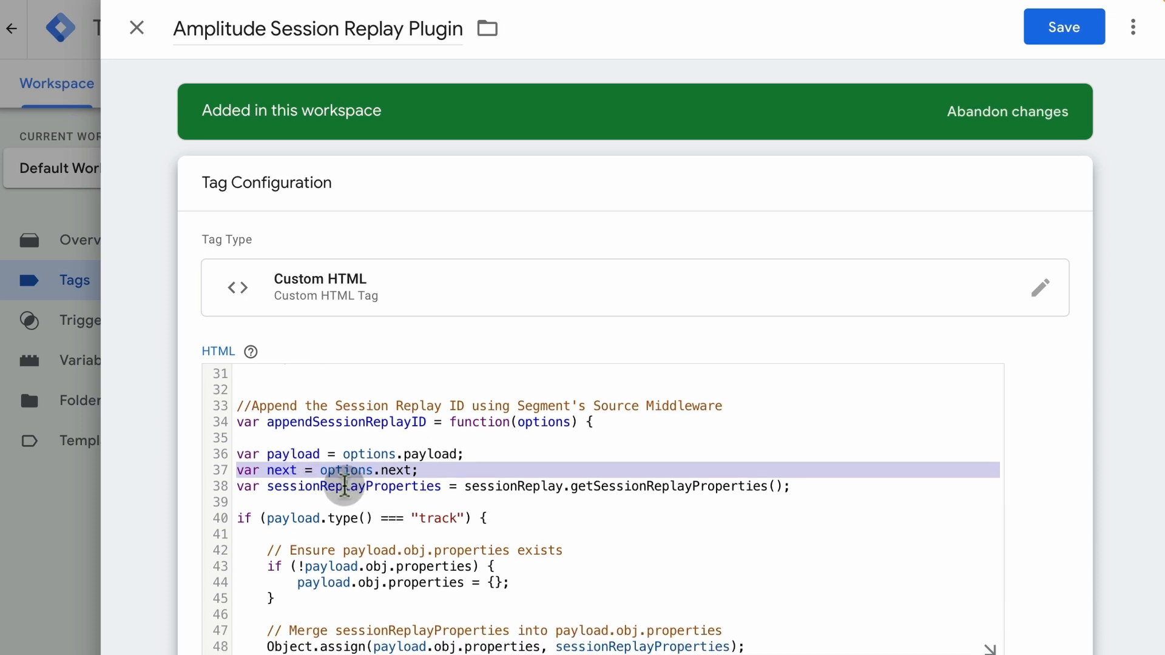
click(540, 486)
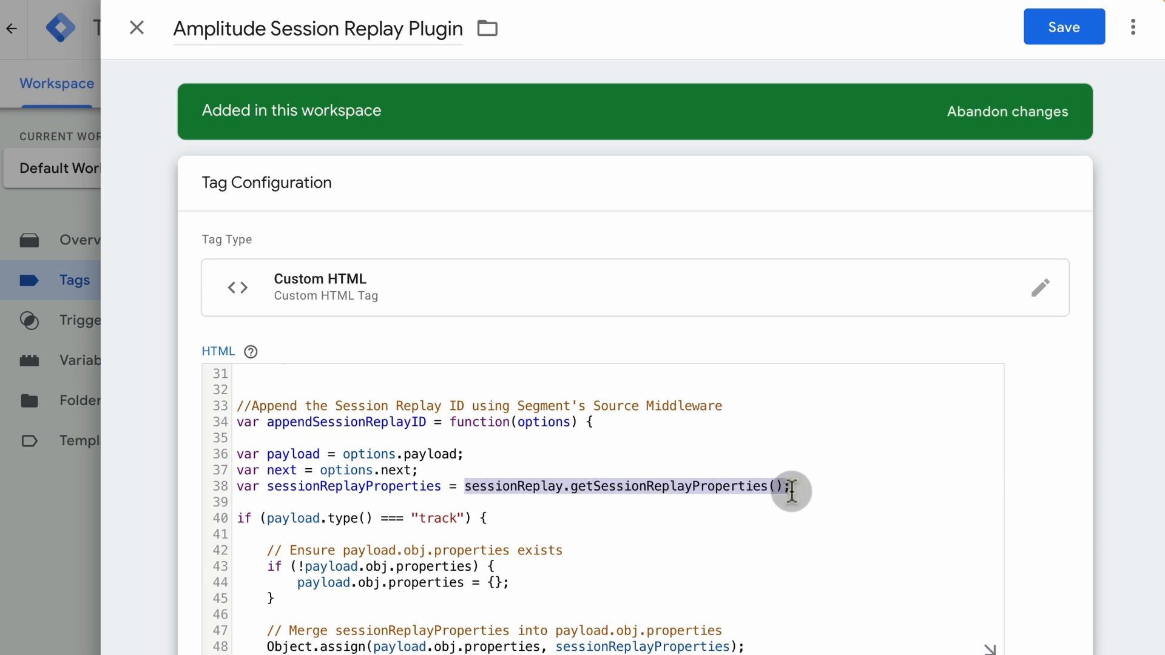
scroll(down, 3)
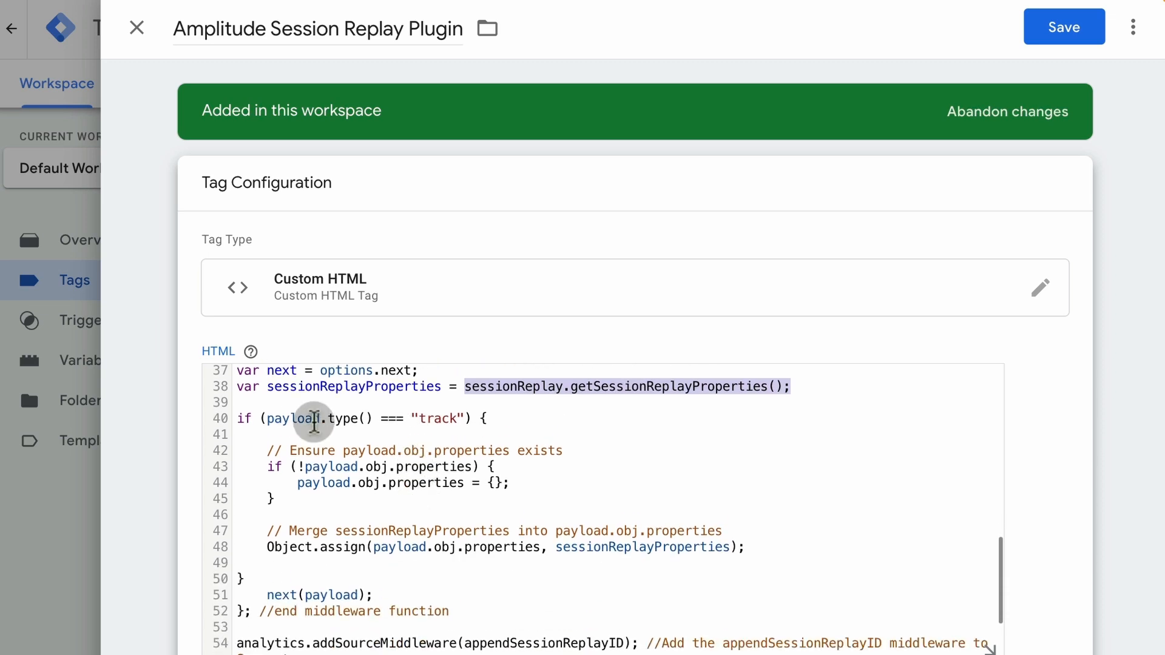
scroll(down, 3)
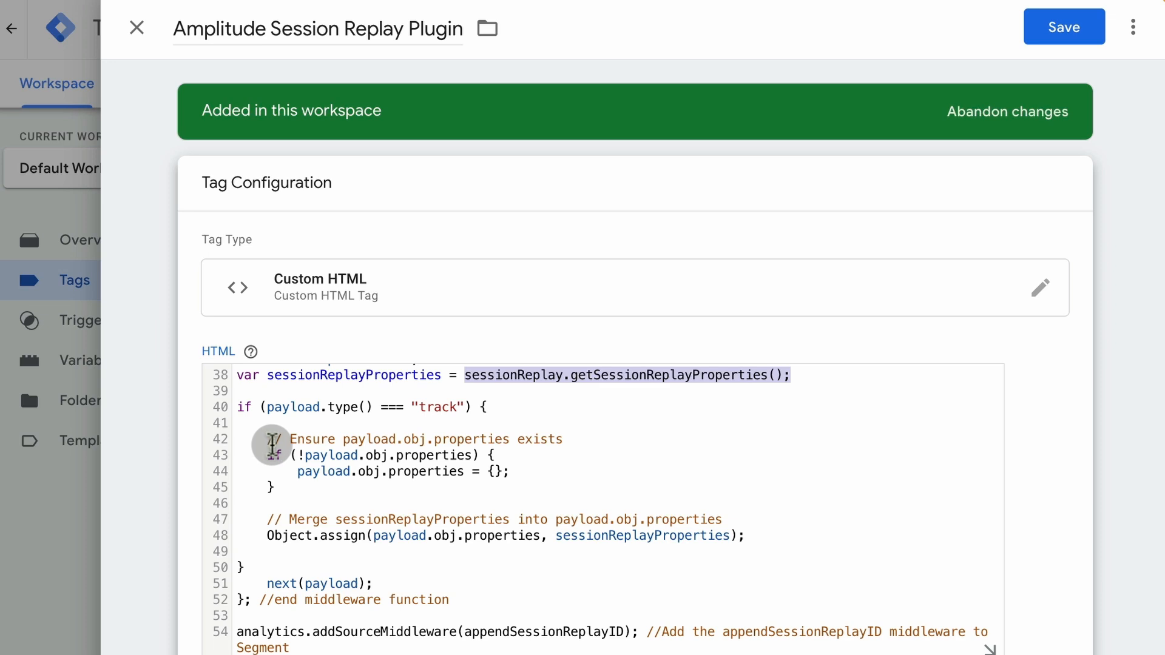
click(616, 535)
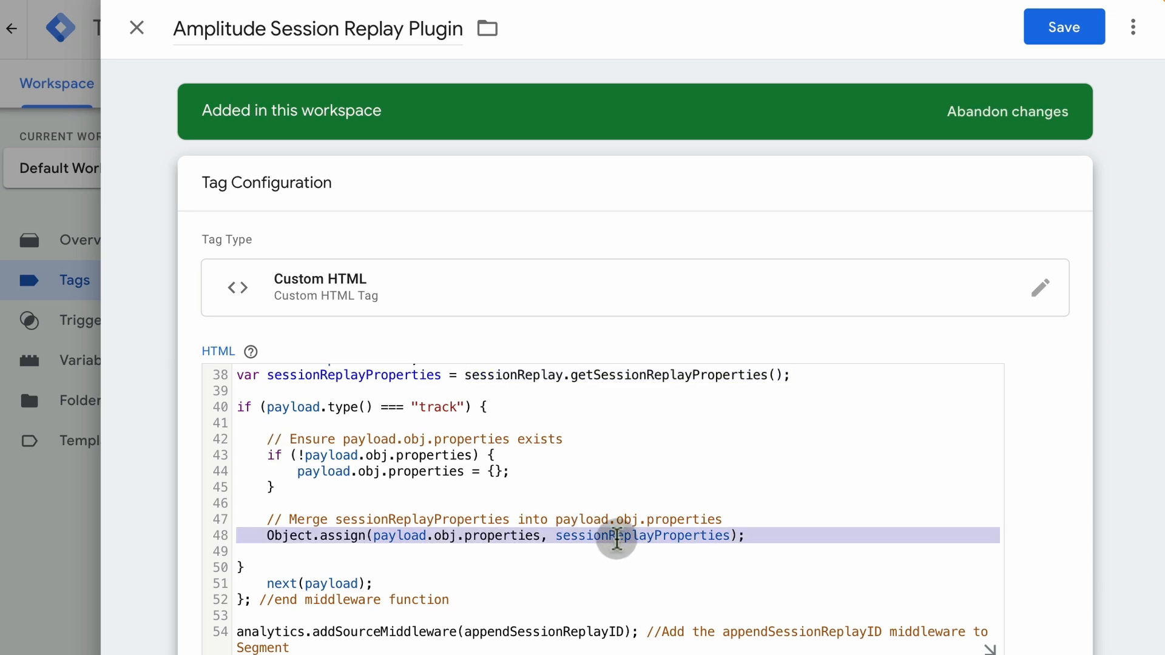
mouse_move(366, 437)
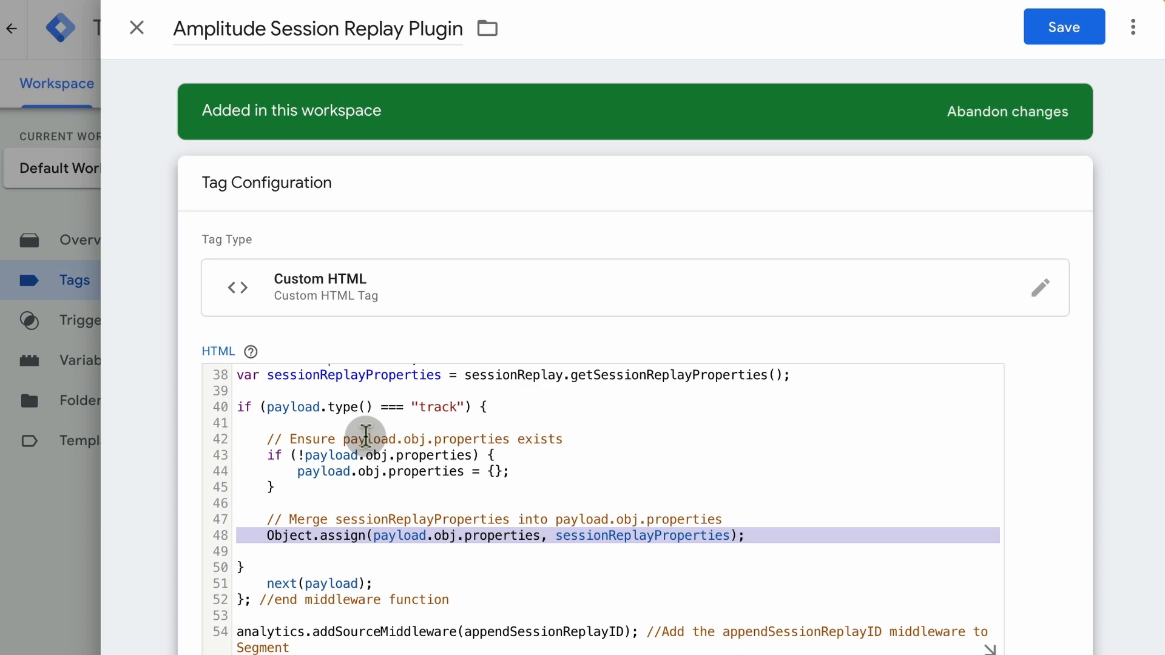
scroll(down, 3)
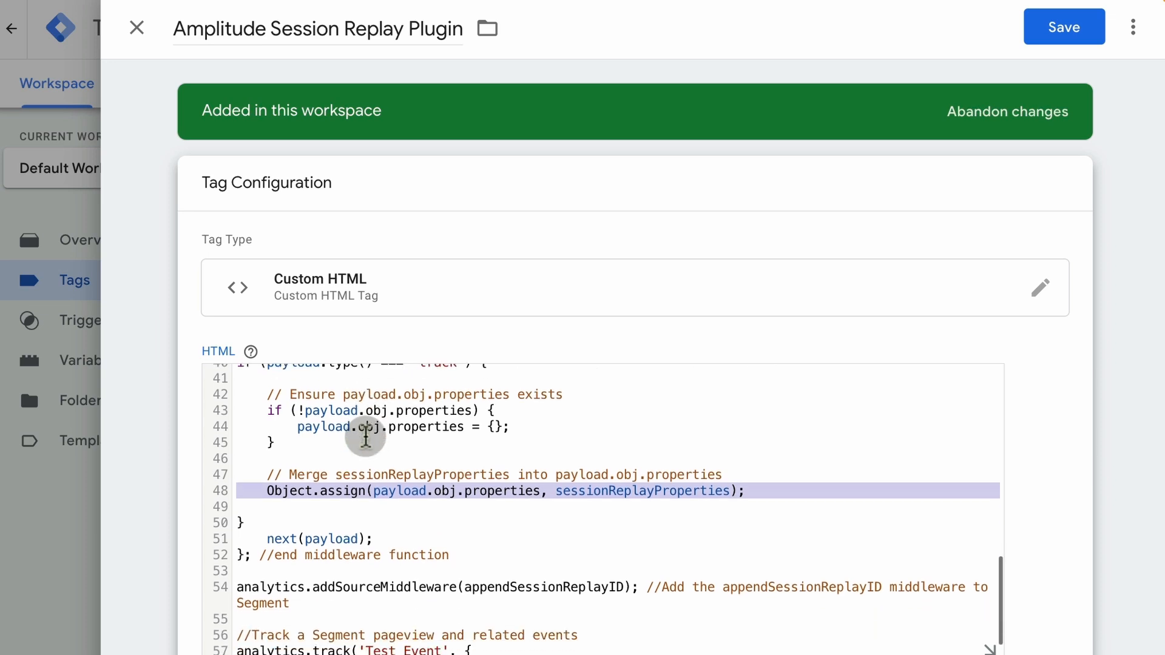
click(333, 537)
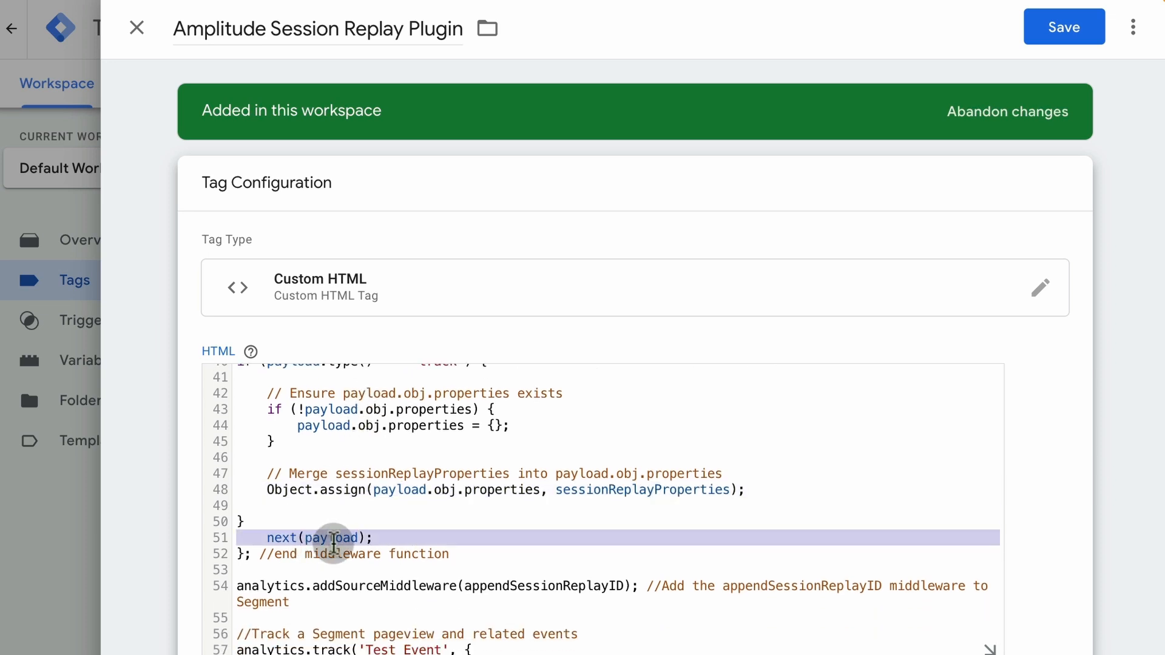
mouse_move(316, 473)
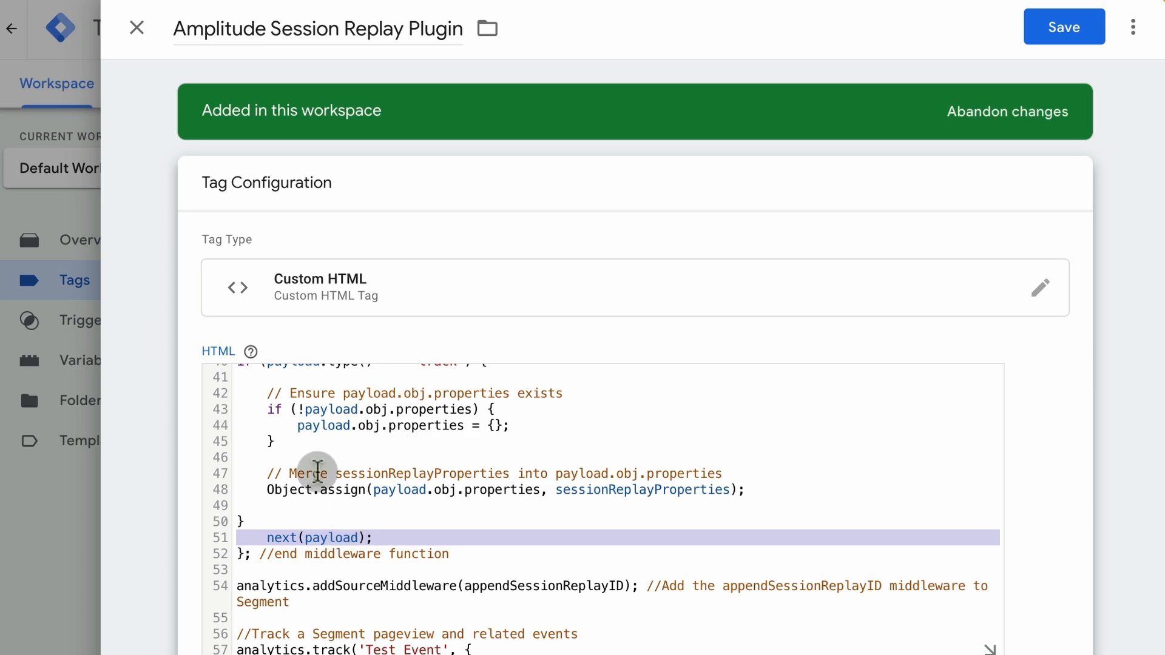
mouse_move(381, 434)
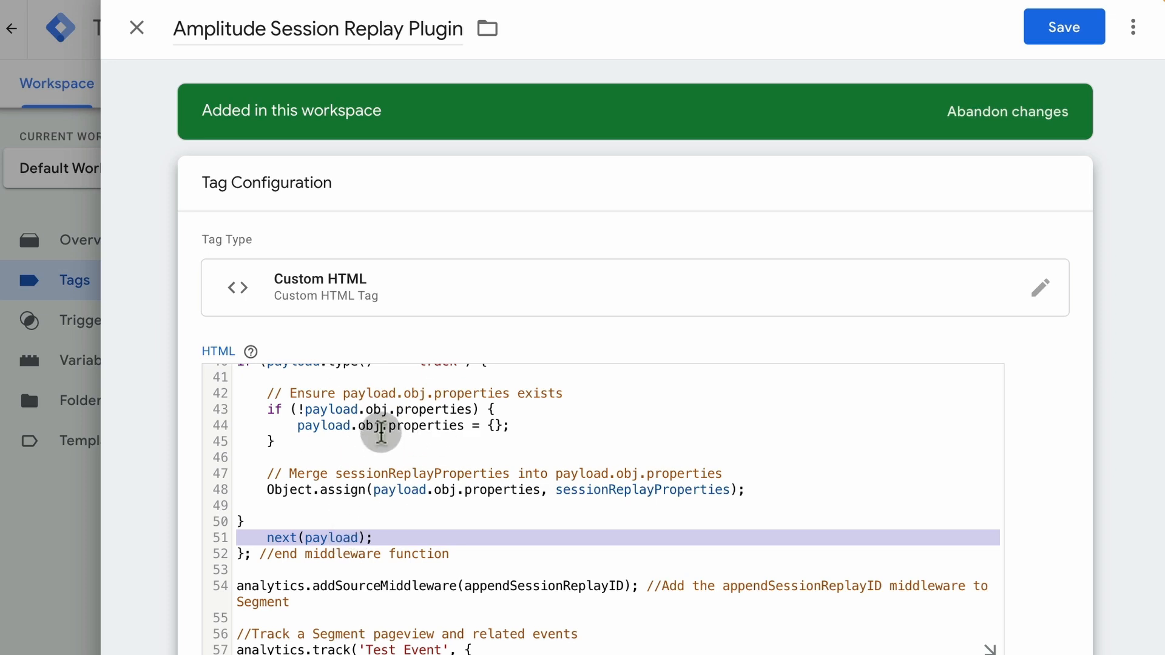
mouse_move(421, 535)
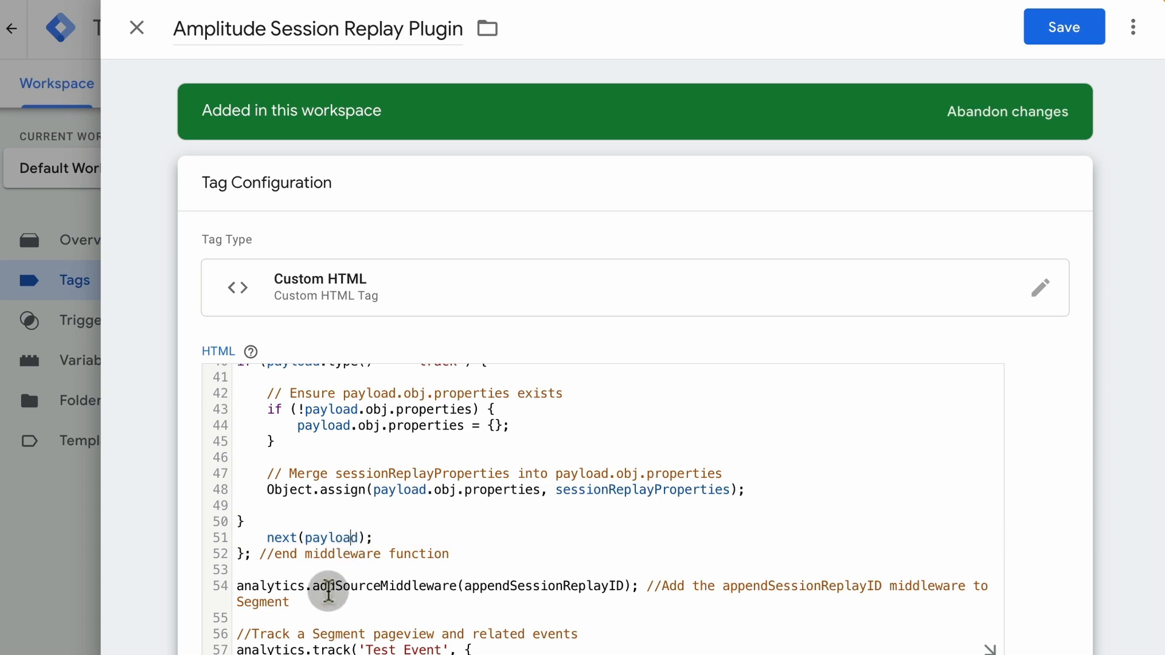
scroll(up, 3)
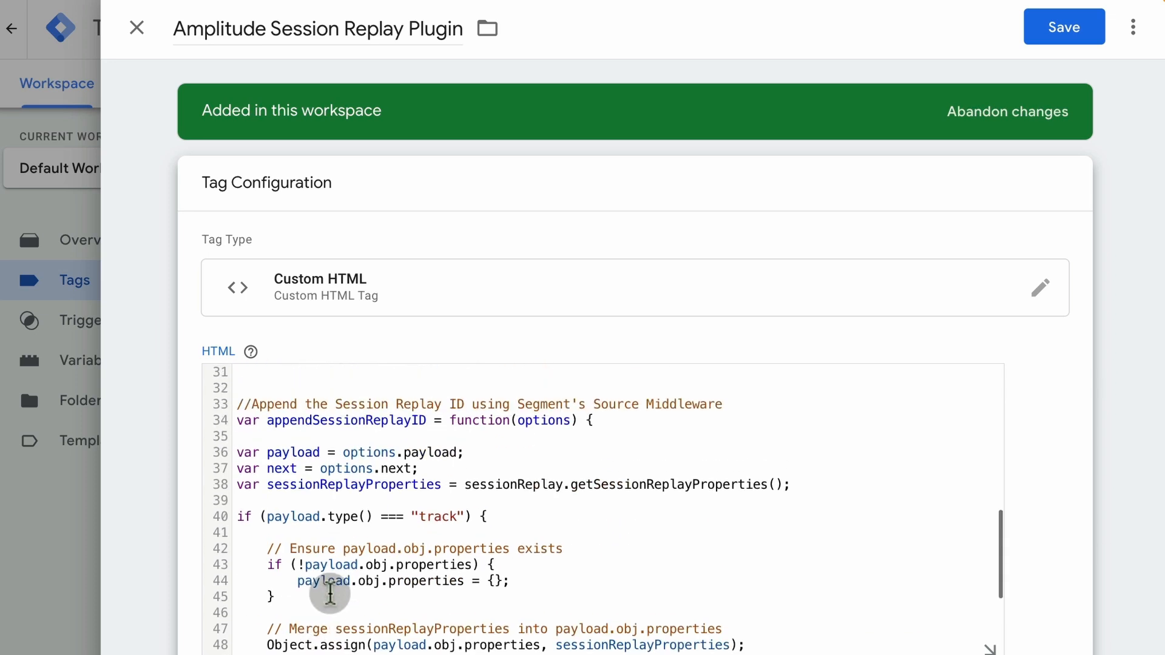
scroll(down, 3)
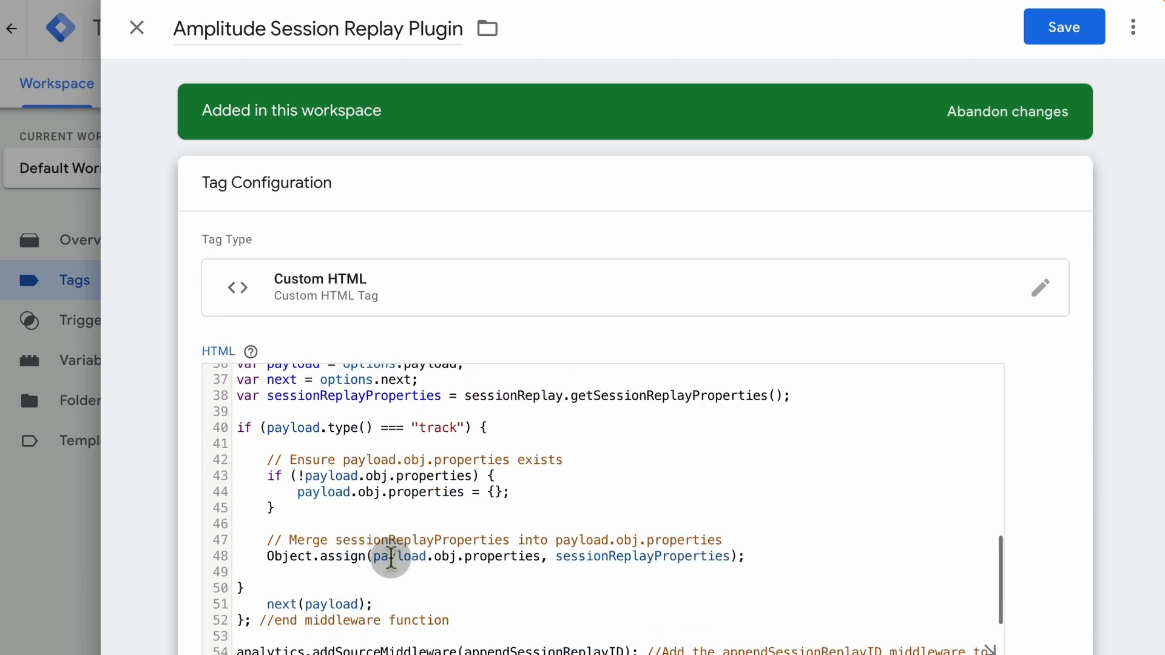
scroll(down, 3)
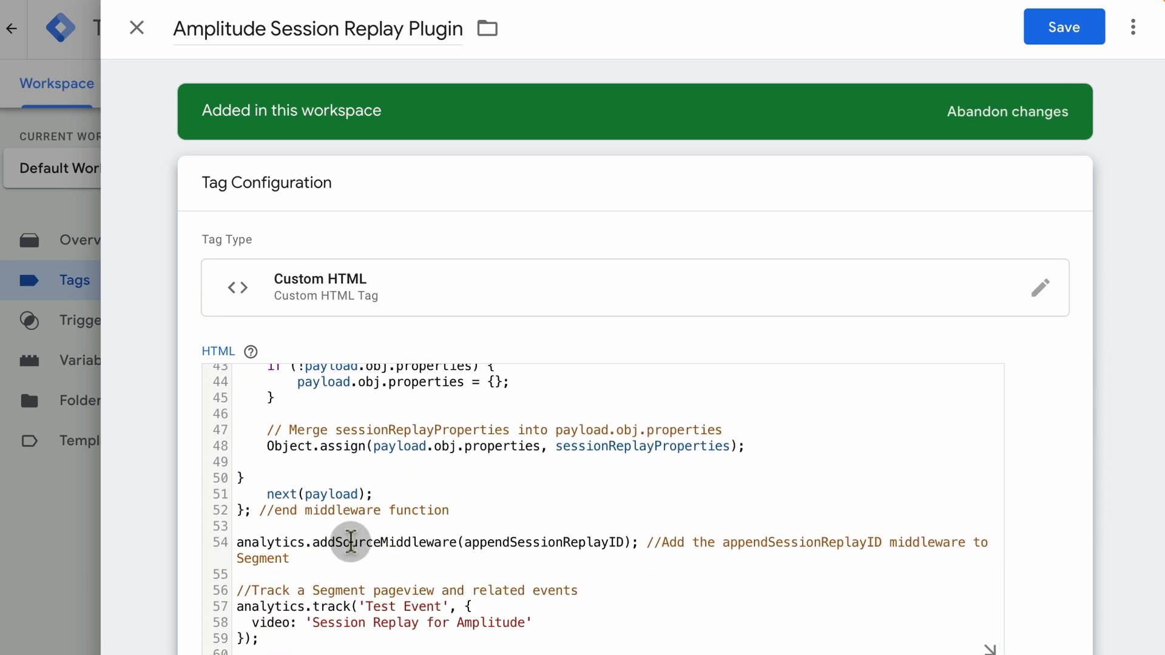
mouse_move(381, 547)
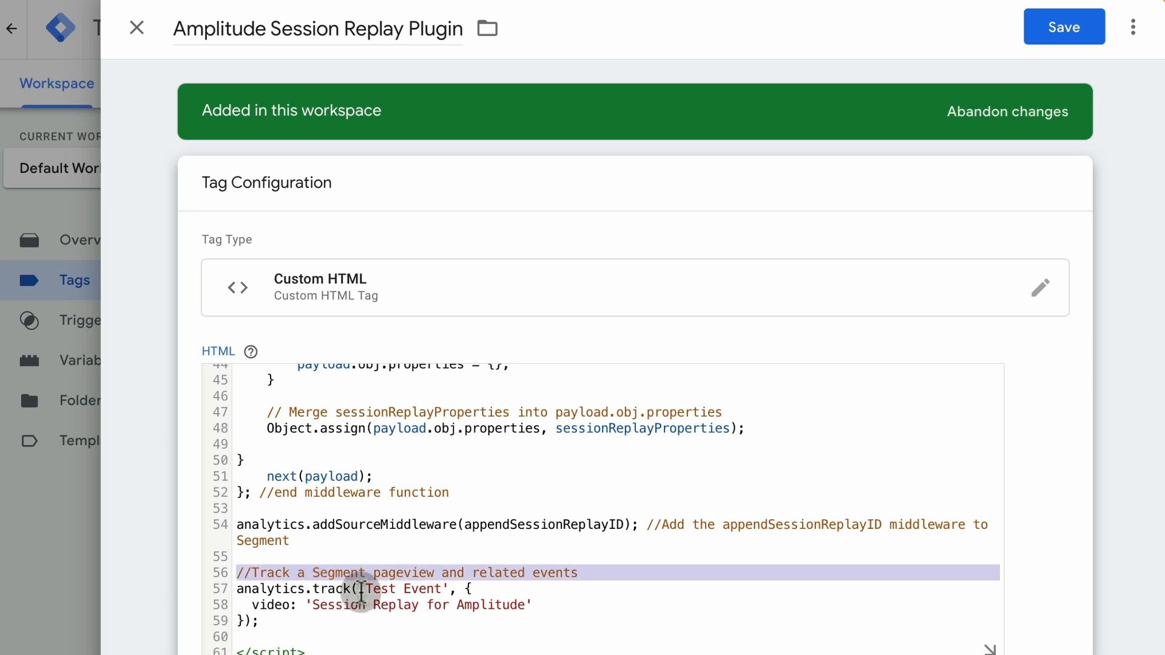
click(312, 590)
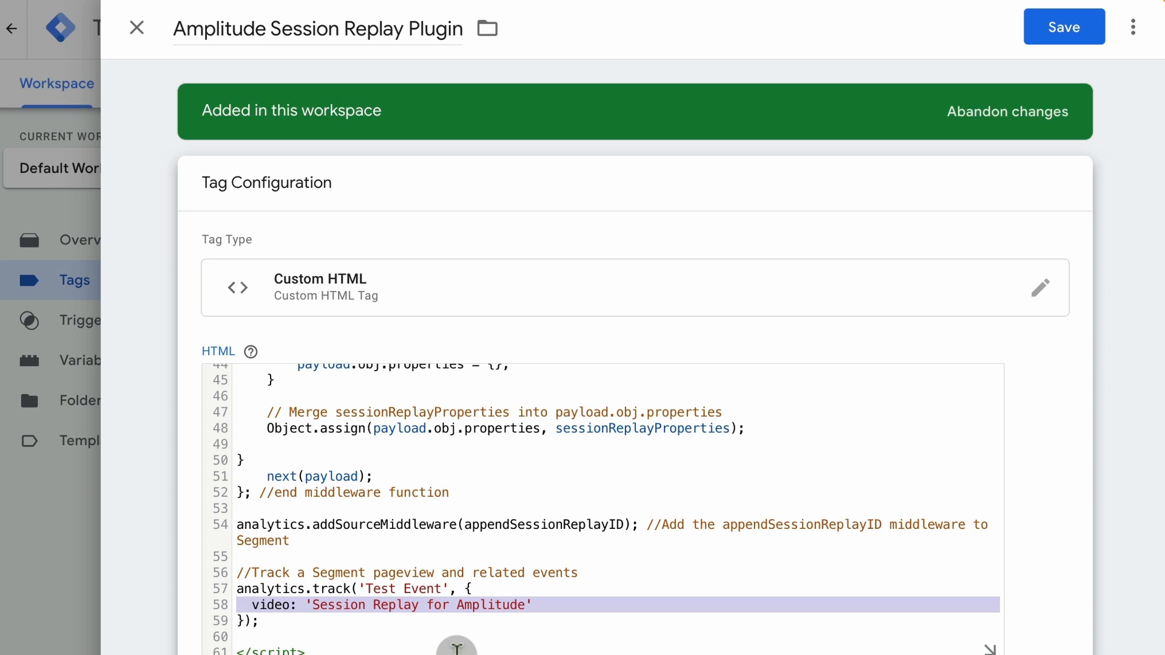
scroll(down, 3)
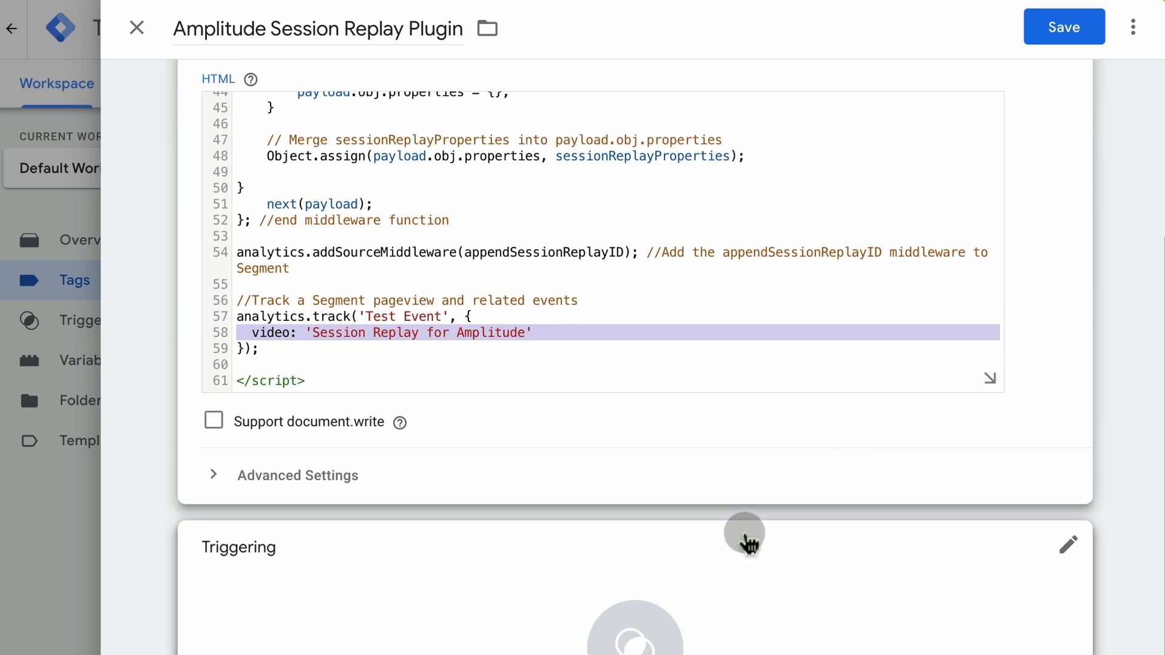
mouse_move(683, 518)
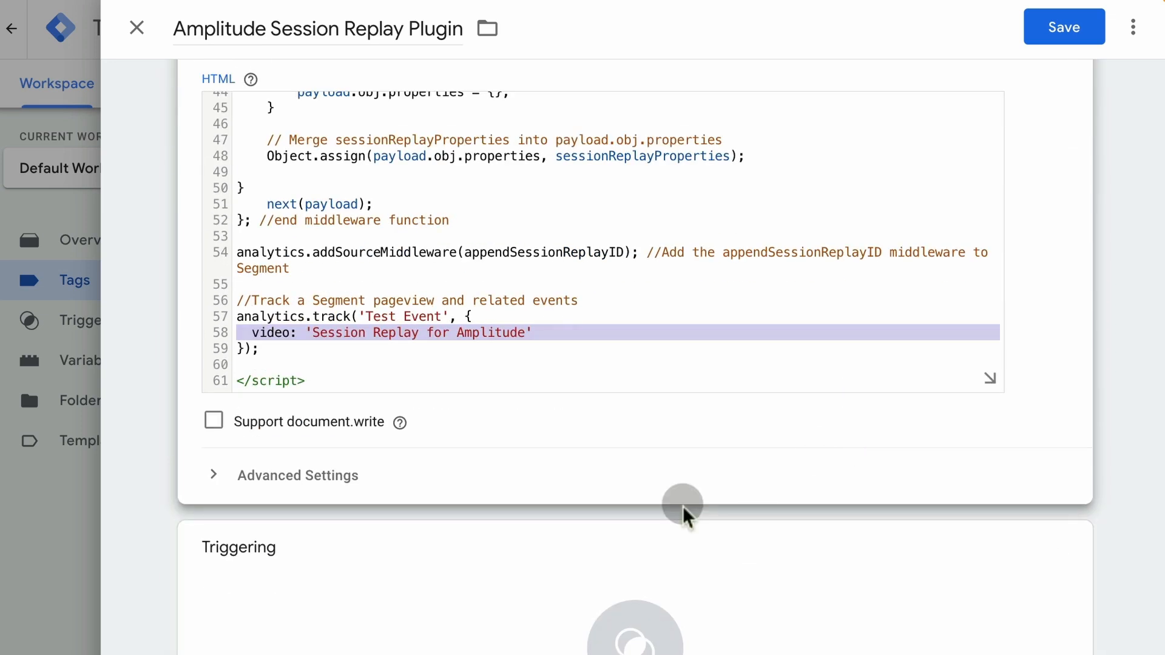
- Check the Segment.com Core Snippet + Pageview code pushes an analyticsReady dataLayer event in analytics.ready
scroll(up, 3)
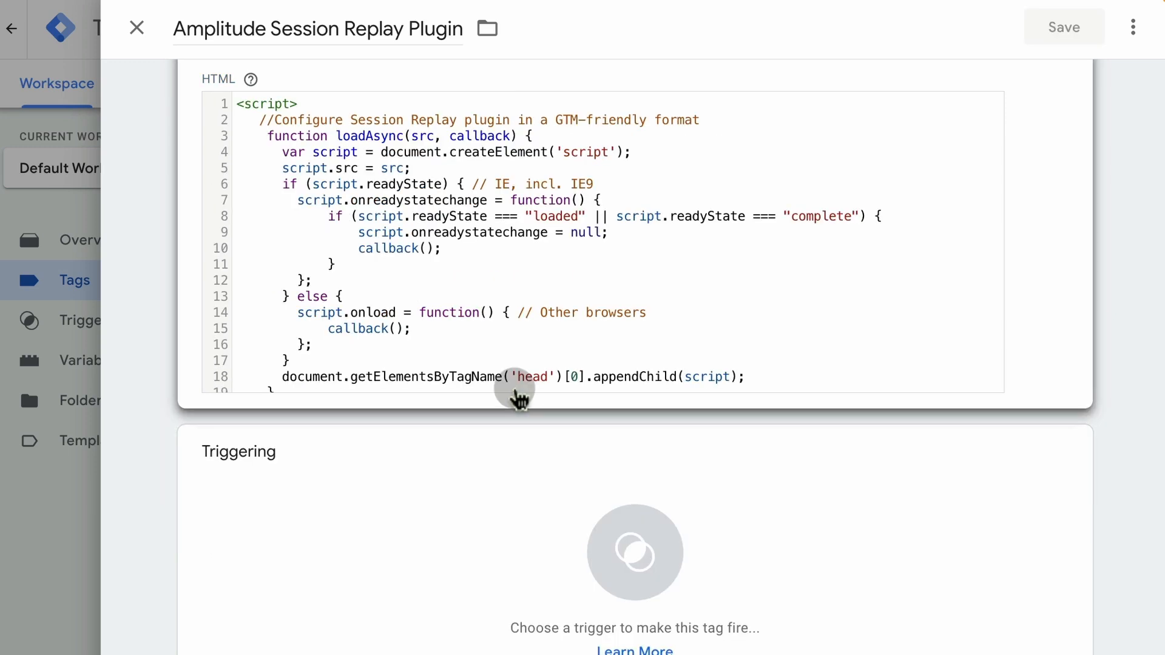
mouse_move(403, 274)
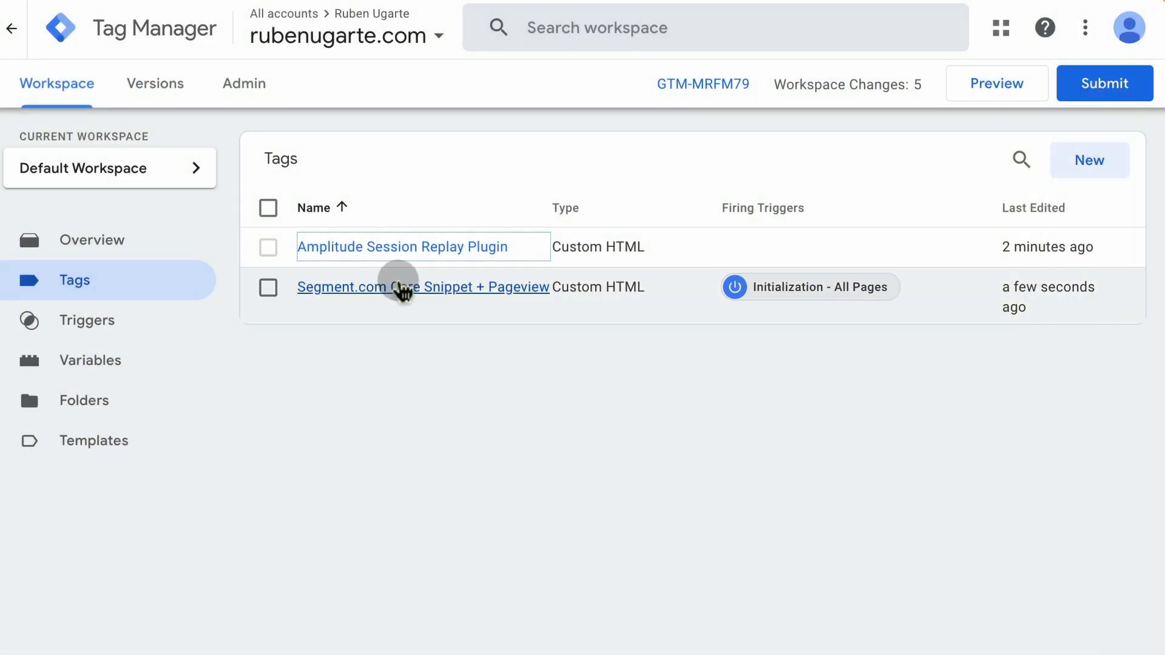
click(422, 287)
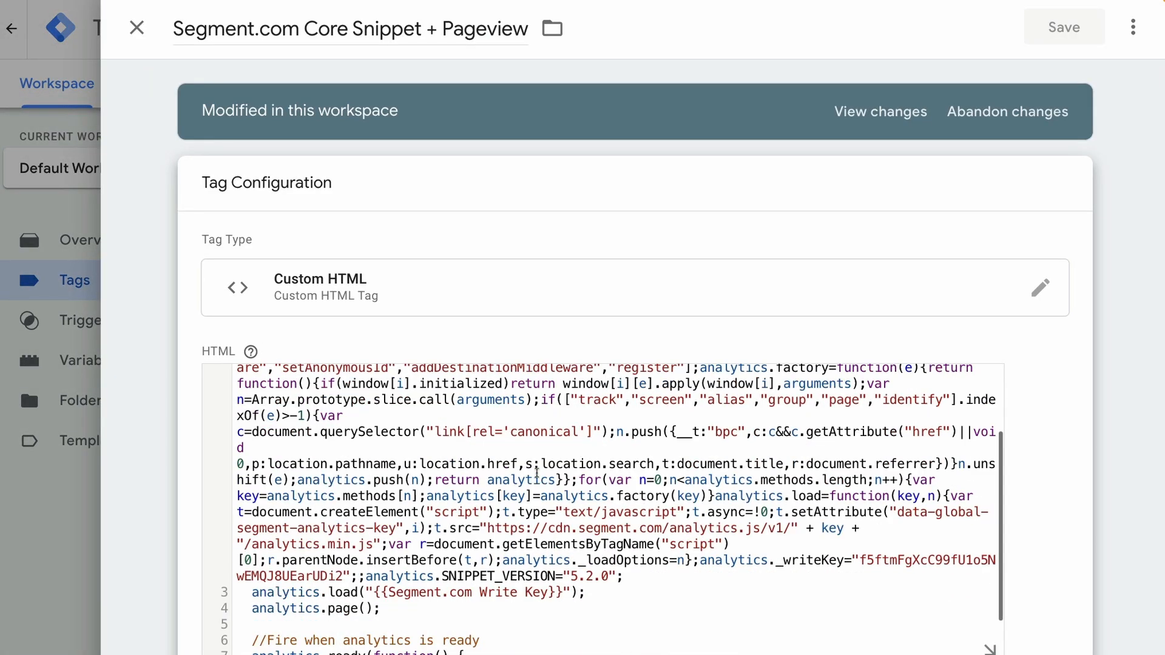
scroll(down, 3)
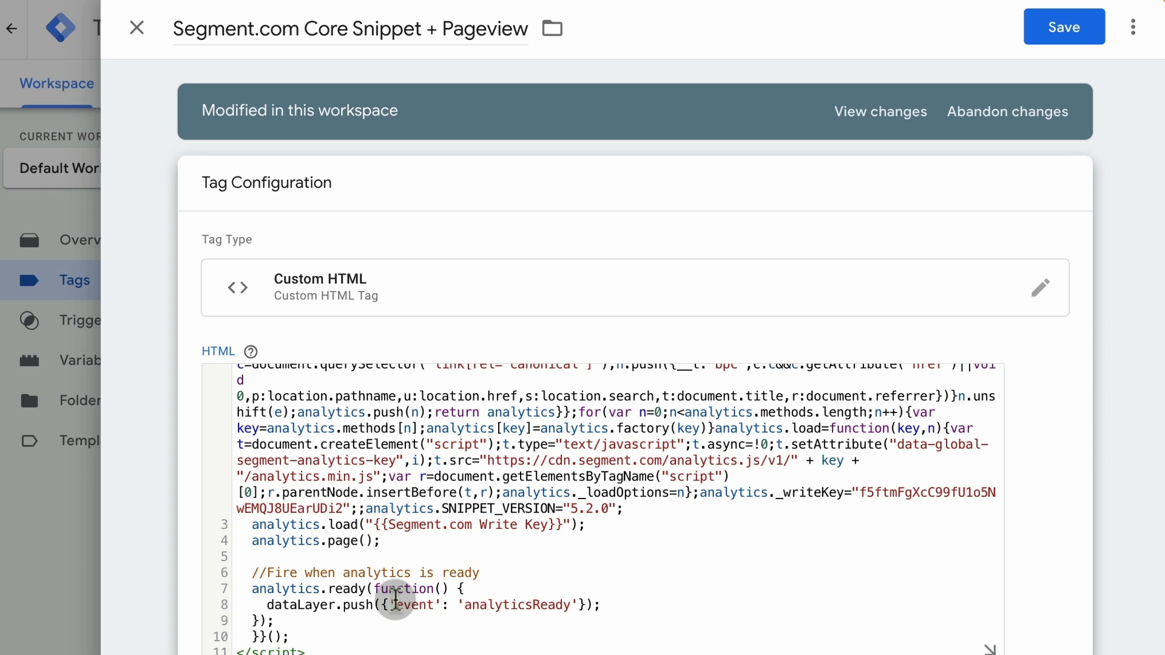
mouse_move(541, 601)
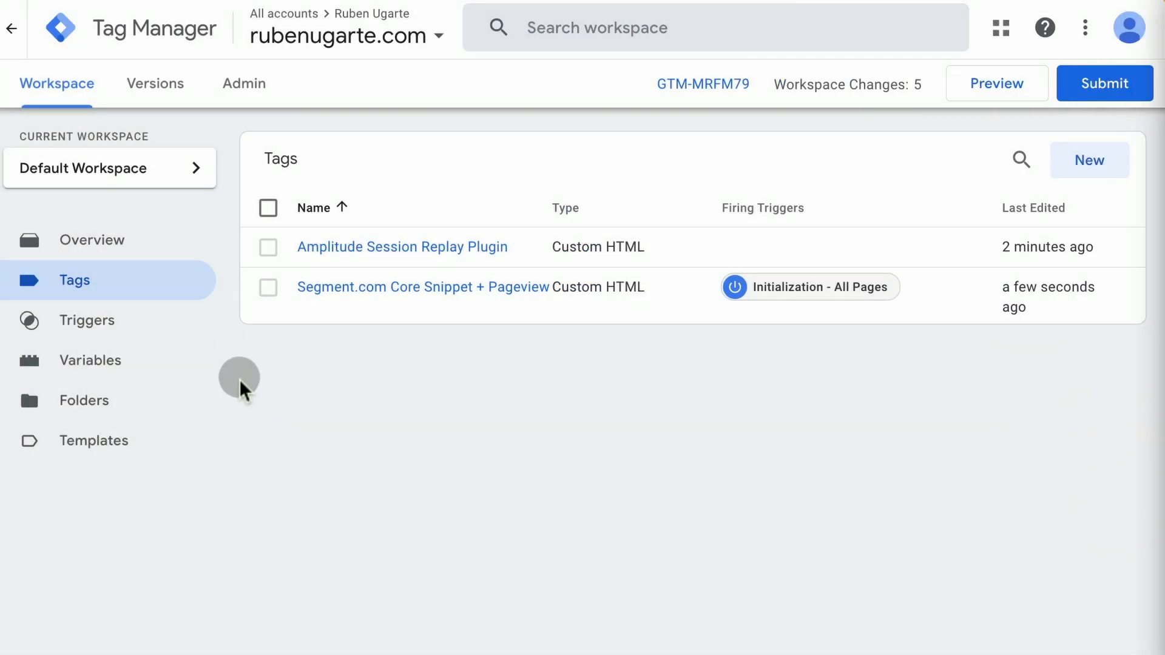
- Save a Custom Event trigger 'DL - analyticsReady' firing on the analyticsReady event
click(87, 319)
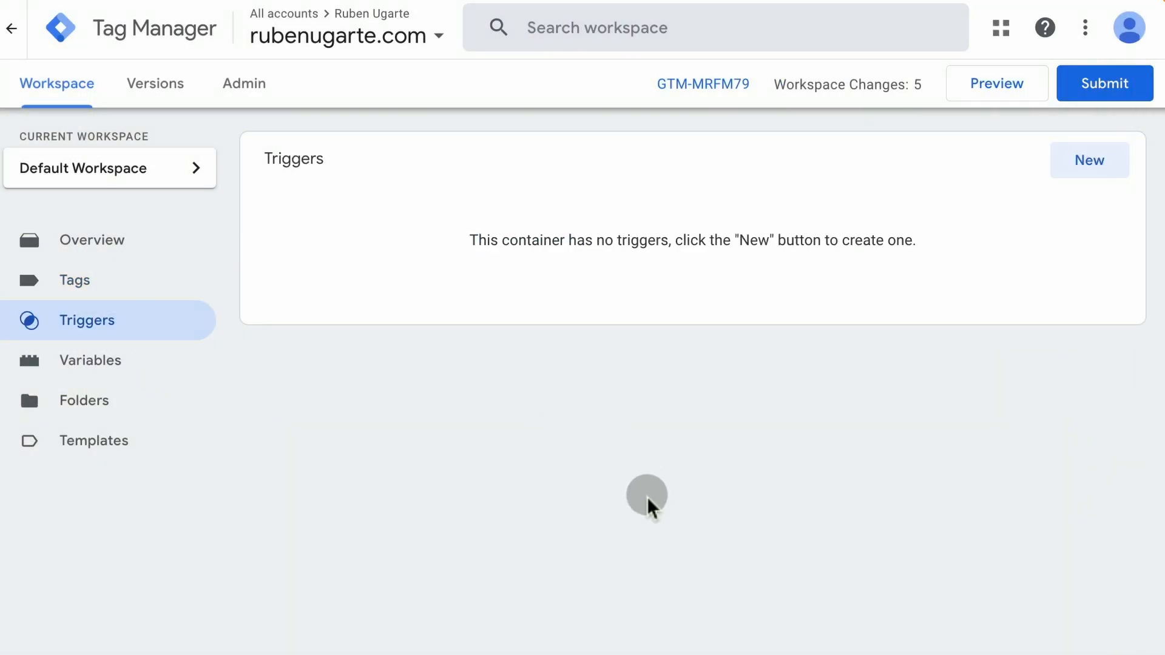
click(1090, 159)
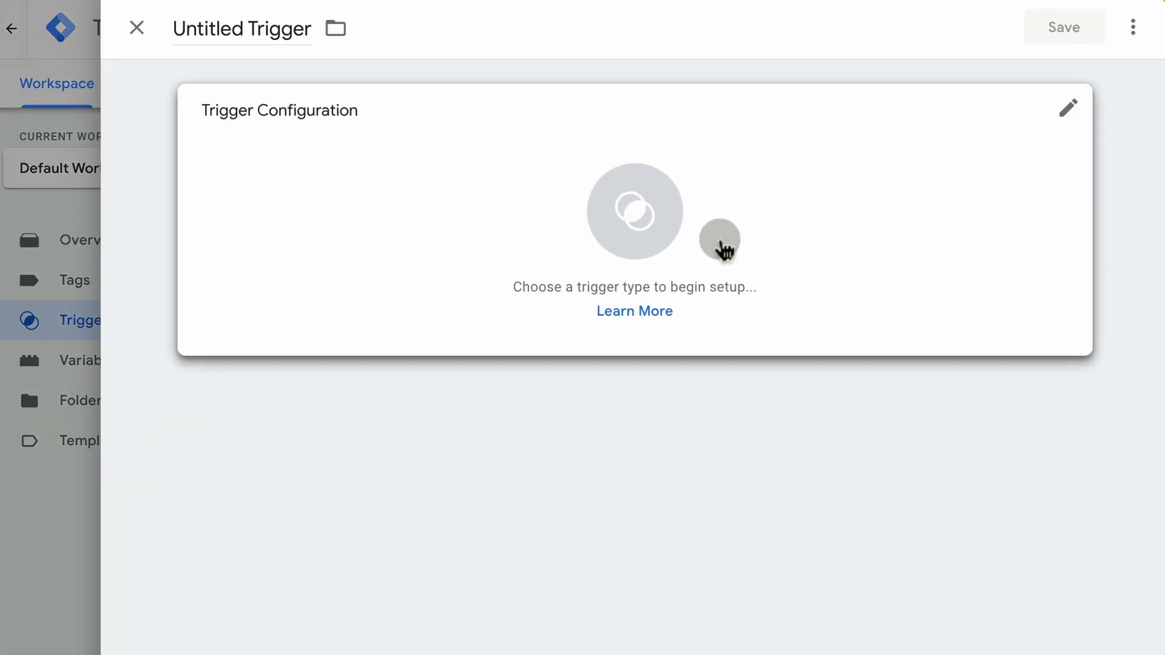
click(1068, 108)
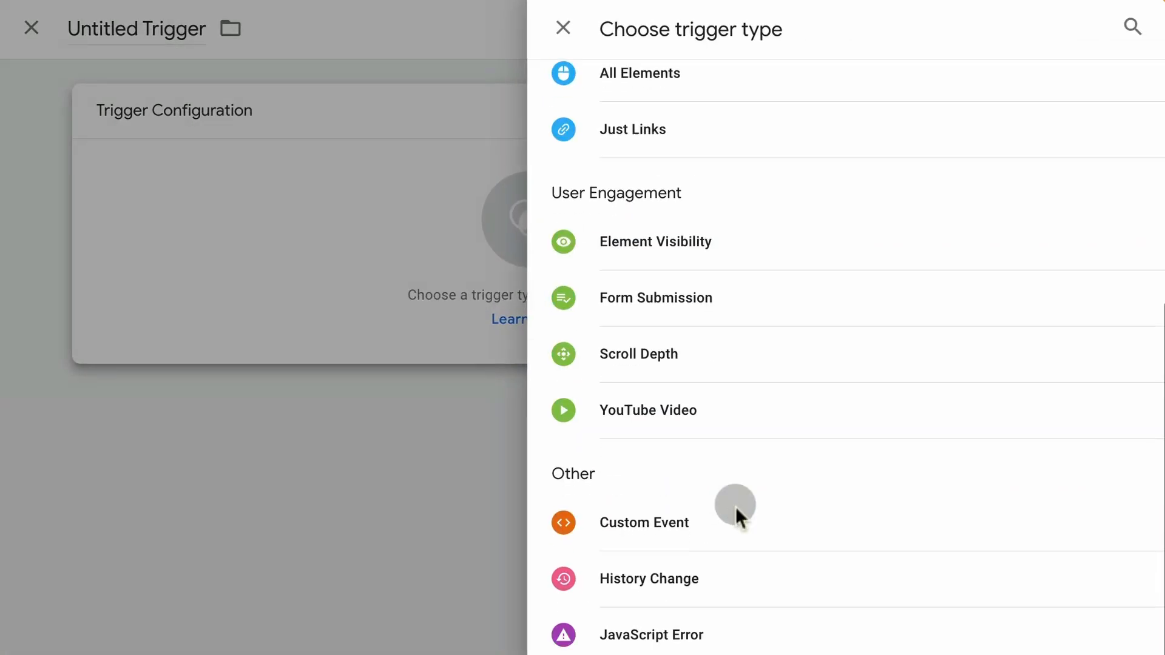
click(645, 522)
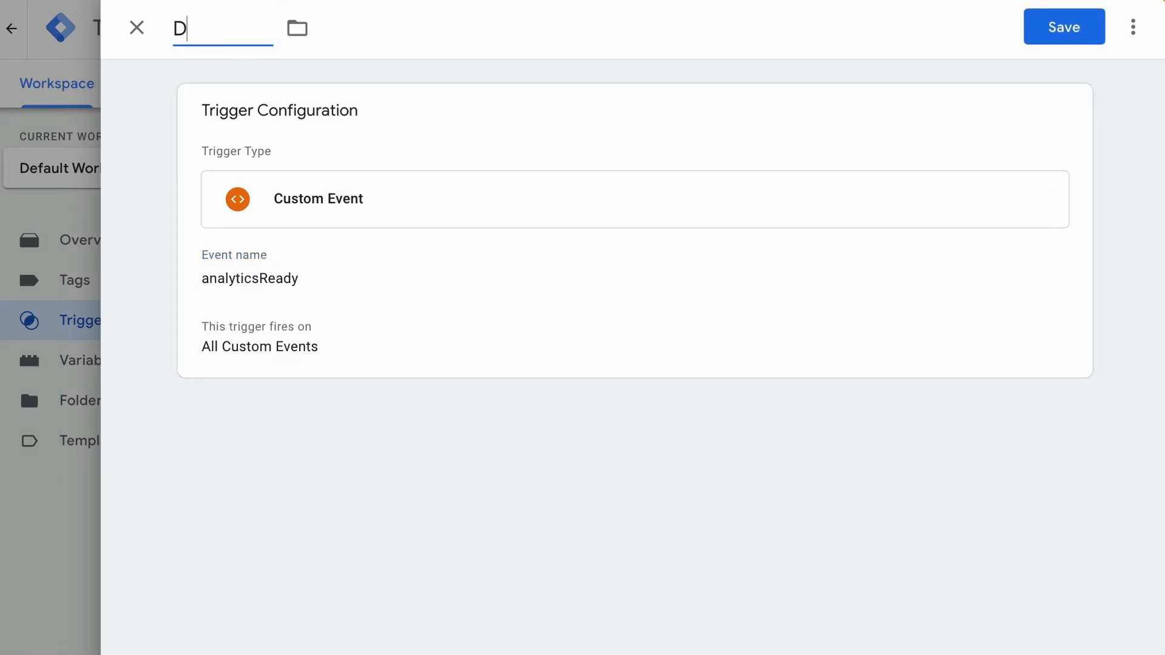
text(L - analyticsReady)
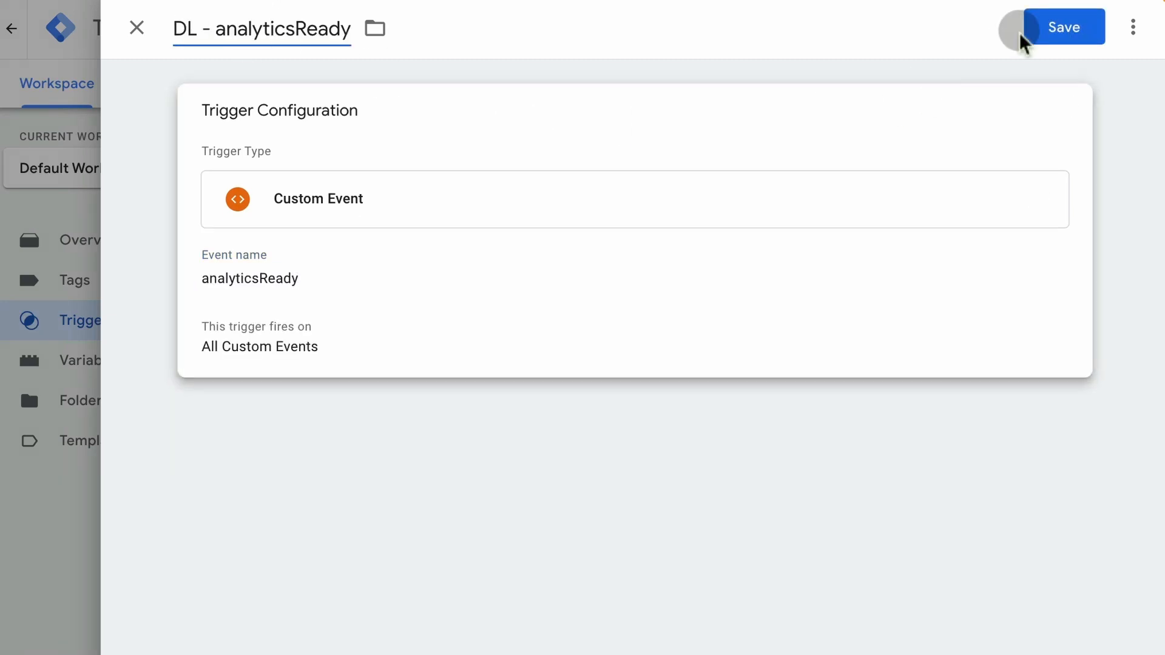
click(1064, 26)
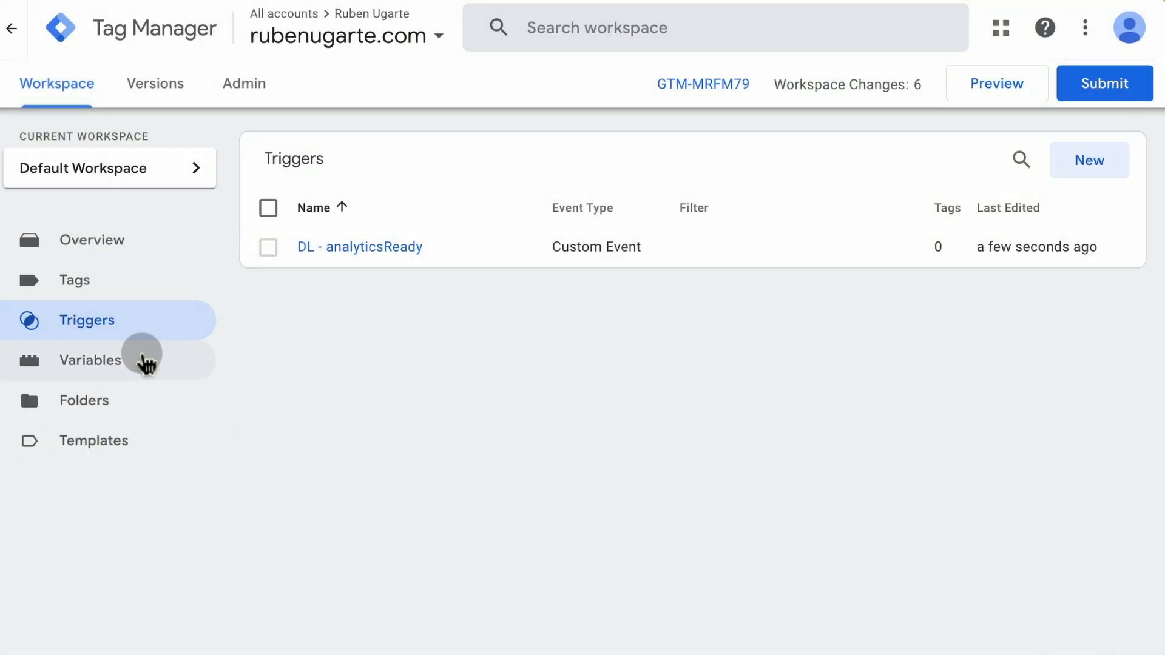
click(74, 279)
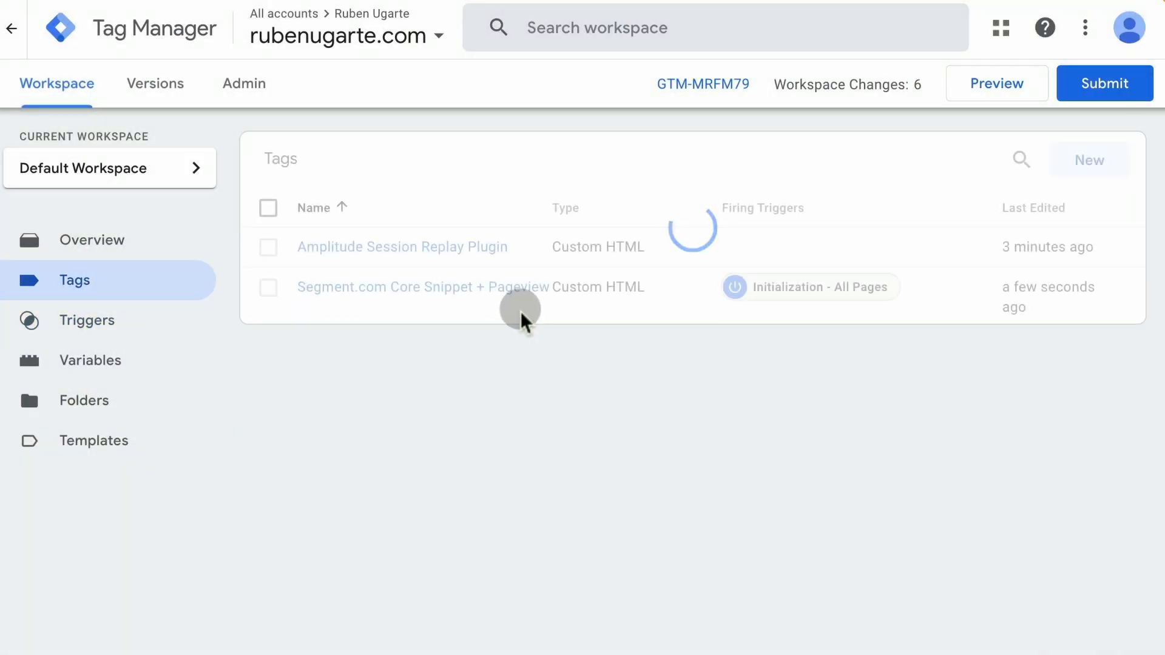
- Fire the Amplitude Session Replay Plugin tag on DL - analyticsReady and save it
click(401, 246)
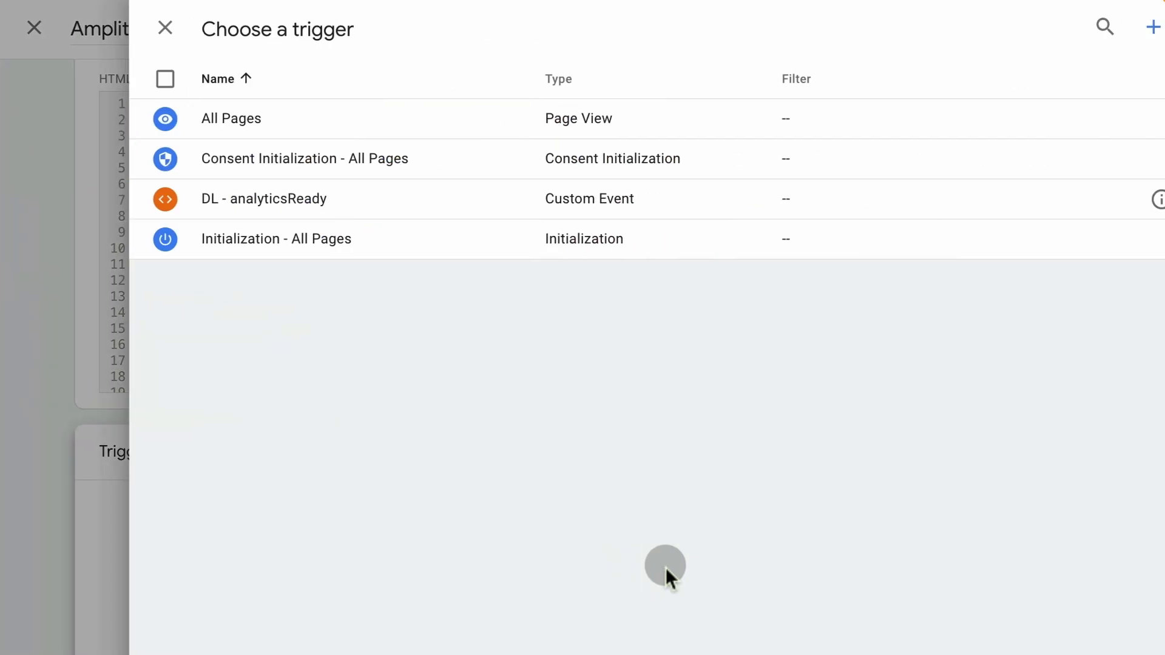
click(264, 198)
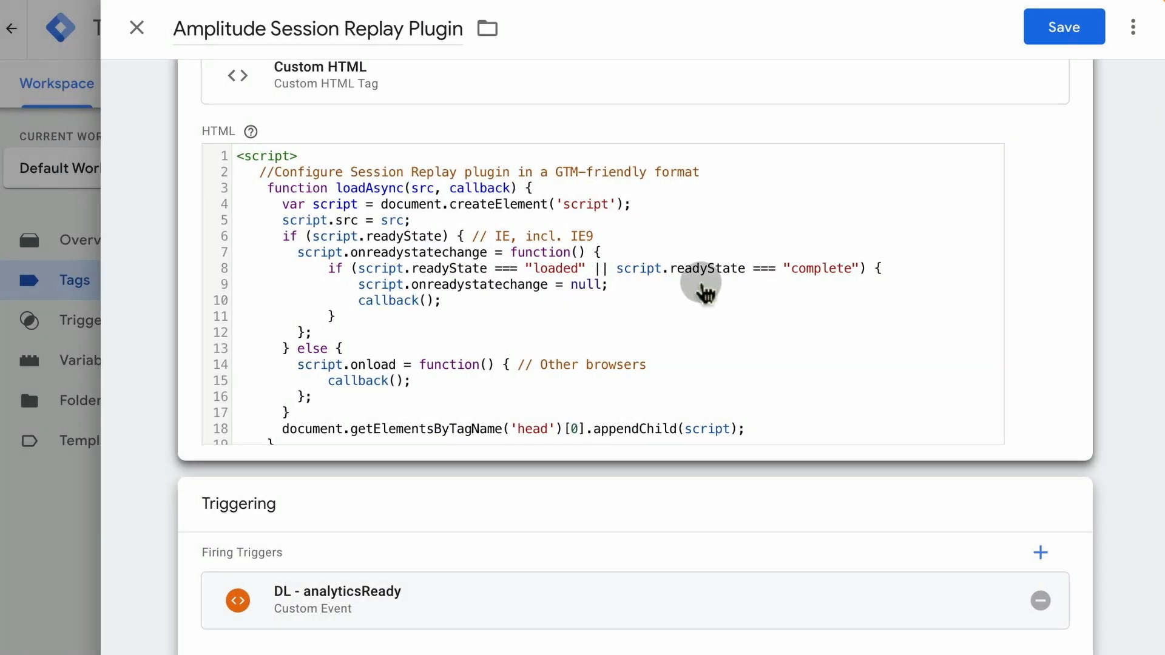
mouse_move(487, 305)
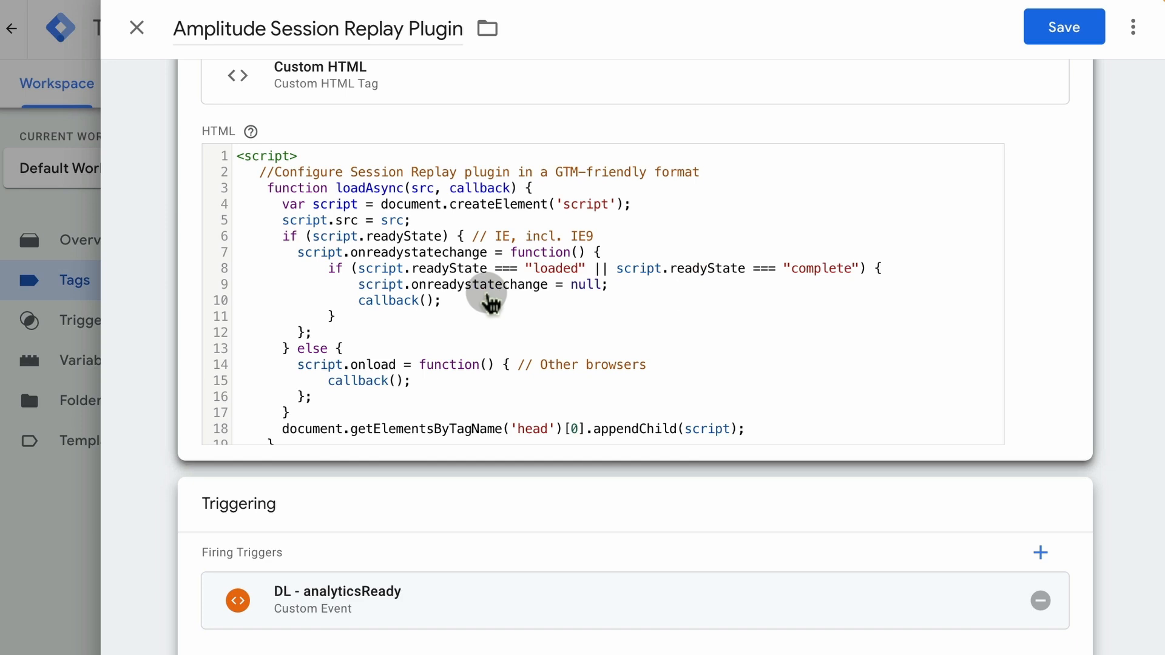
scroll(down, 3)
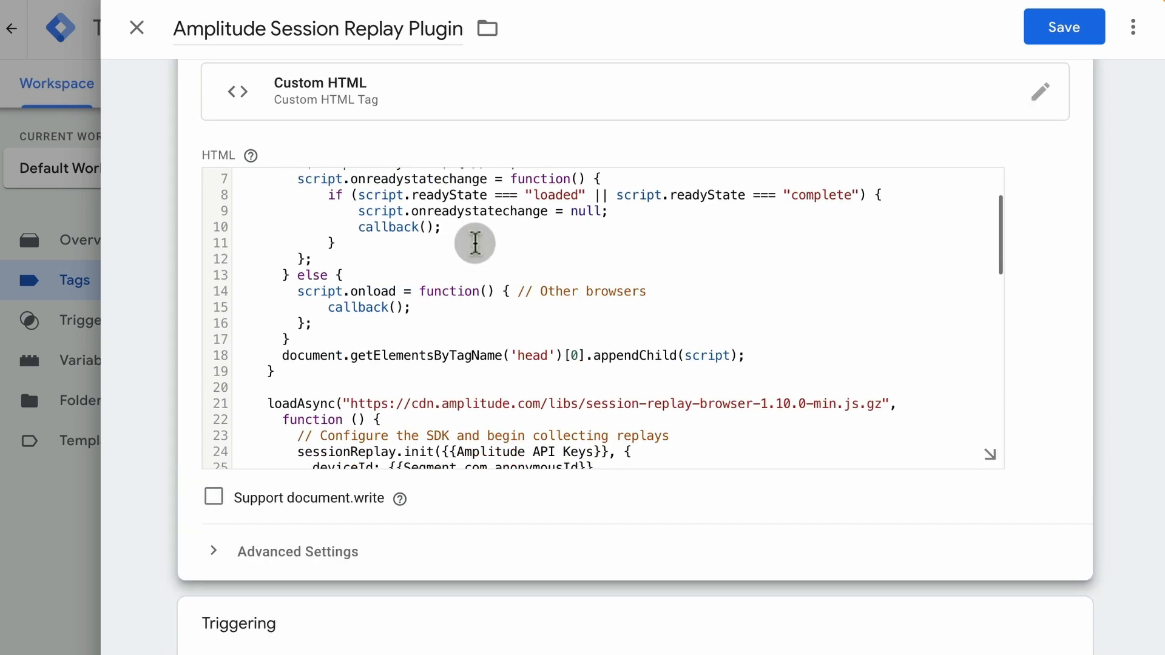
scroll(down, 3)
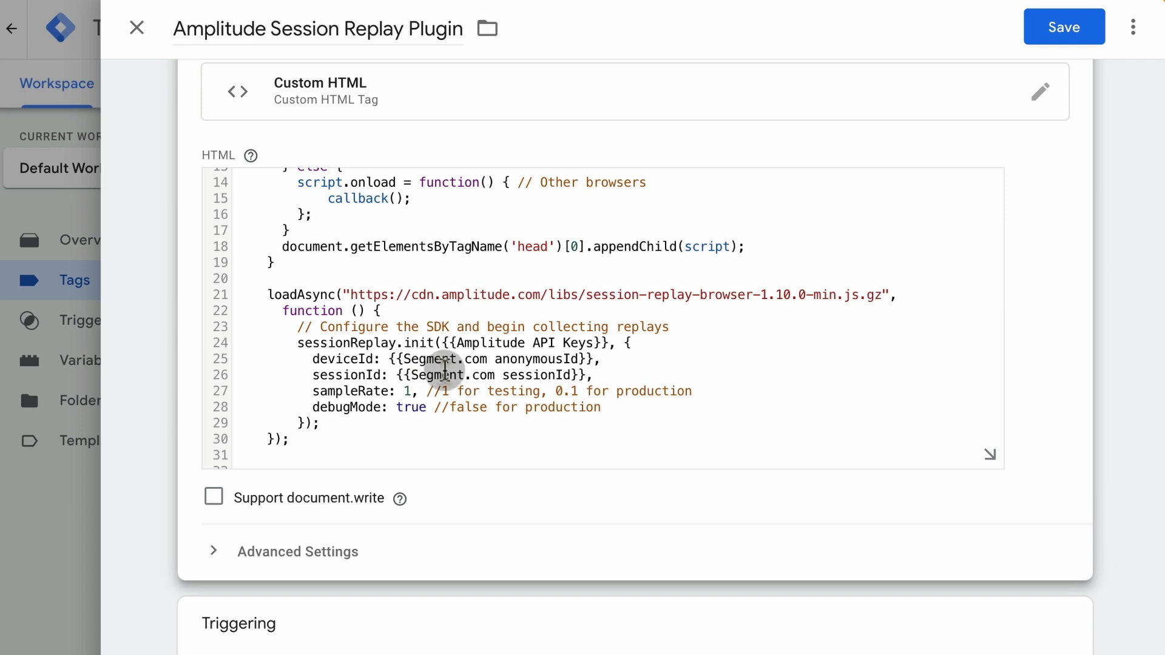
scroll(down, 3)
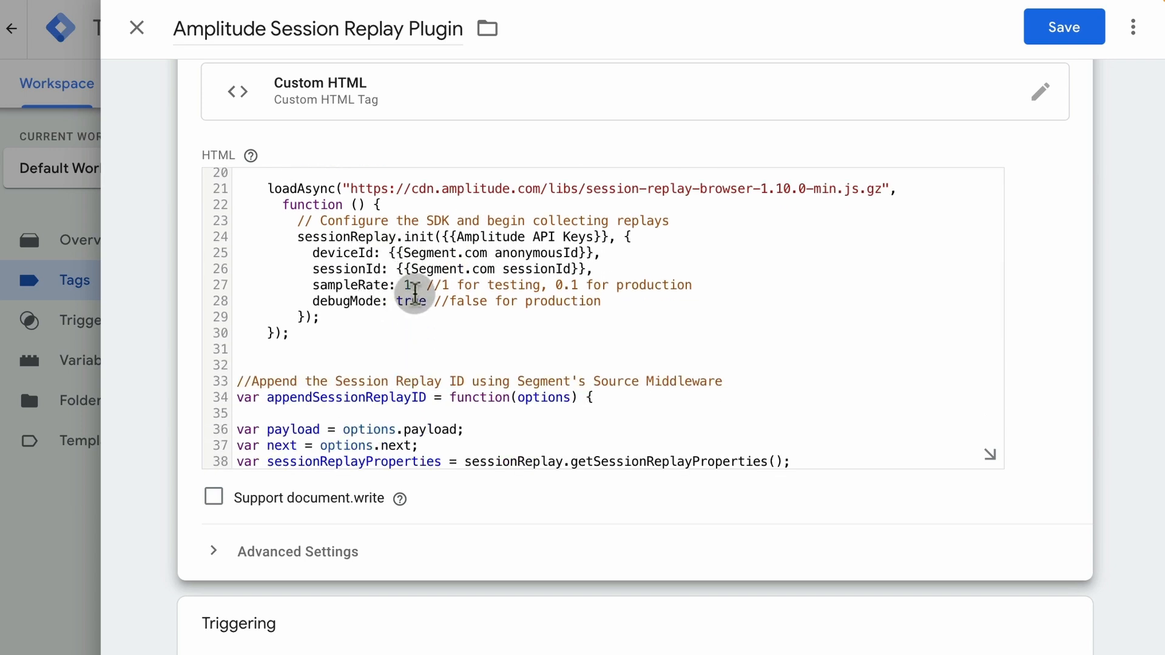
scroll(down, 3)
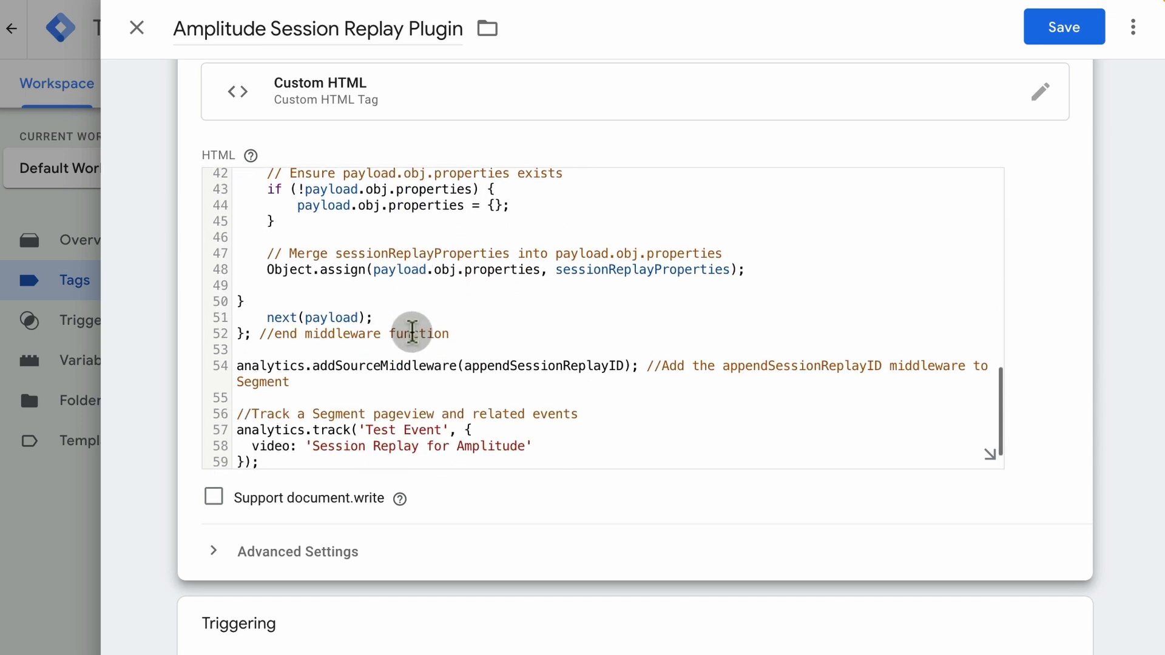
scroll(down, 3)
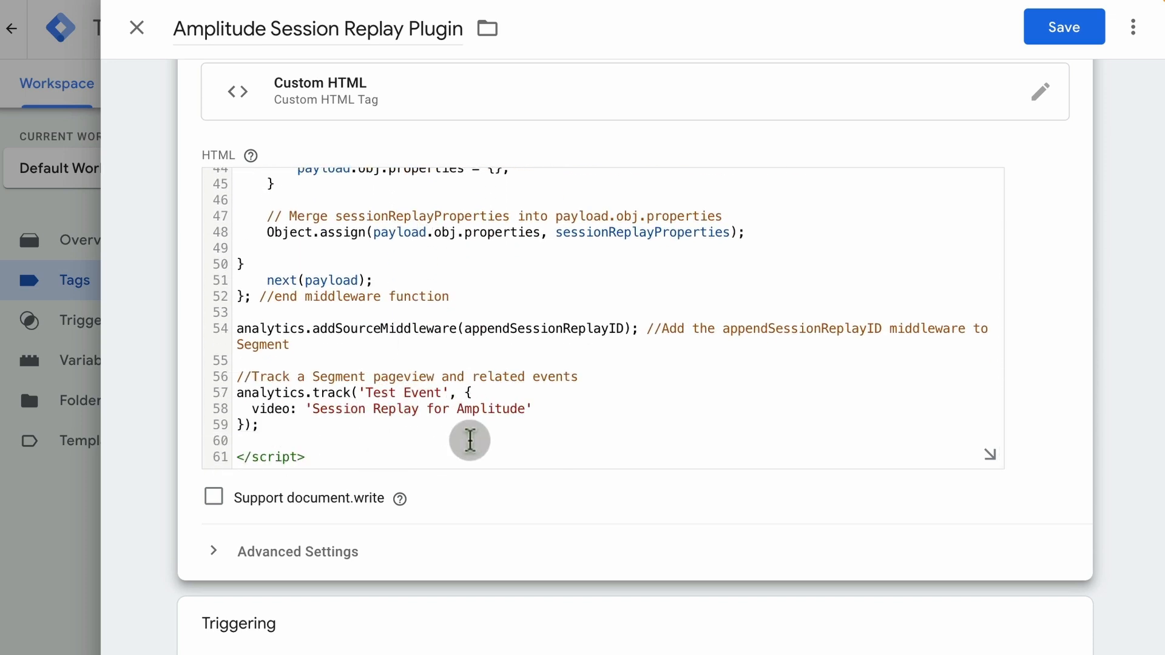
scroll(down, 3)
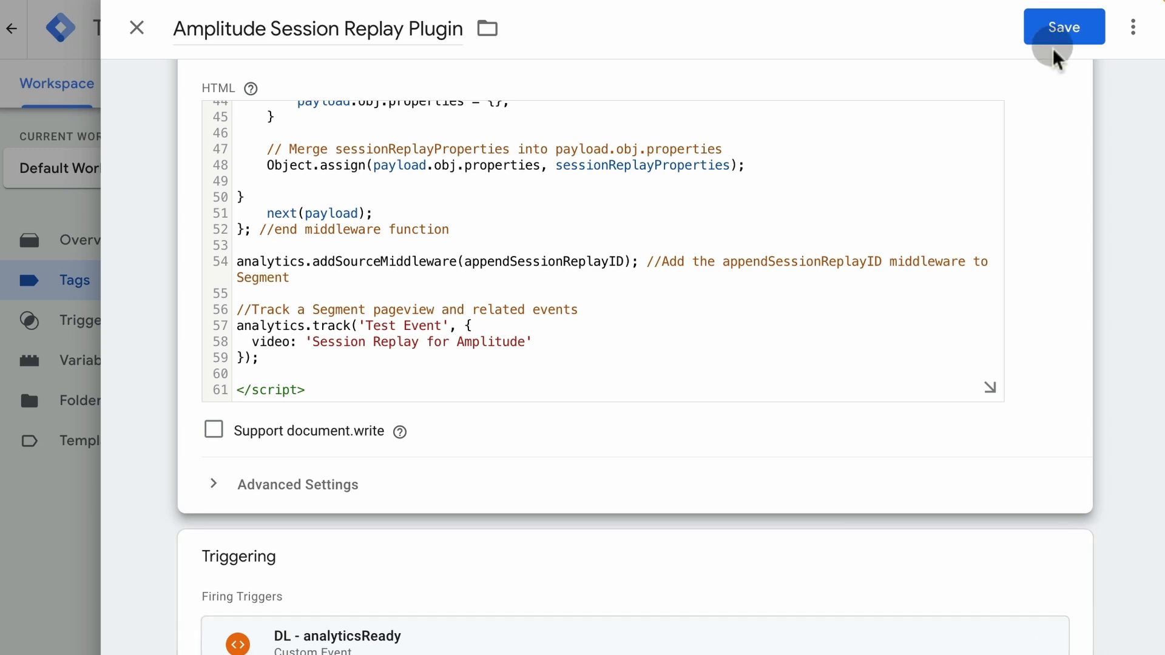
click(1063, 25)
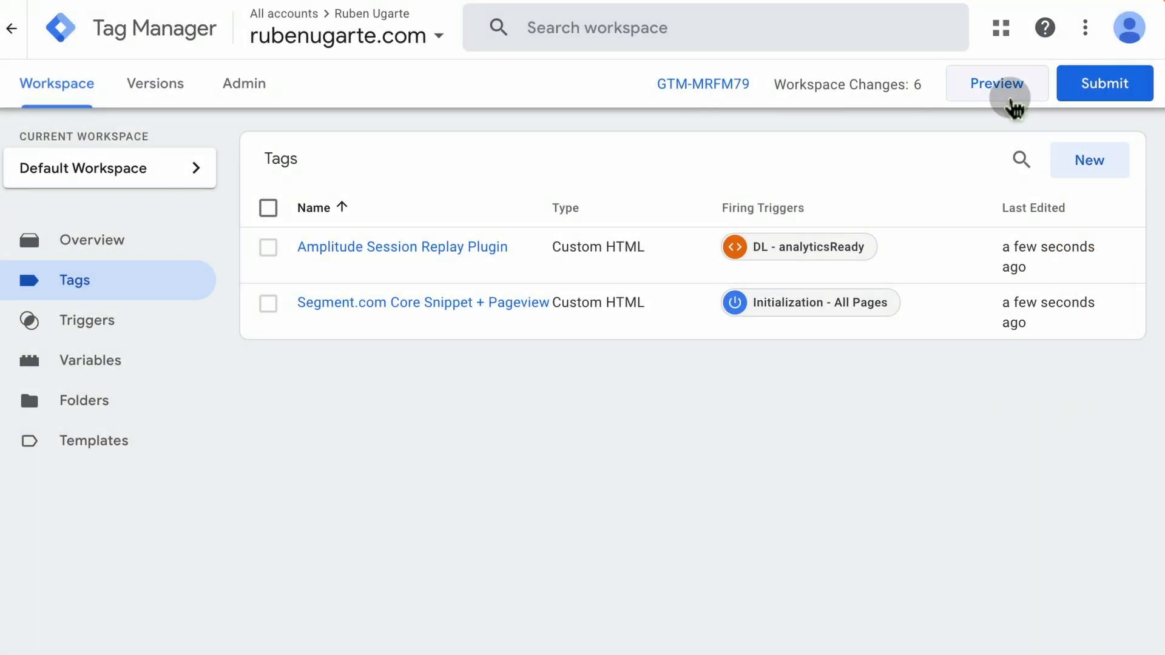
mouse_move(837, 230)
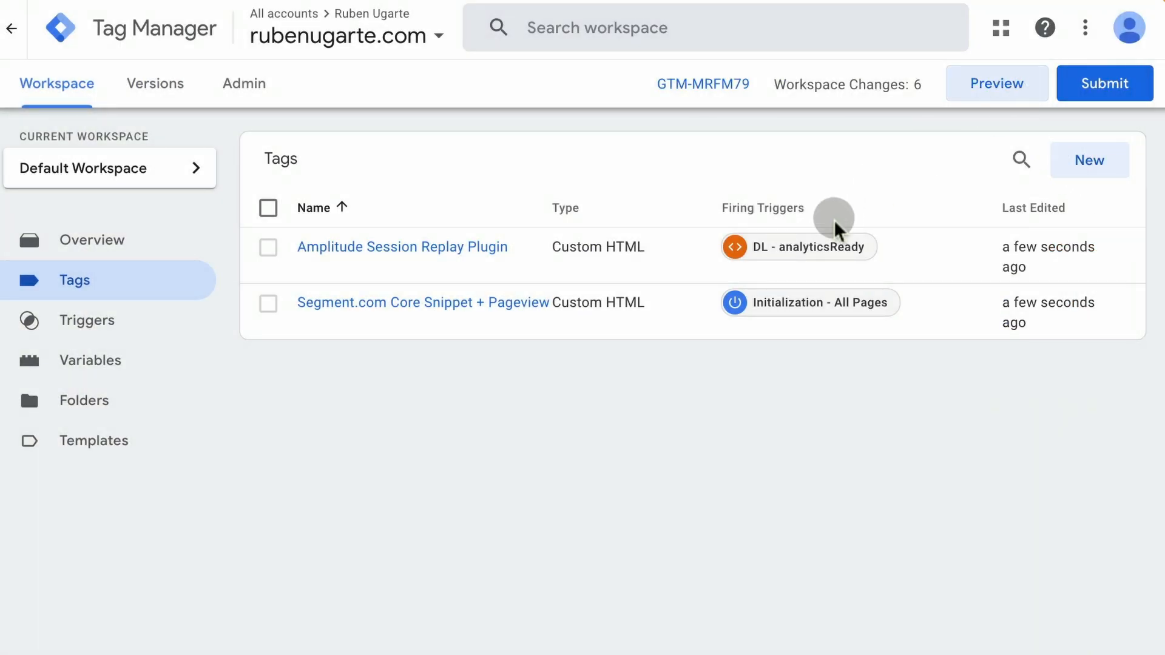
- Preview the container in Tag Assistant and view the analyticsReady event's variables
click(995, 83)
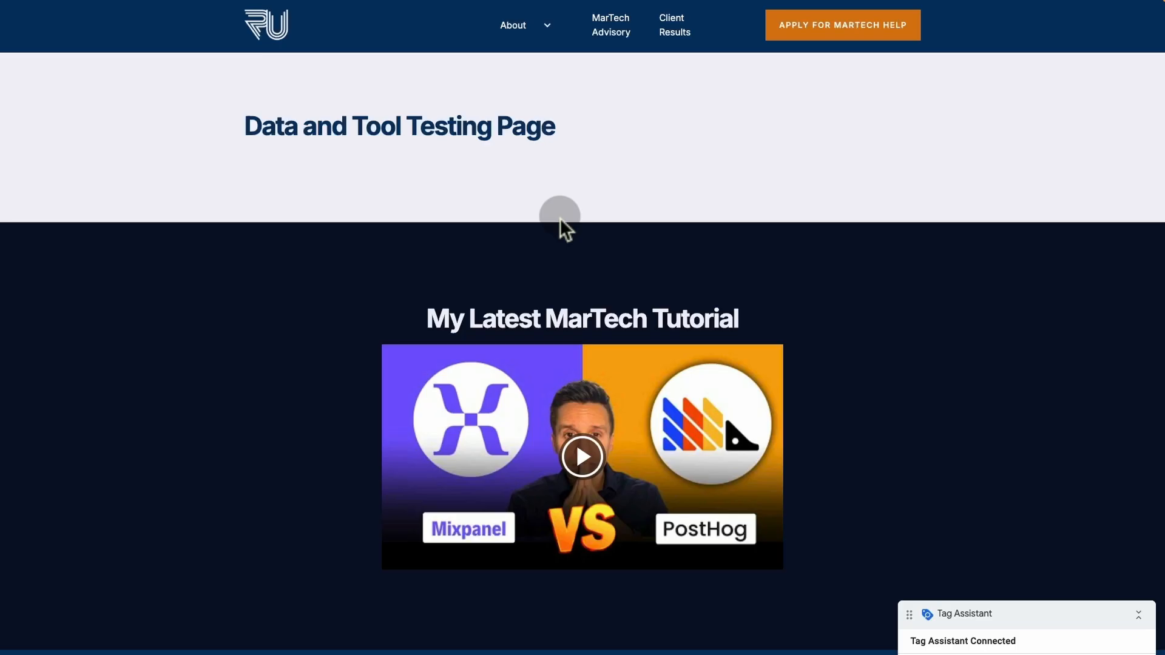
mouse_move(597, 137)
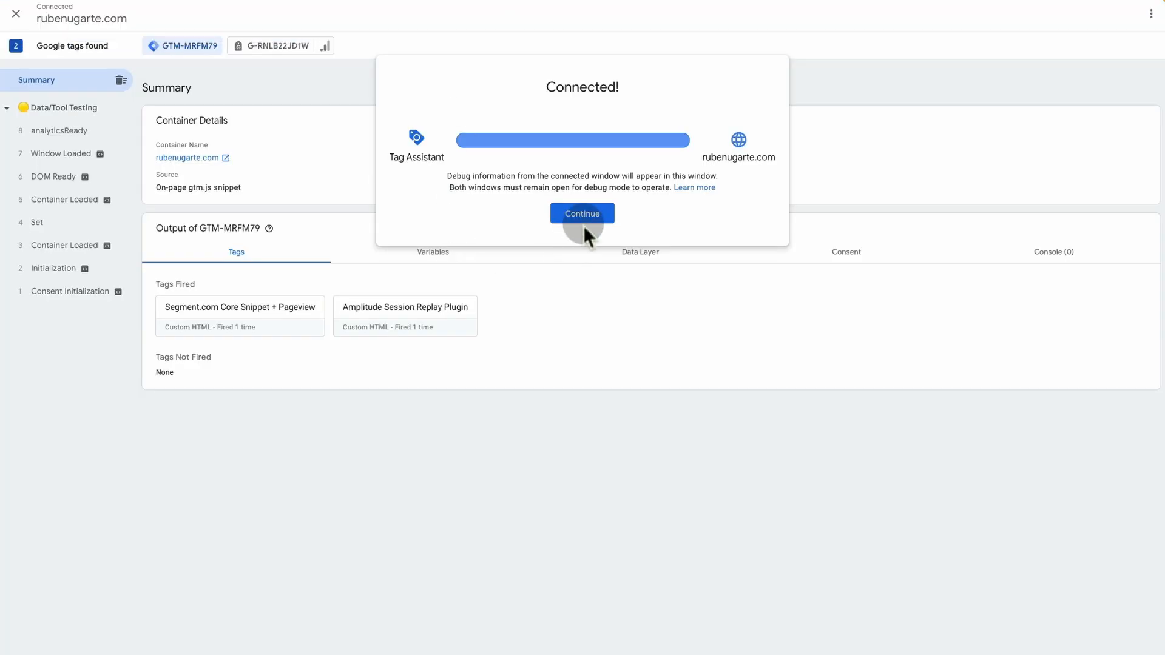
click(581, 214)
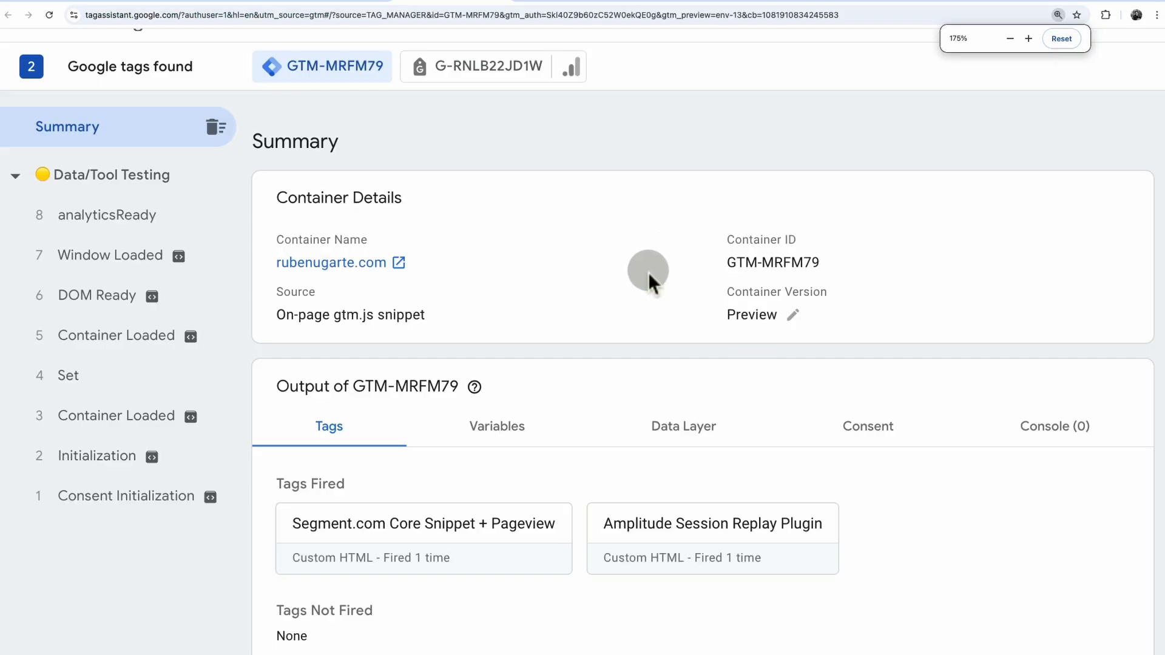
mouse_move(153, 189)
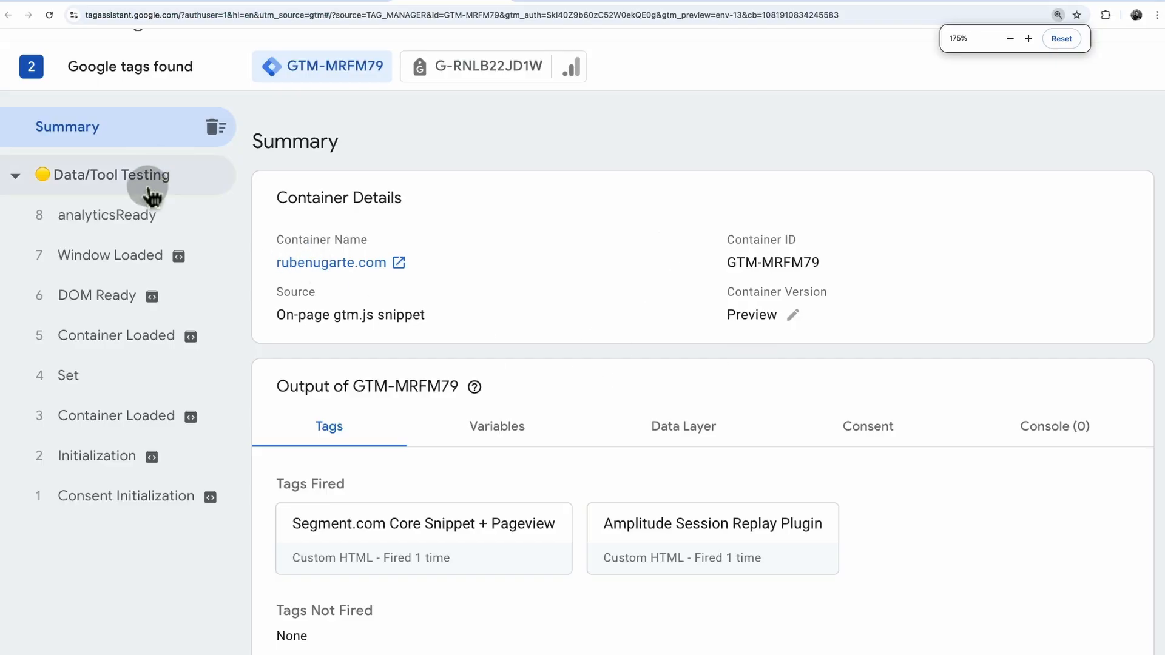
mouse_move(754, 537)
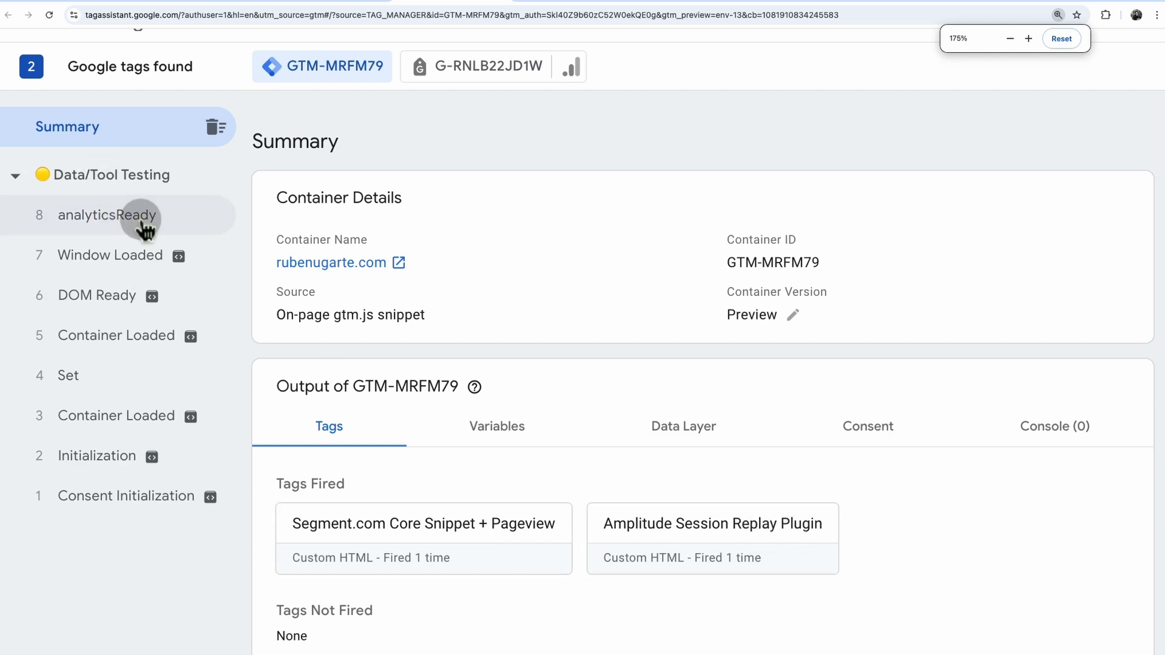
mouse_move(196, 297)
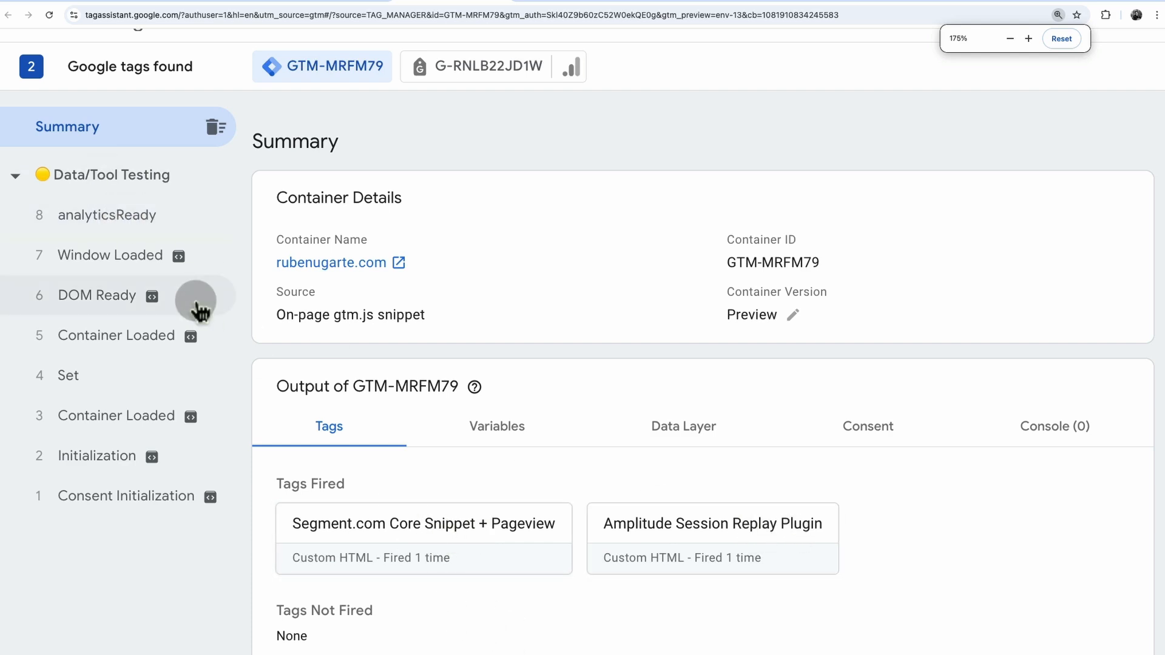
click(106, 215)
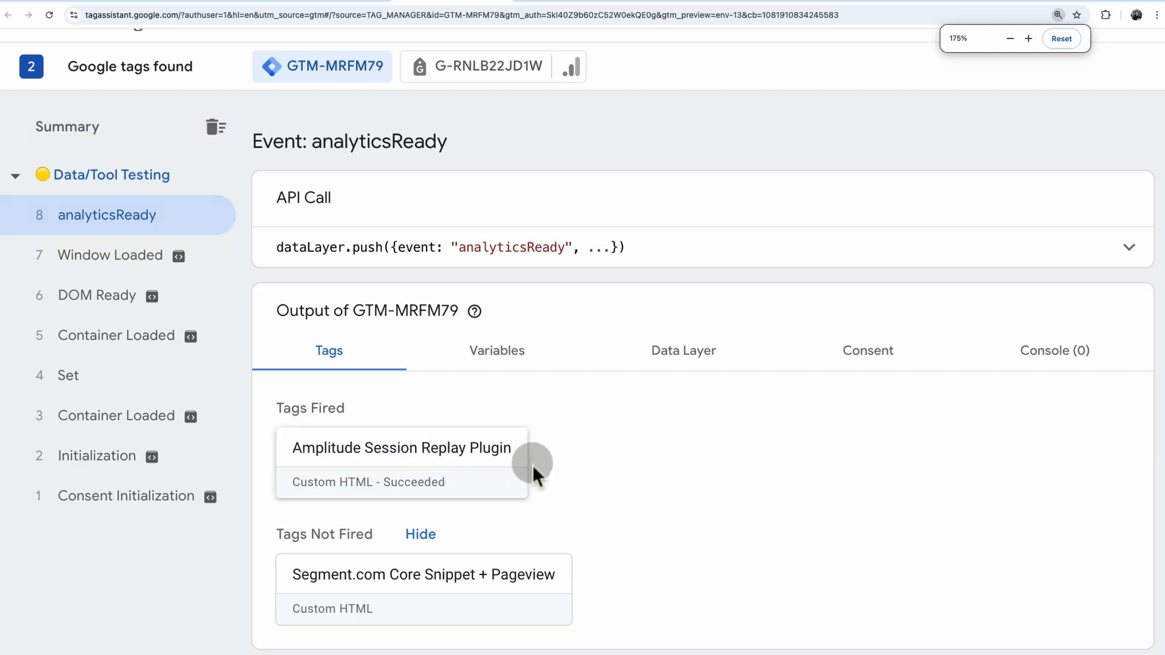
click(497, 350)
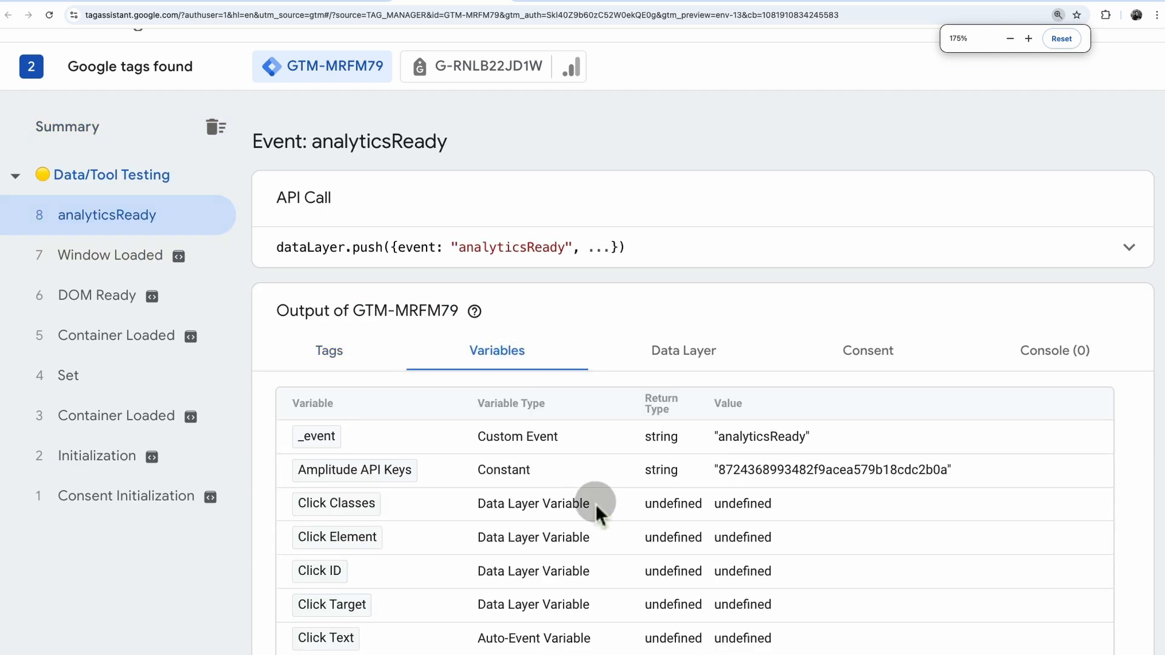
- Check the Segment.com anonymousId and sessionId values resolved for the analyticsReady event
scroll(down, 3)
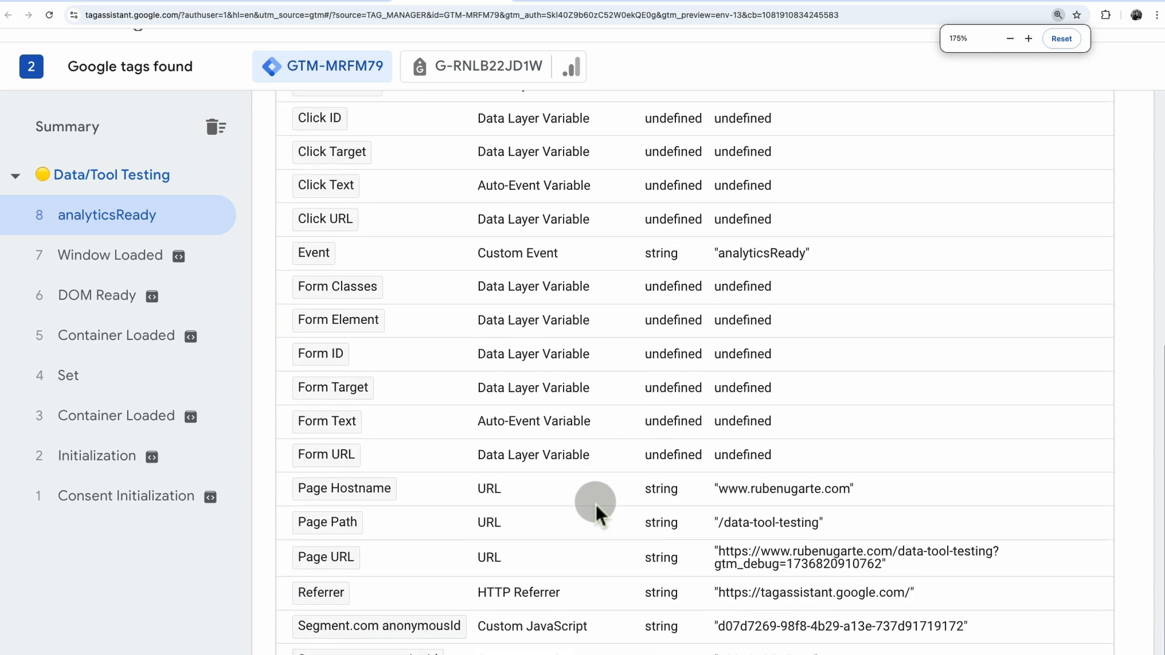
scroll(down, 3)
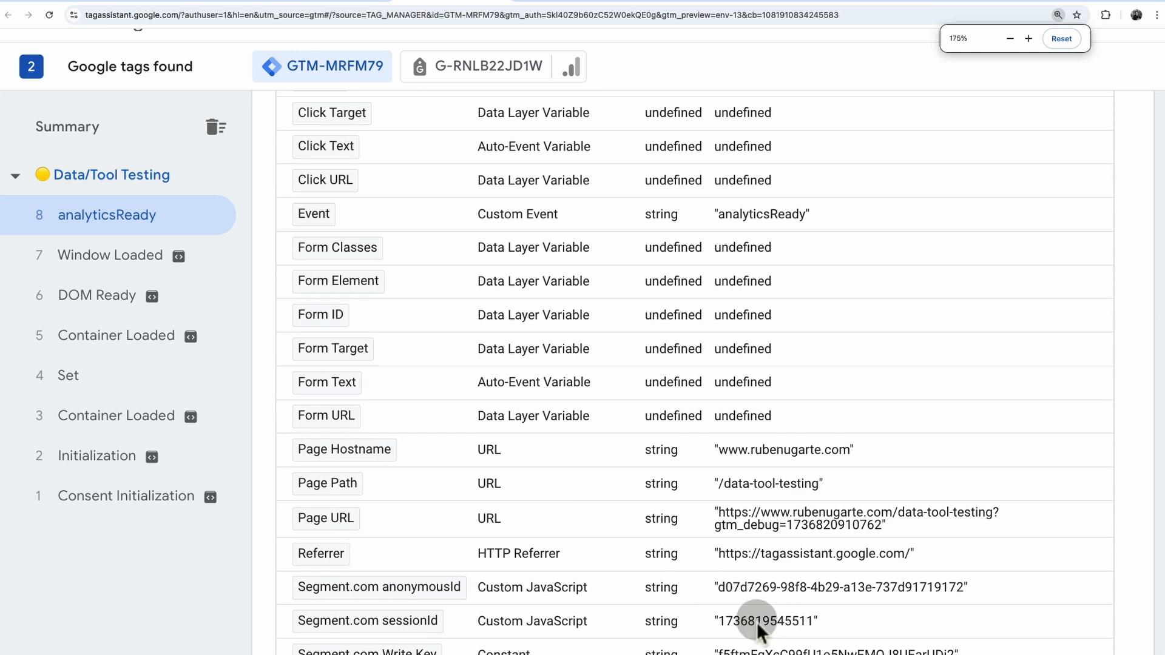
double_click(766, 621)
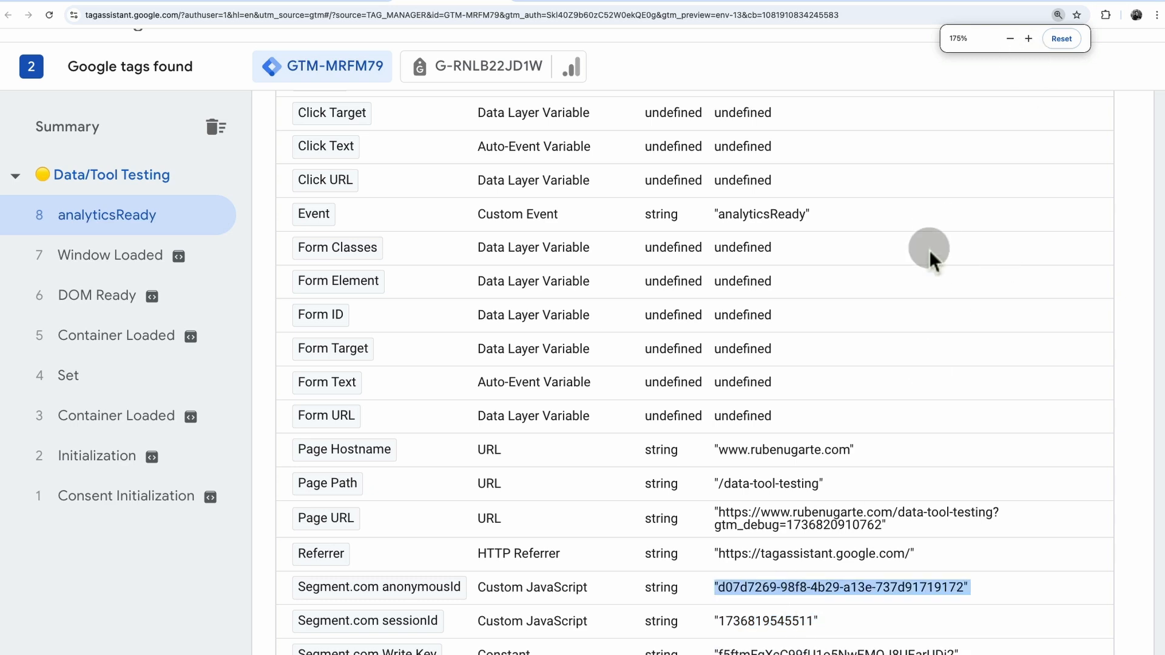
scroll(up, 3)
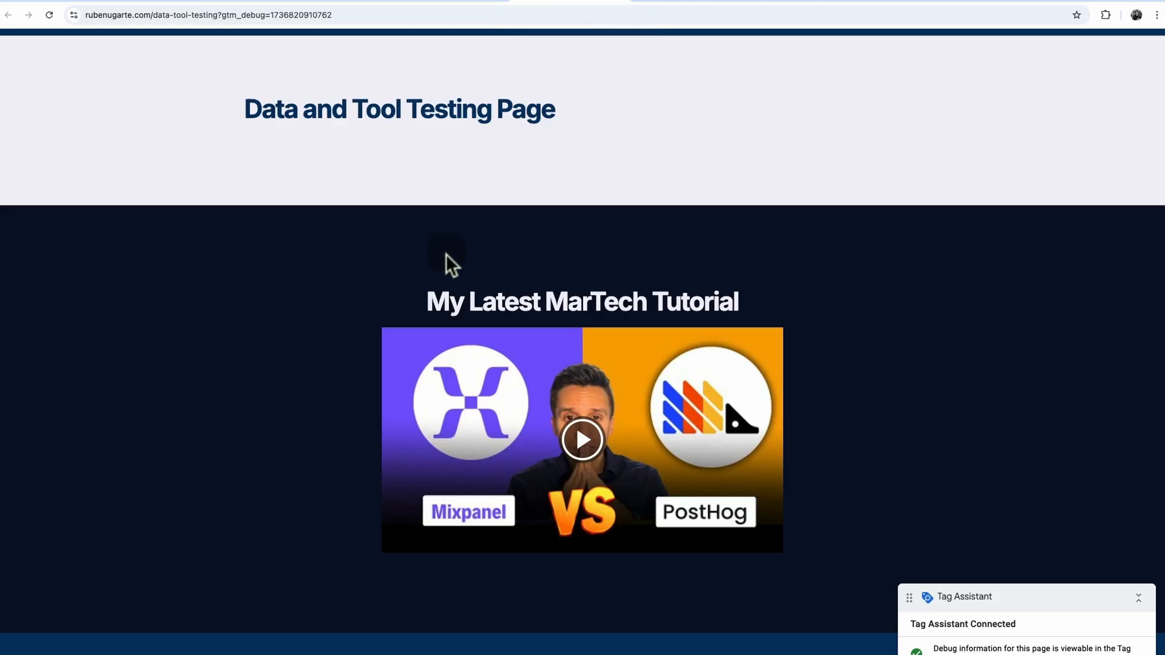
- Run sessionReplay.getSessionReplayProperties() in the DevTools console to see the Amplitude Session Replay ID
right_click(445, 256)
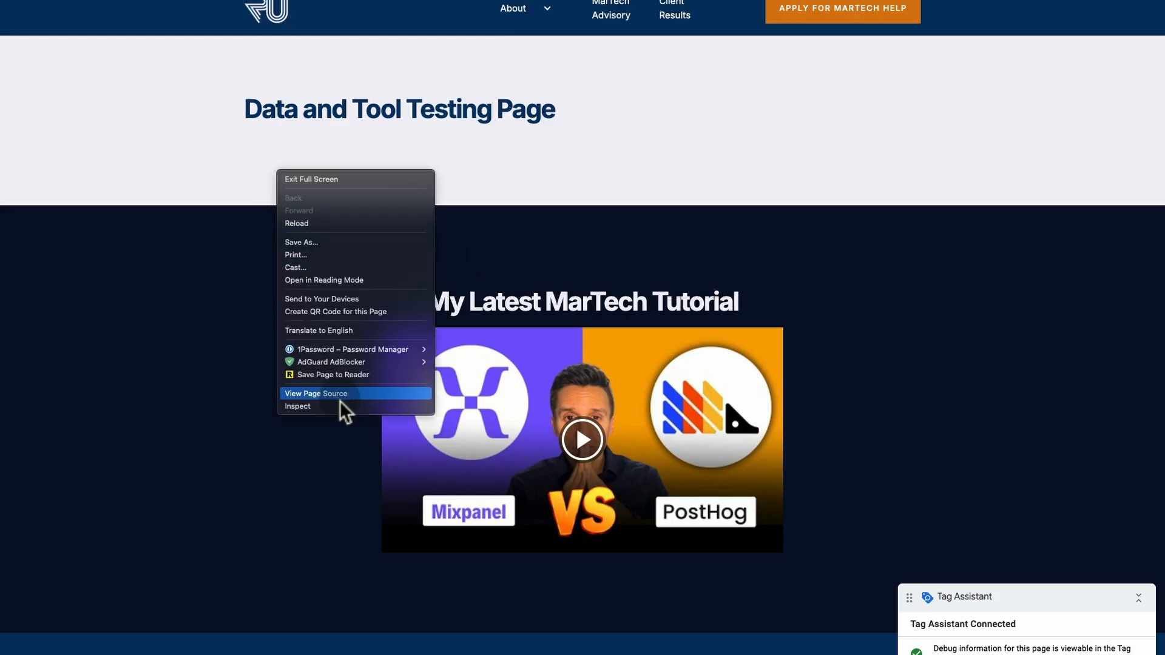
click(297, 406)
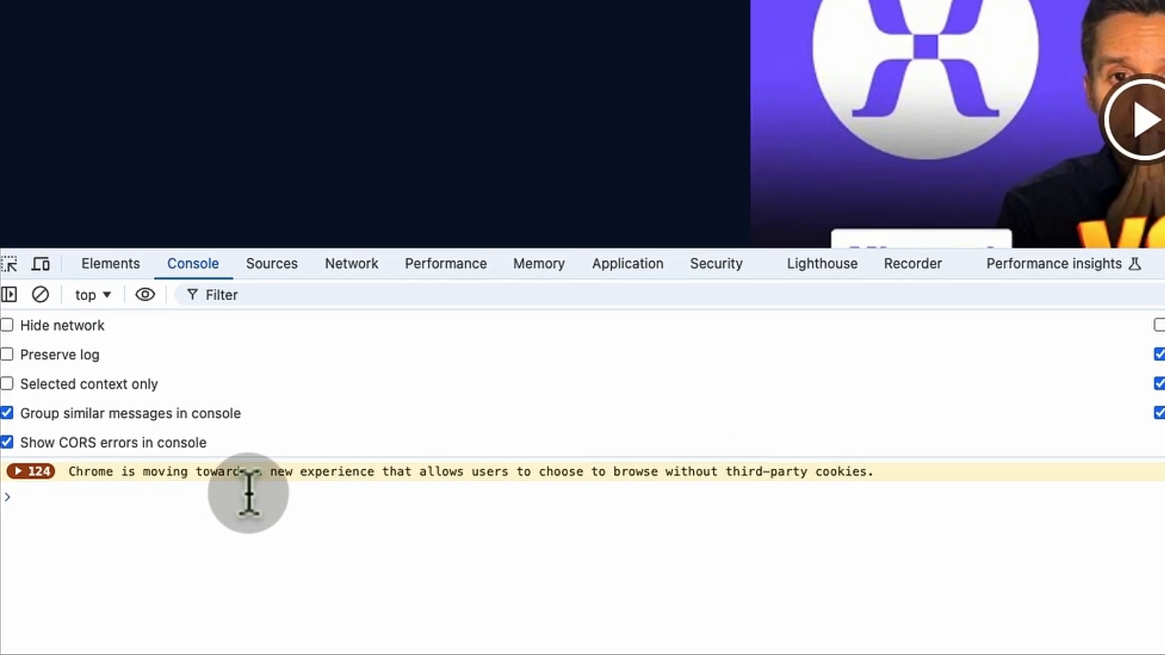
text(sessionReplay)
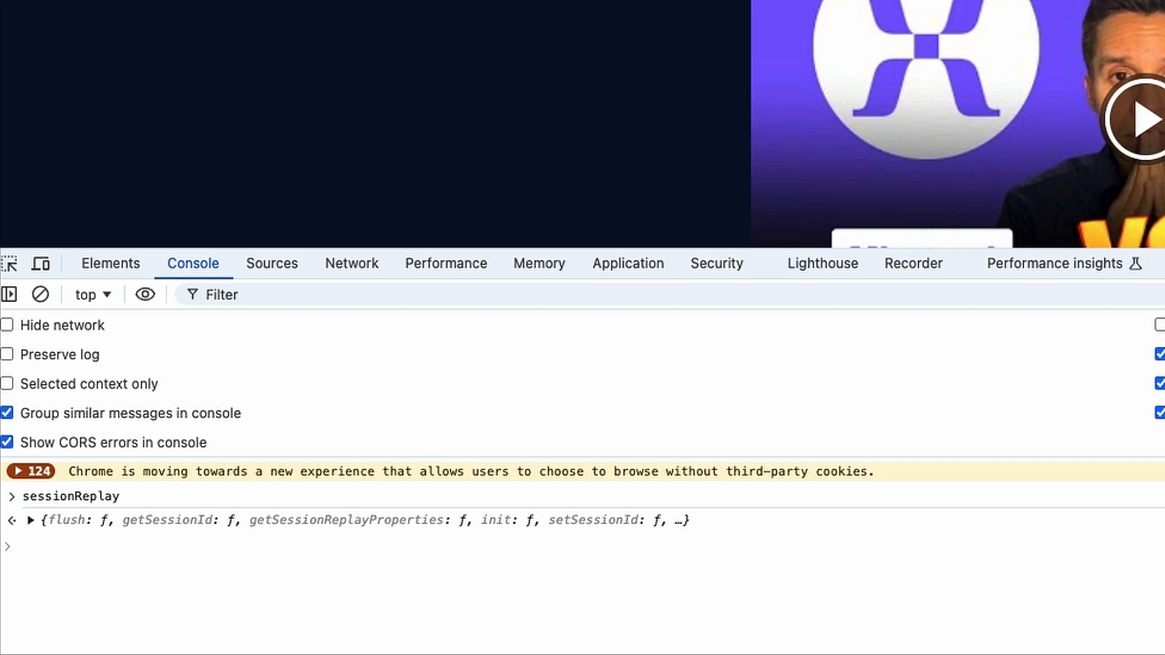
text(sessionReplay)
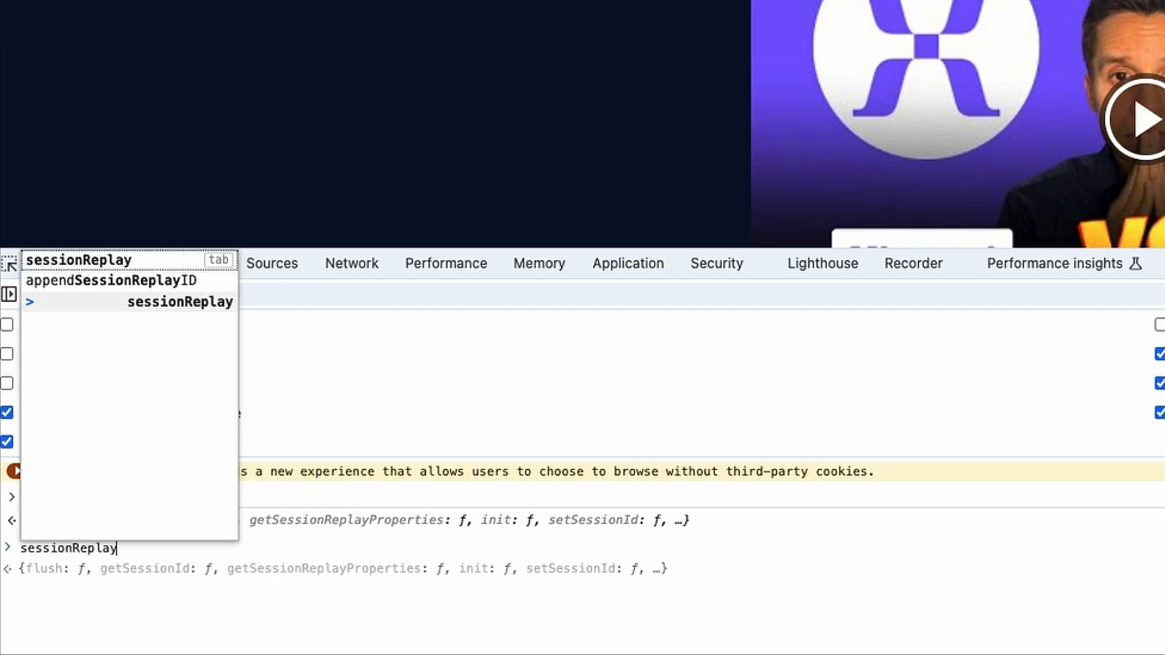
text(.getSessionReplayProperties)
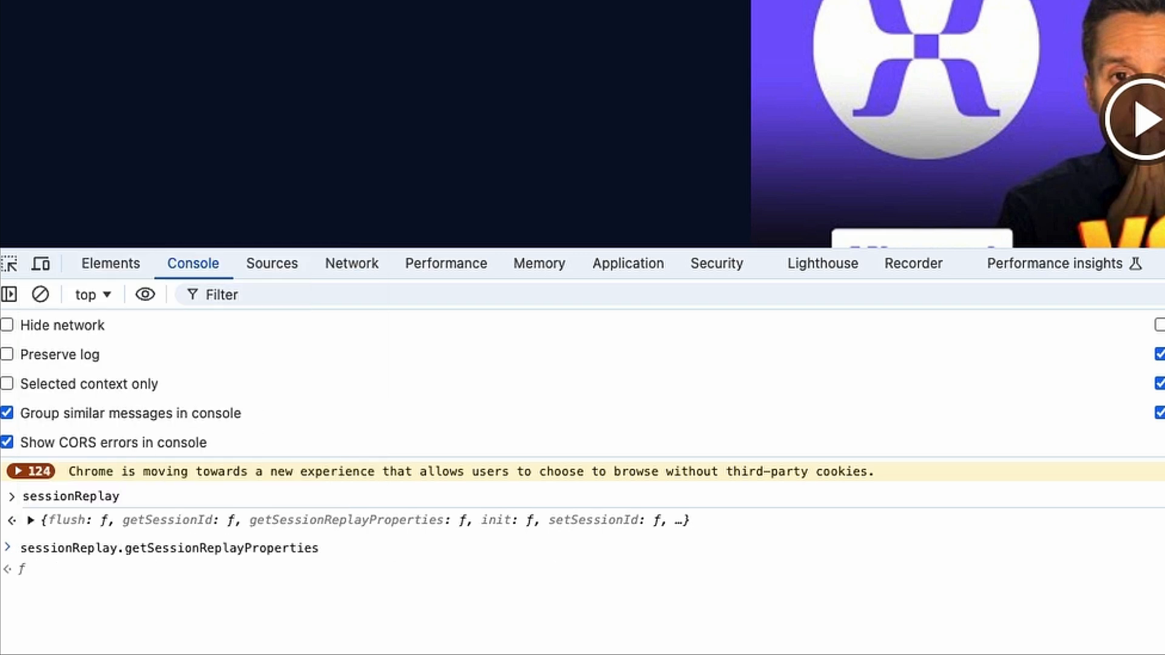
key(Return)
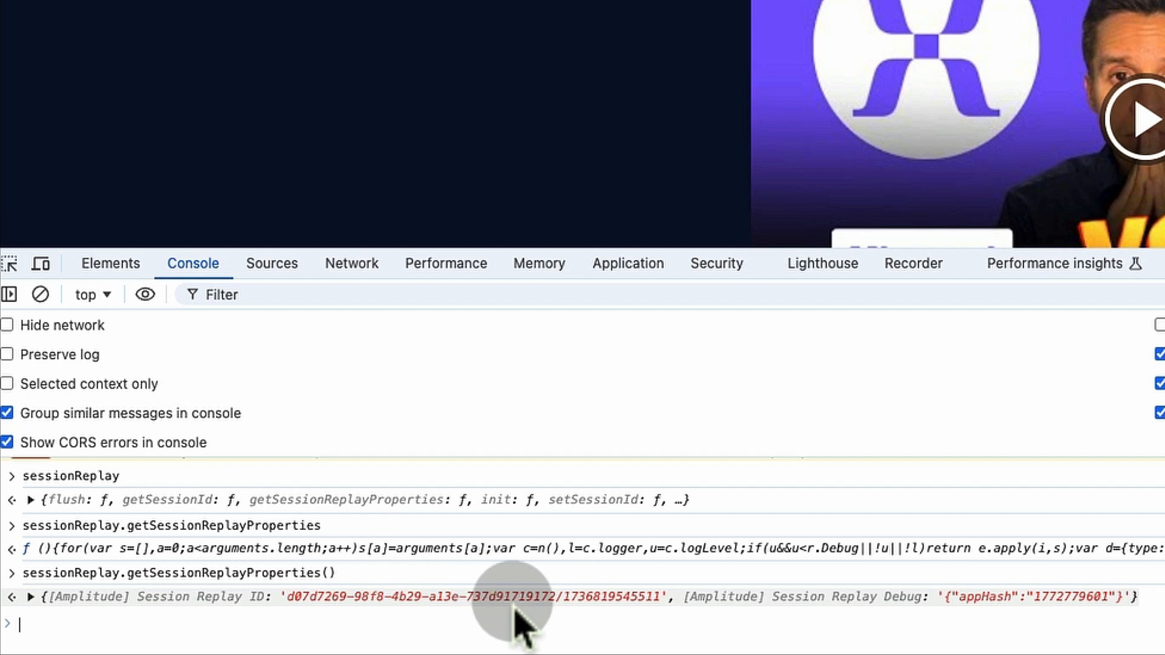
mouse_move(899, 628)
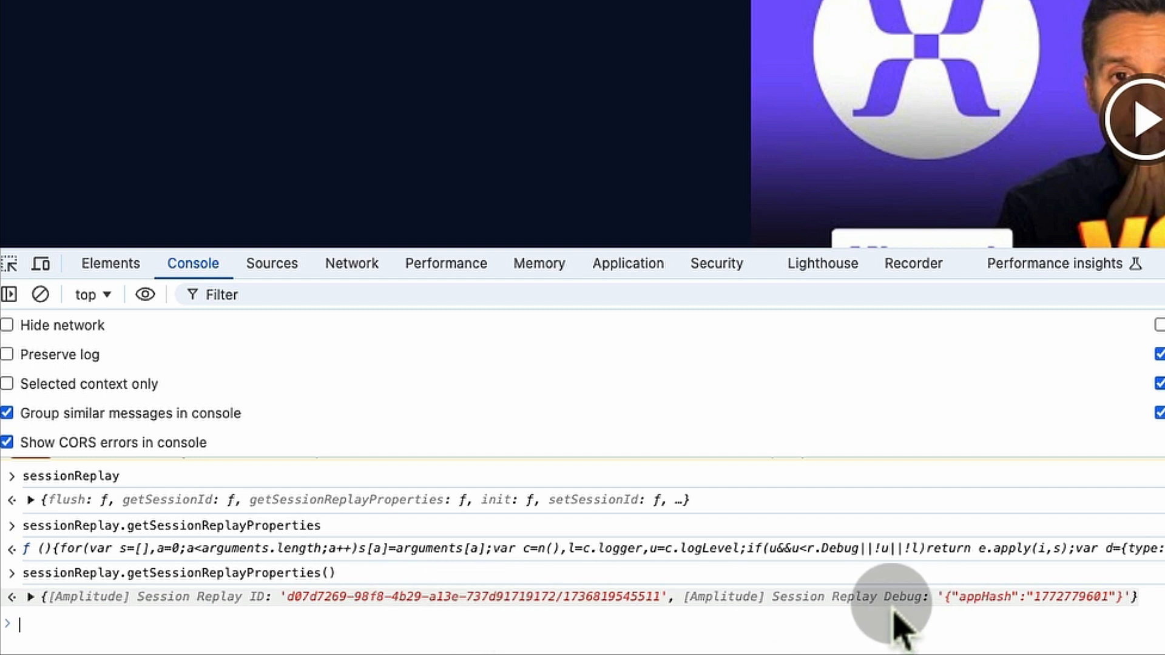
mouse_move(1106, 617)
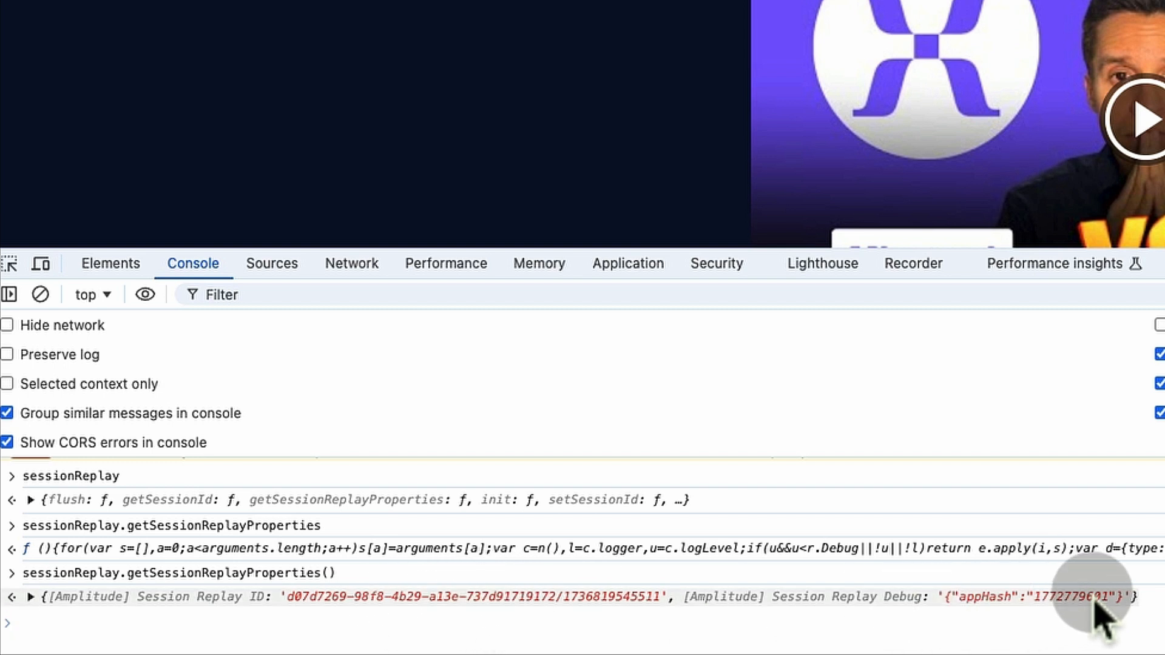
mouse_move(493, 616)
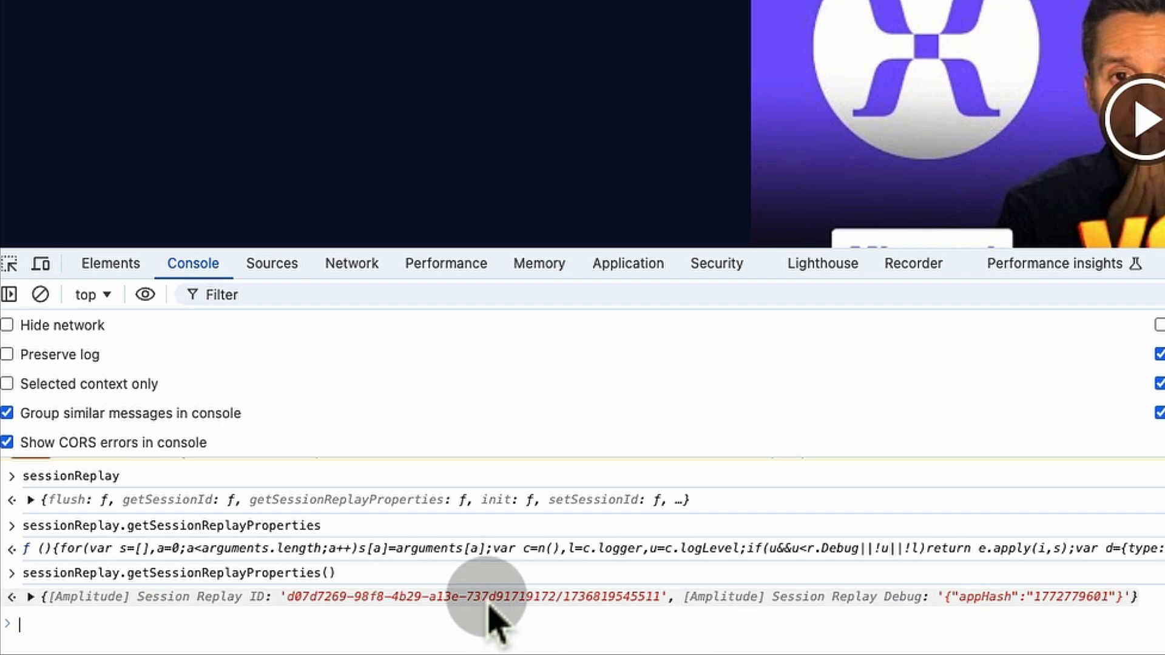
mouse_move(527, 605)
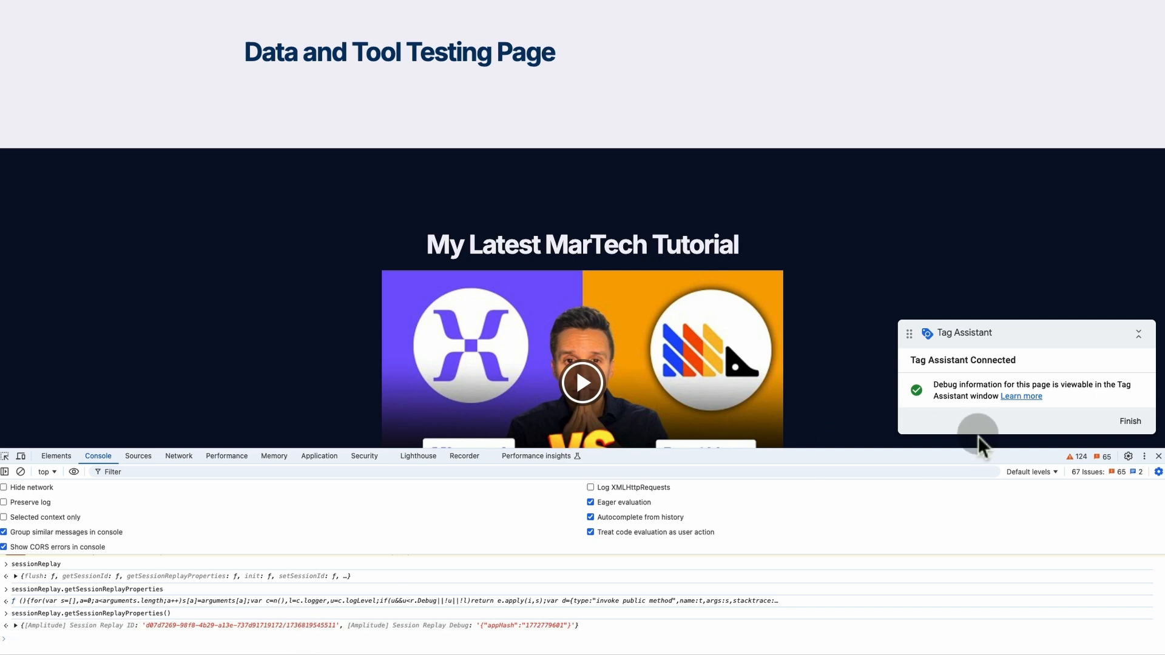
mouse_move(753, 265)
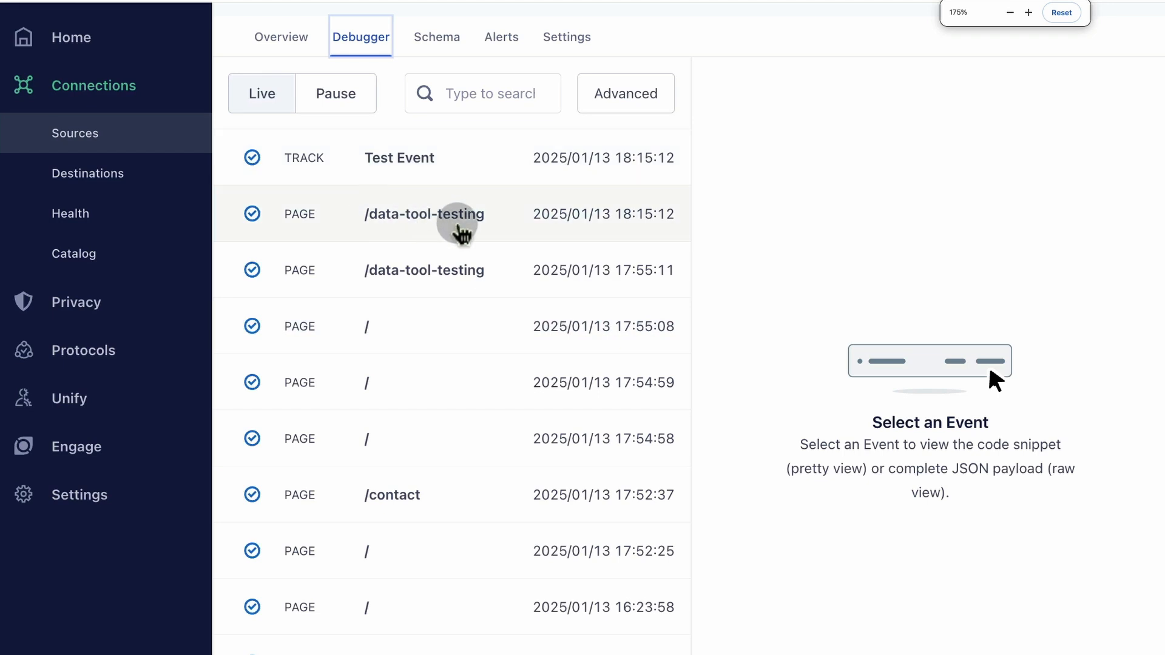
mouse_move(444, 178)
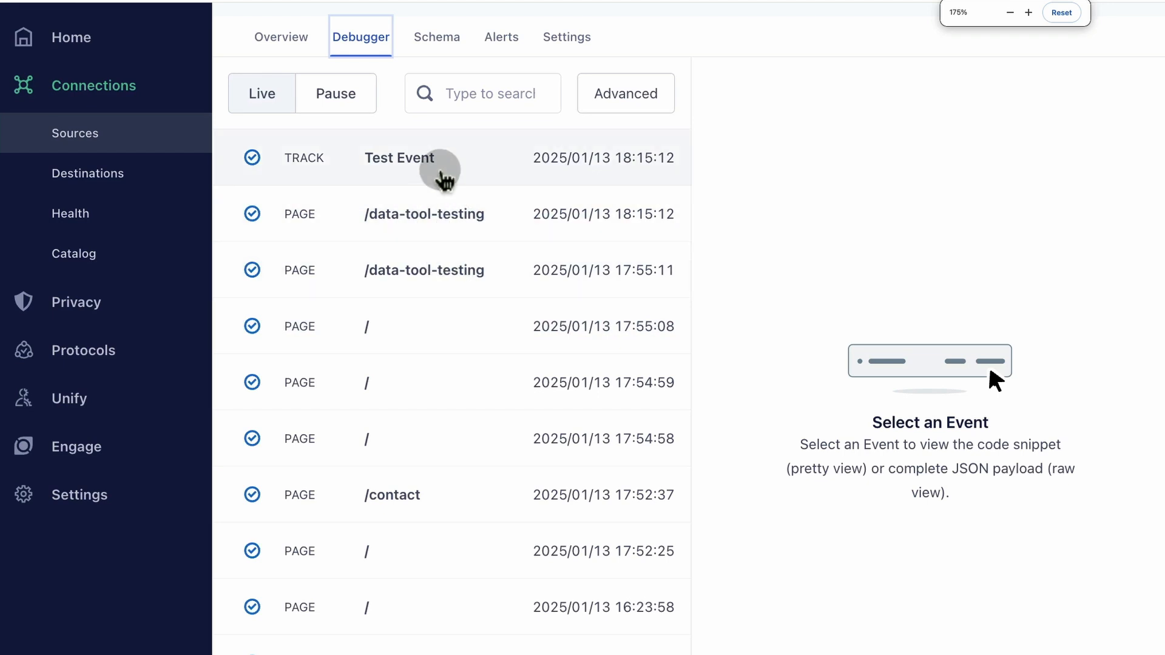
- View the Test Event track call's Pretty payload with Amplitude Session Replay ID and Debug properties
click(399, 158)
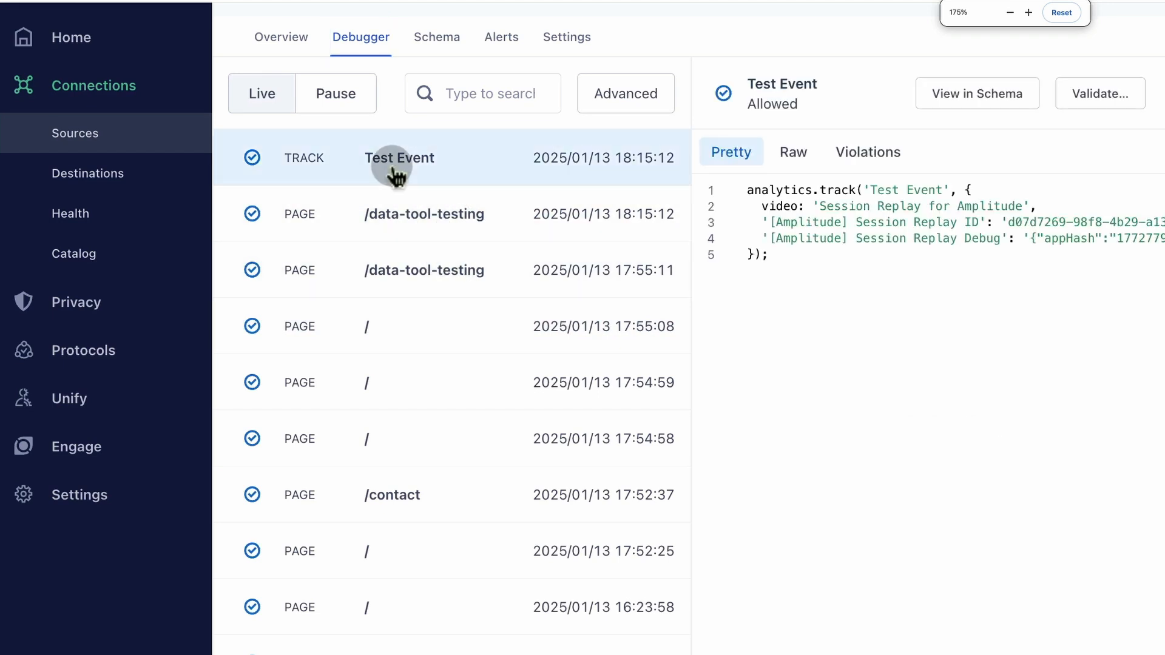
mouse_move(799, 206)
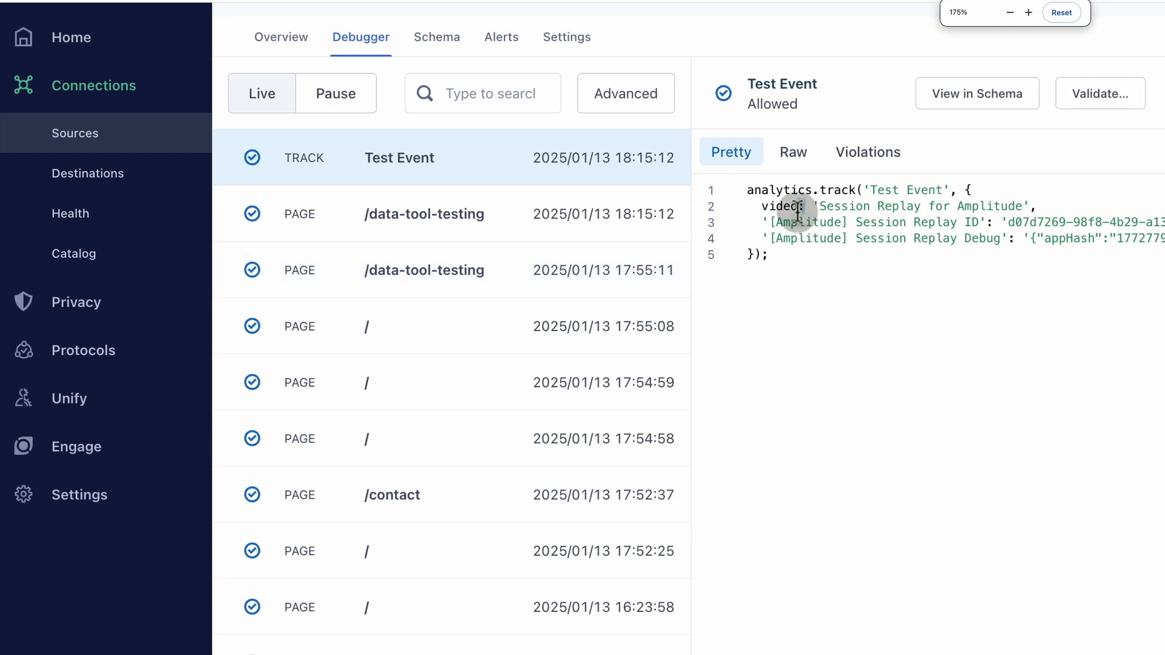
mouse_move(881, 206)
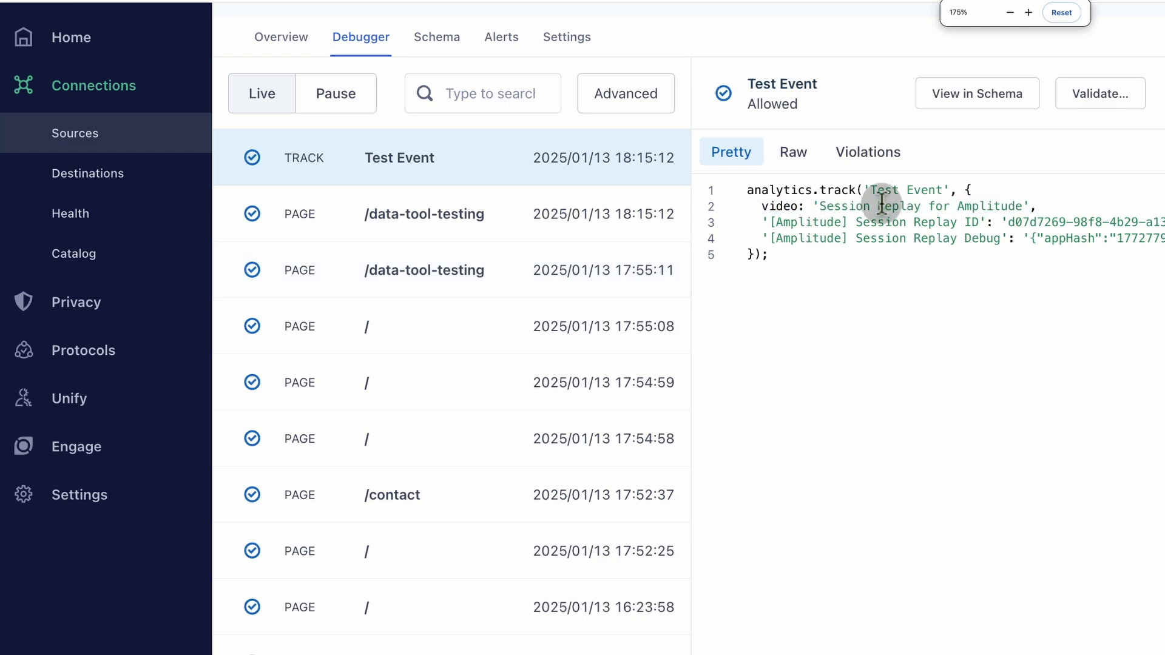
mouse_move(928, 199)
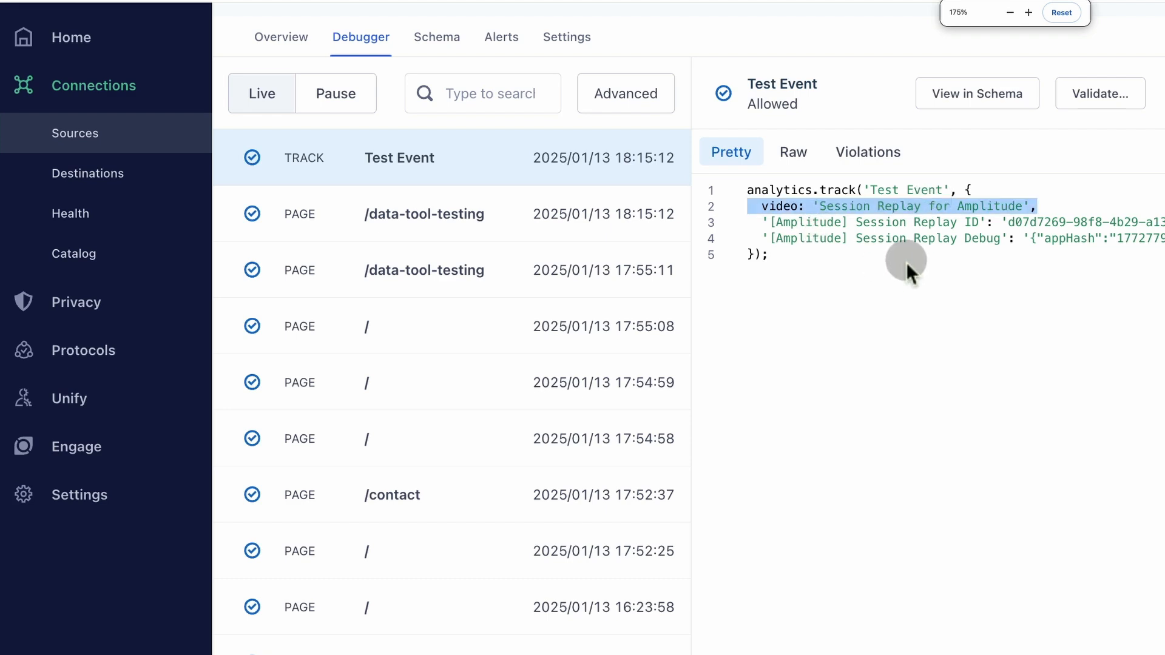
mouse_move(769, 227)
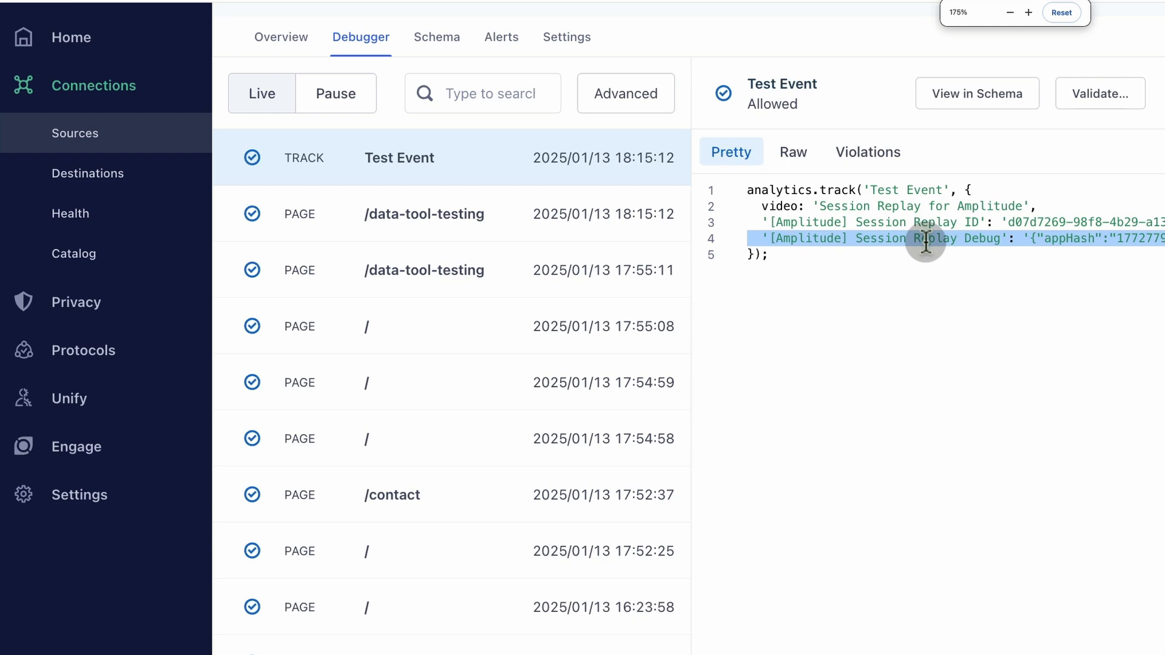
mouse_move(889, 221)
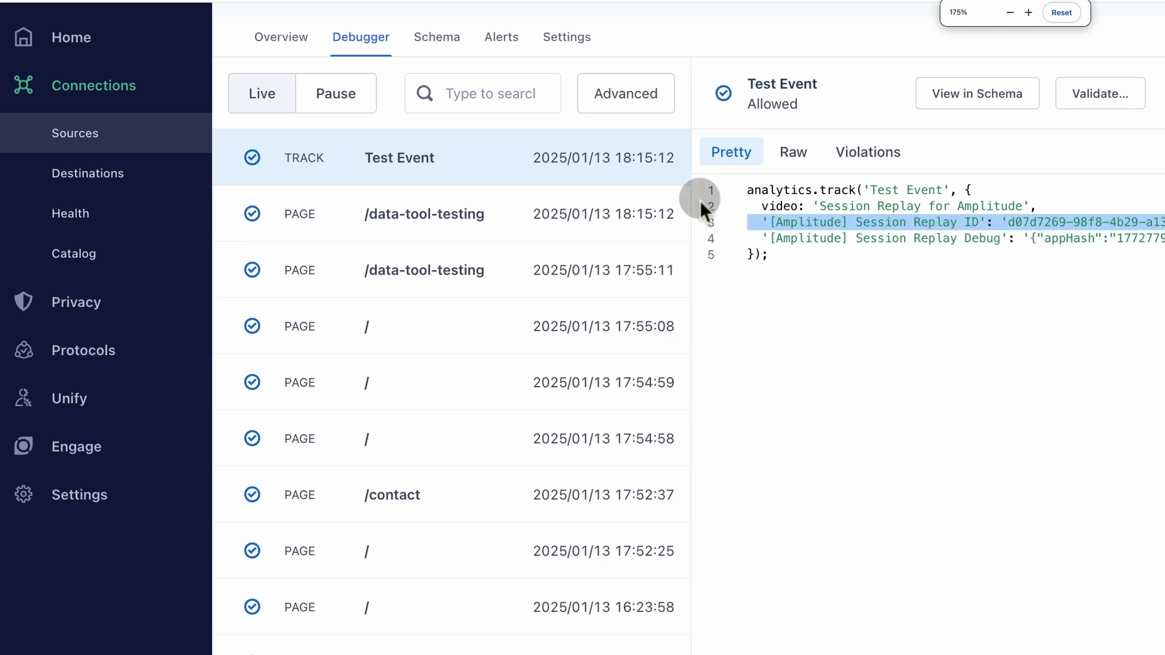
mouse_move(746, 193)
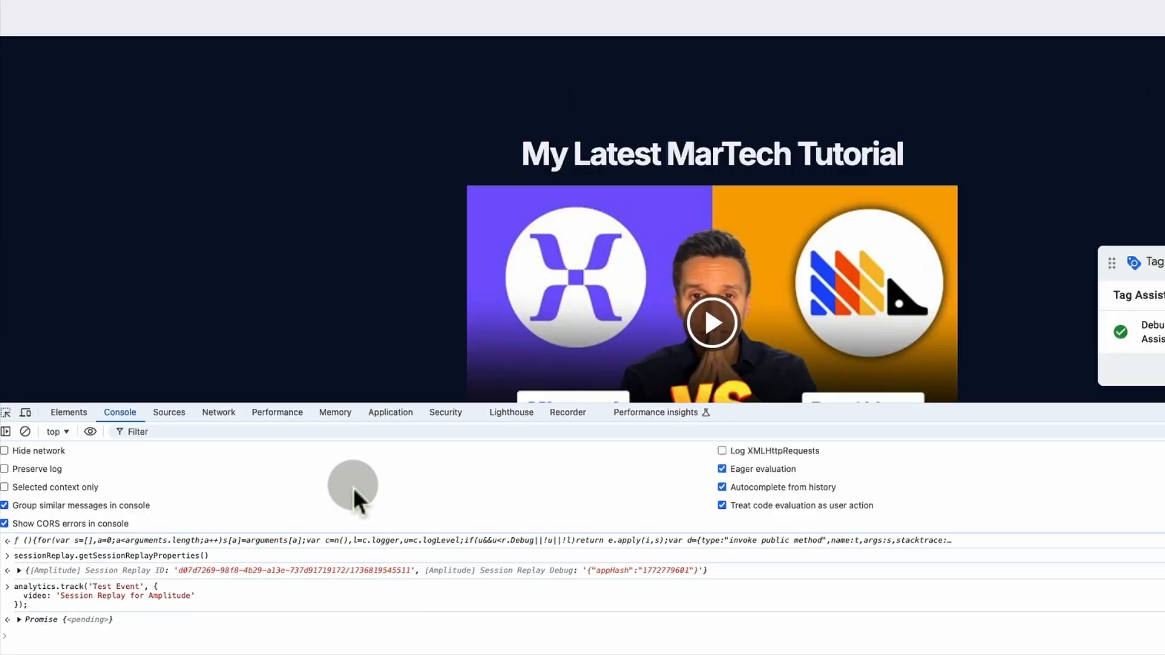
- Scroll the console back up to the analytics.track('Test Event') call
scroll(up, 3)
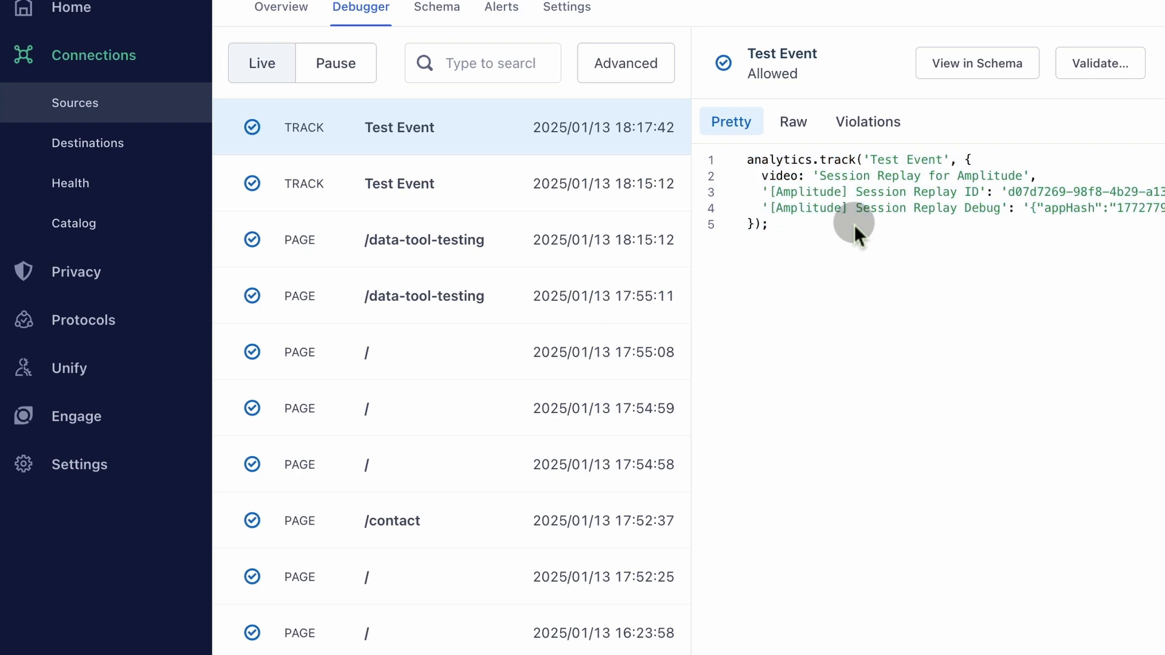
mouse_move(861, 81)
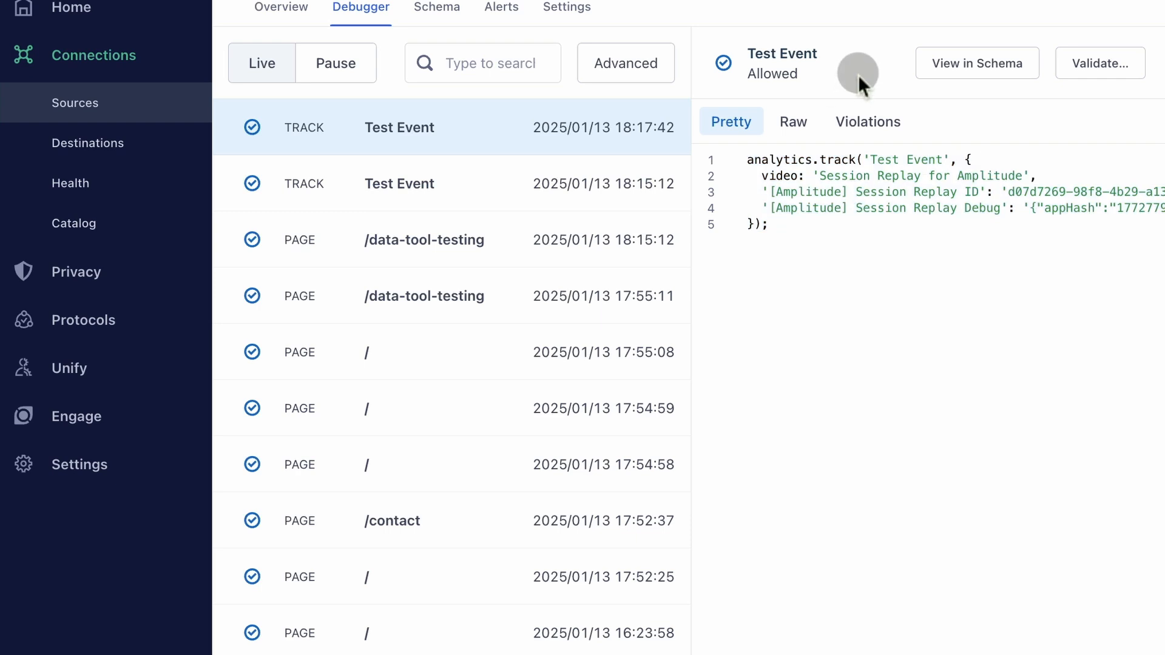
mouse_move(884, 9)
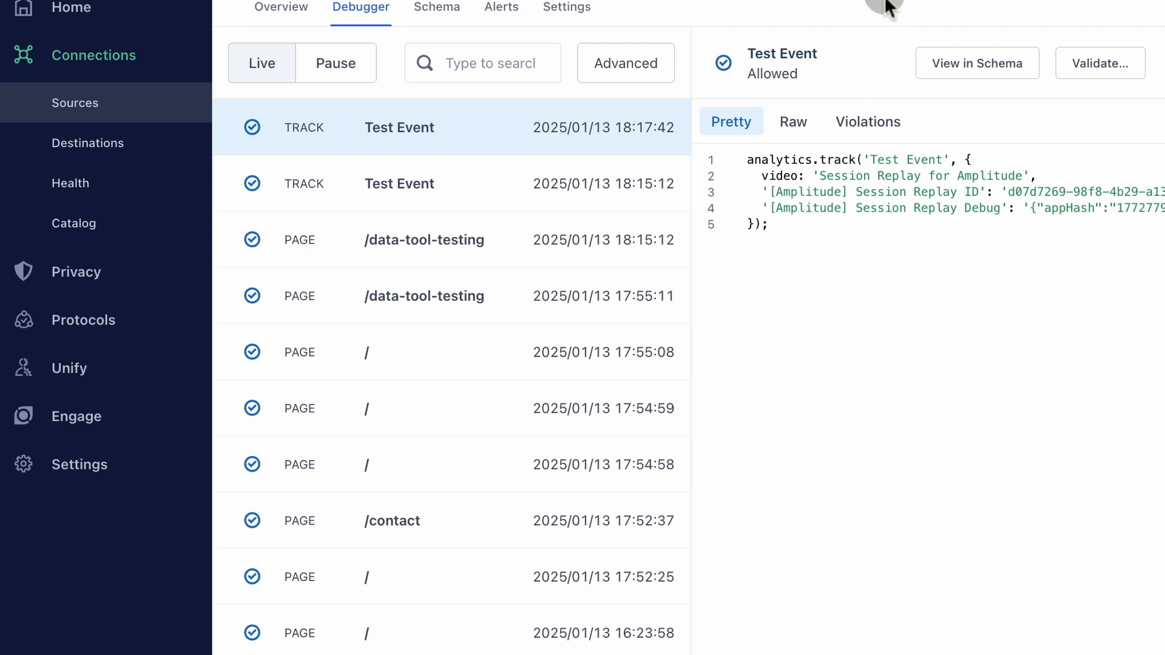
- Scroll the Raw payload down to the properties, anonymousId and Amplitude session_id
scroll(down, 3)
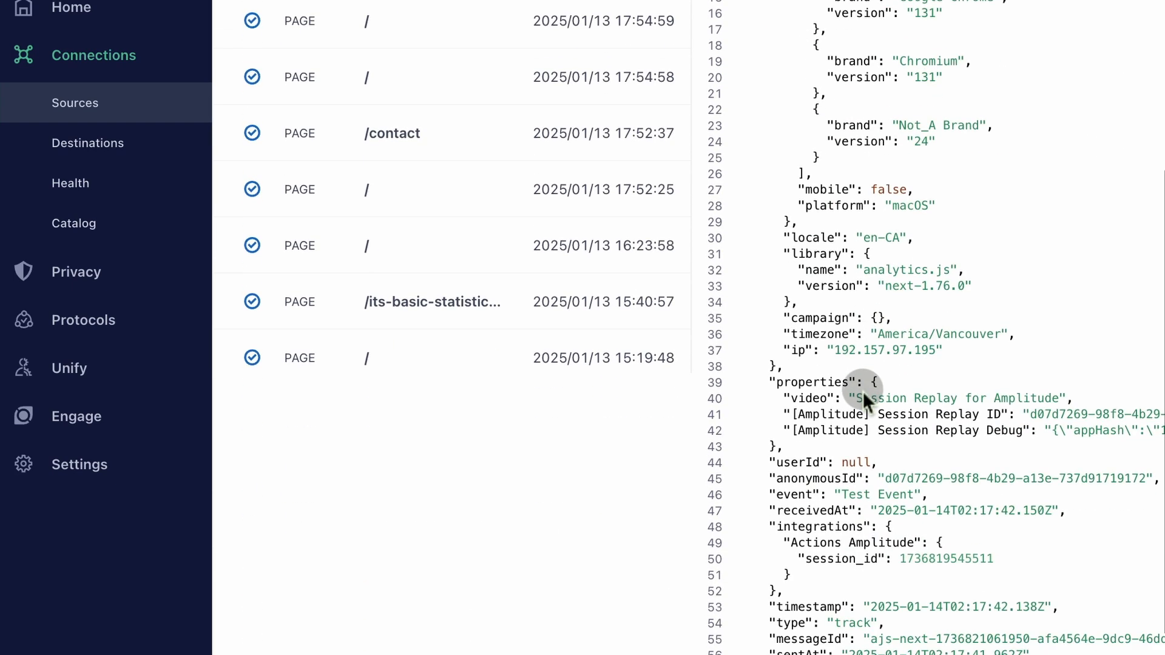
scroll(down, 3)
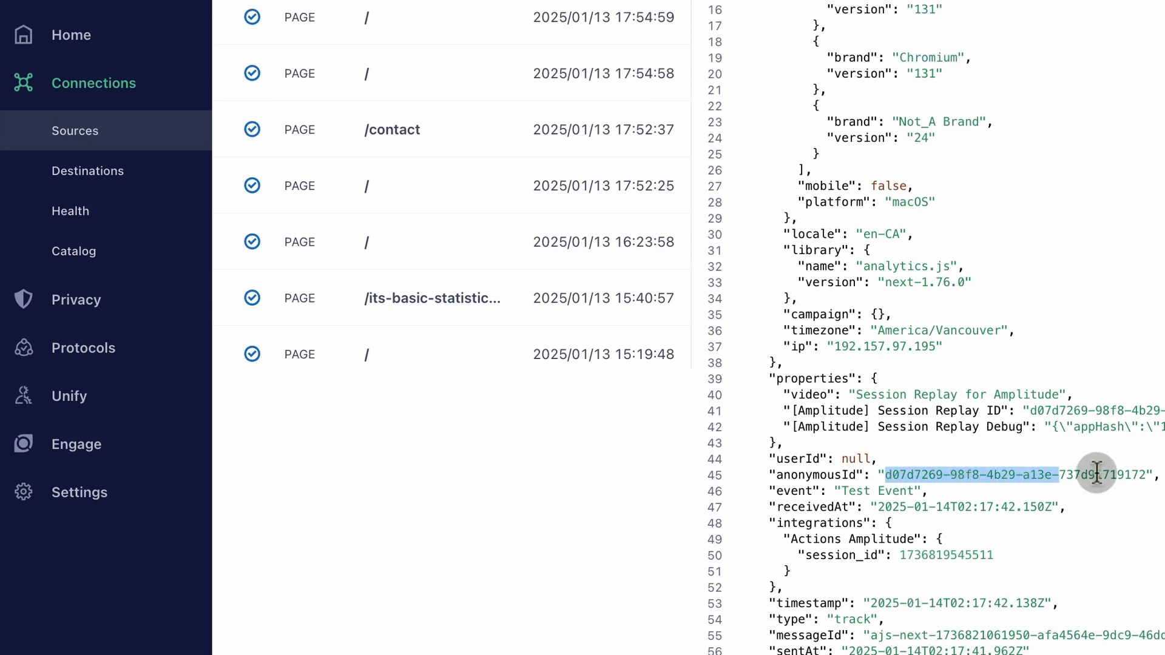
mouse_move(944, 350)
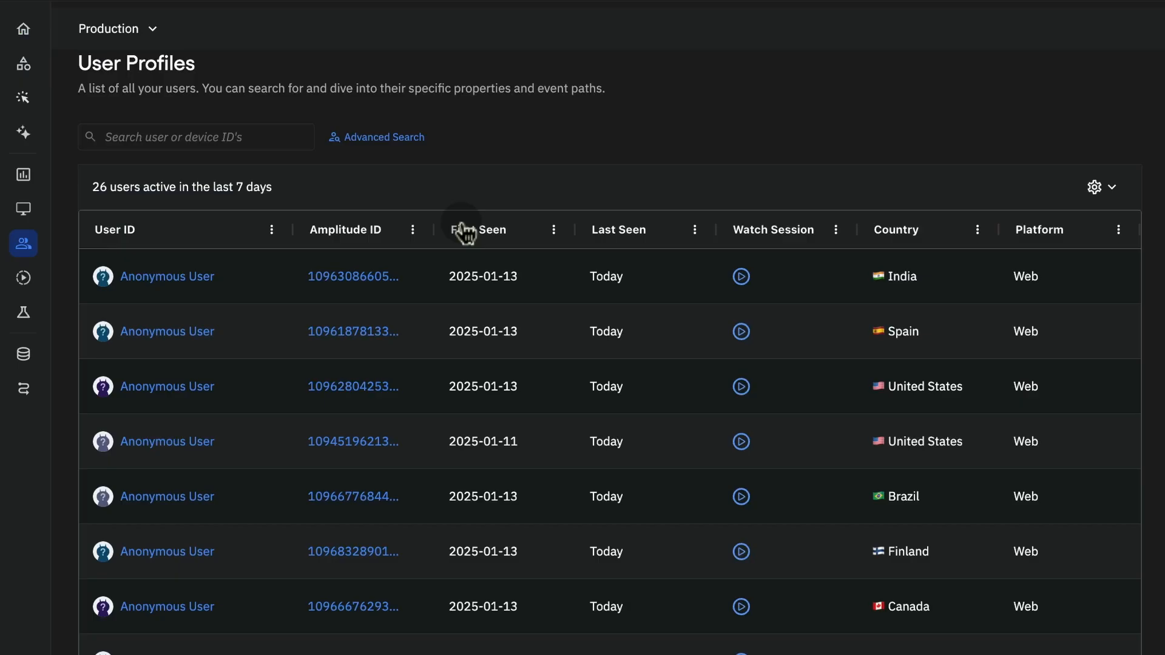
- Search User Profiles for device ID ending 737d91719172 and open the matching Anonymous User
click(195, 137)
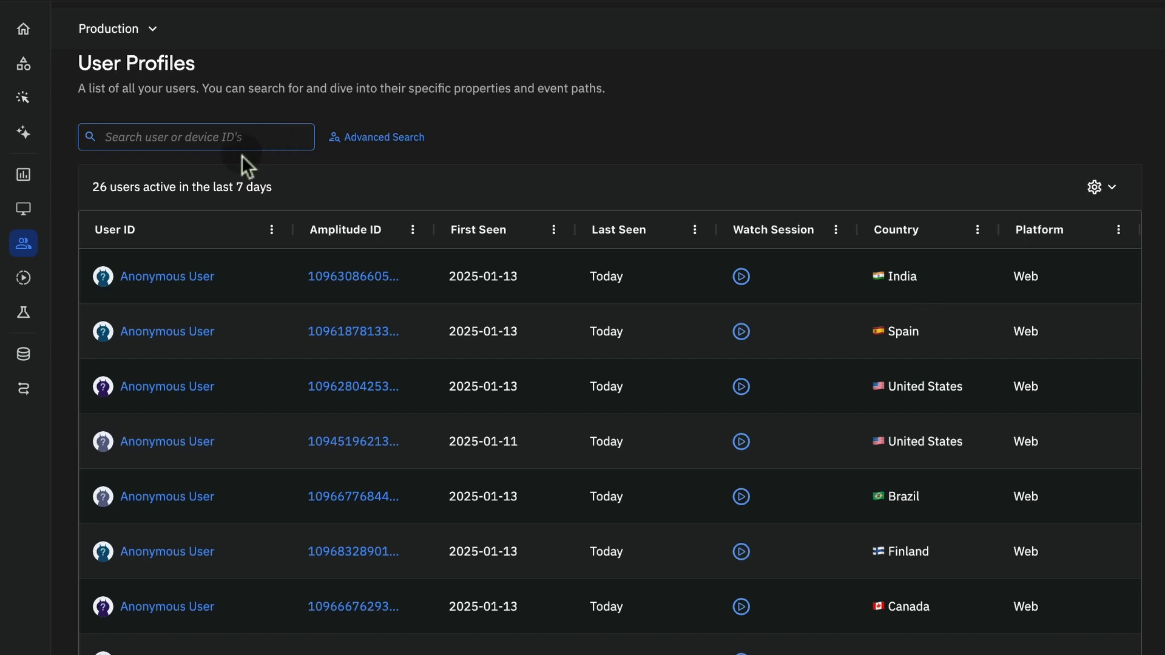
text(8f8-4b29-a13e-737d91719172)
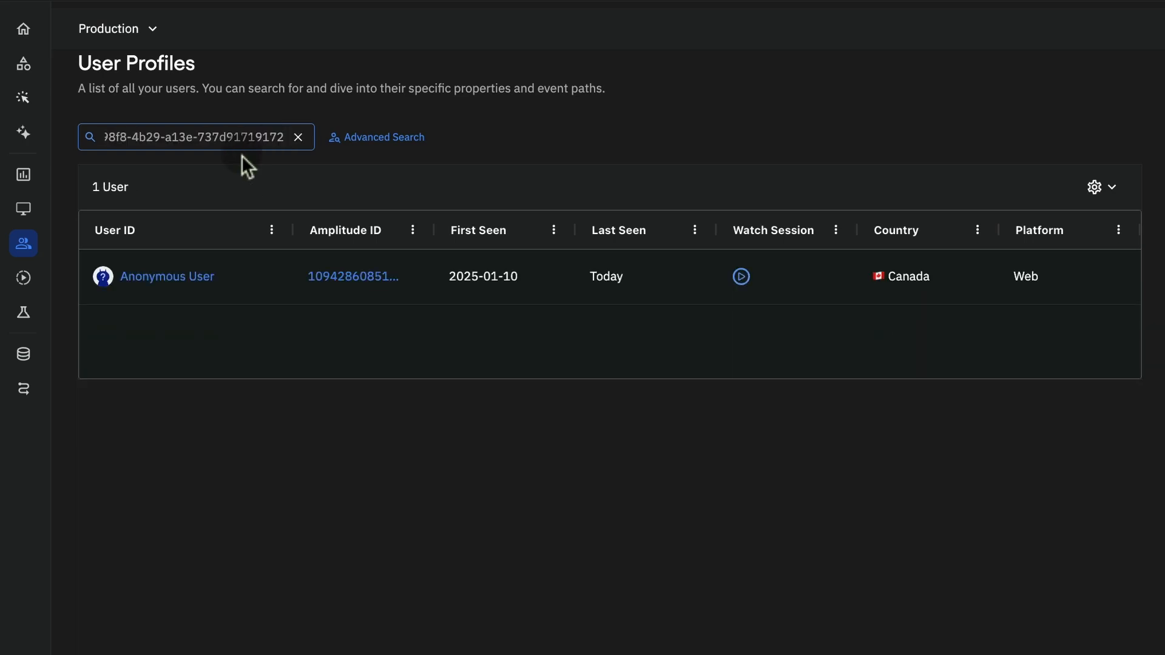
mouse_move(201, 286)
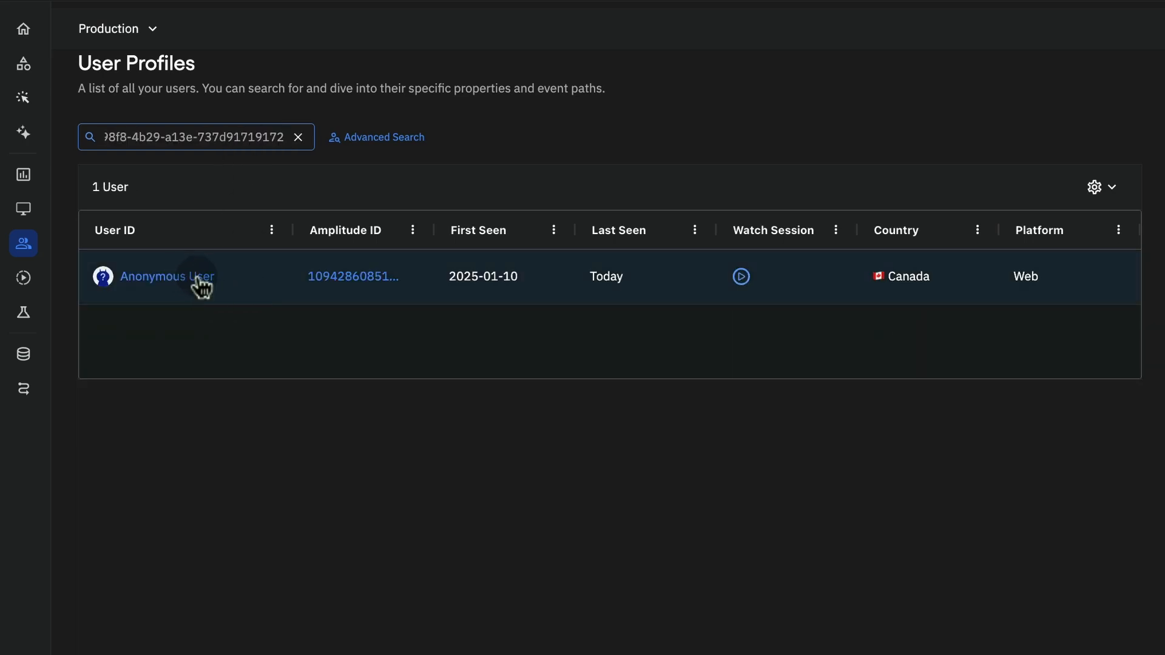
click(166, 277)
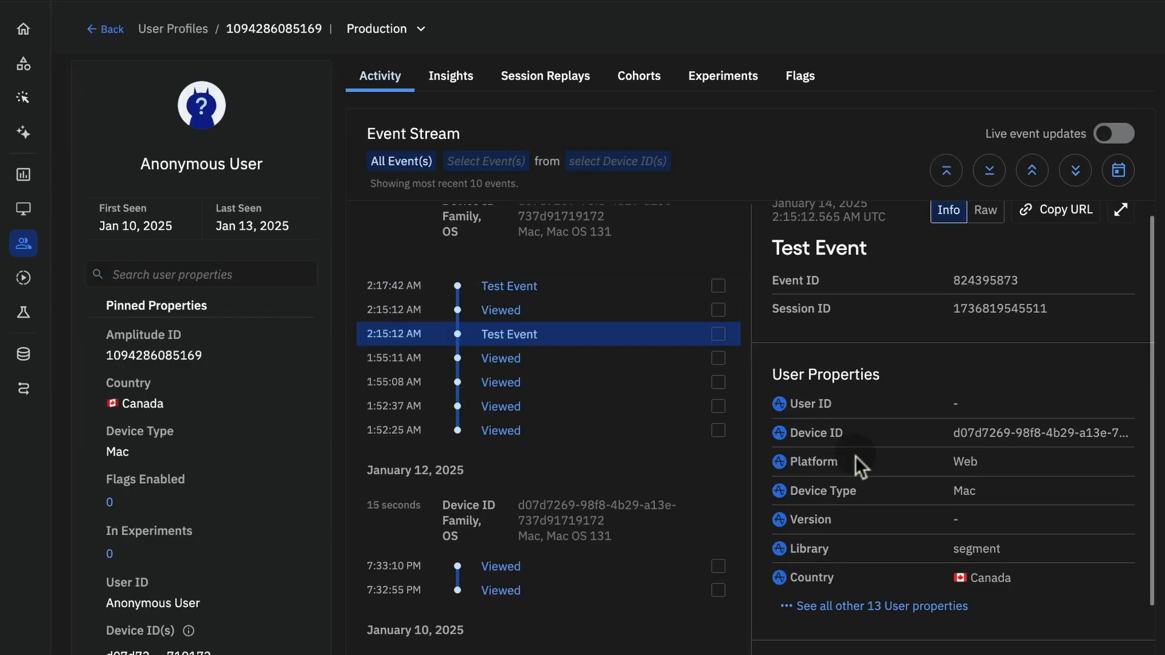
- Review the Test Event's replay properties and switch to the user's Session Replays list
scroll(down, 3)
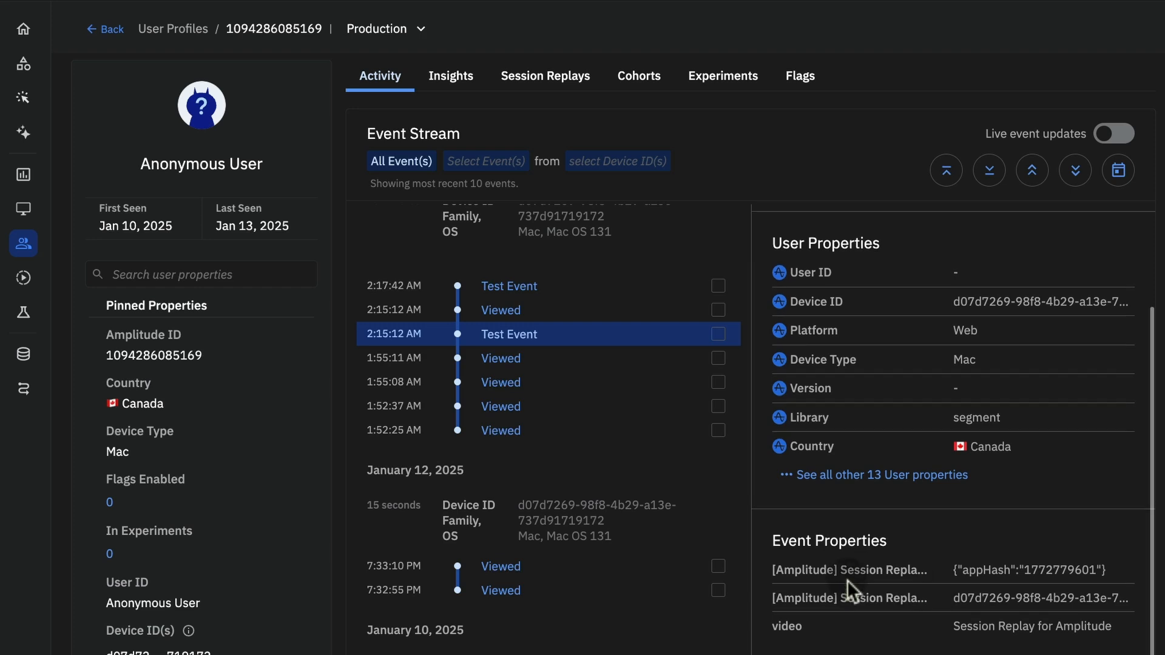
click(545, 75)
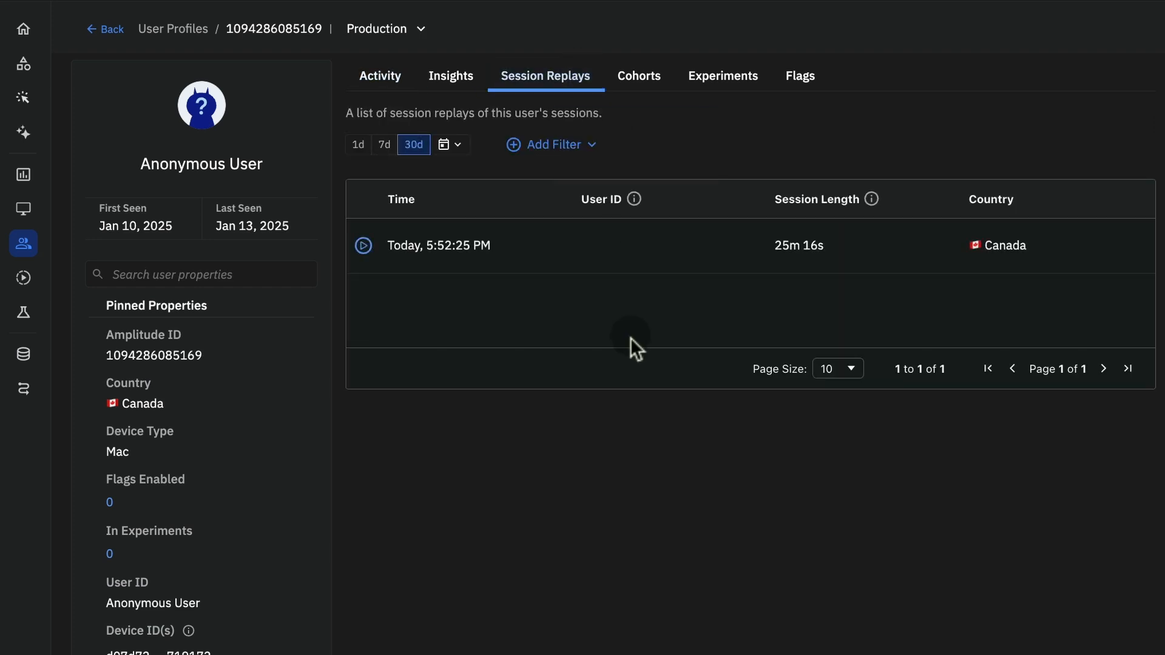
mouse_move(411, 252)
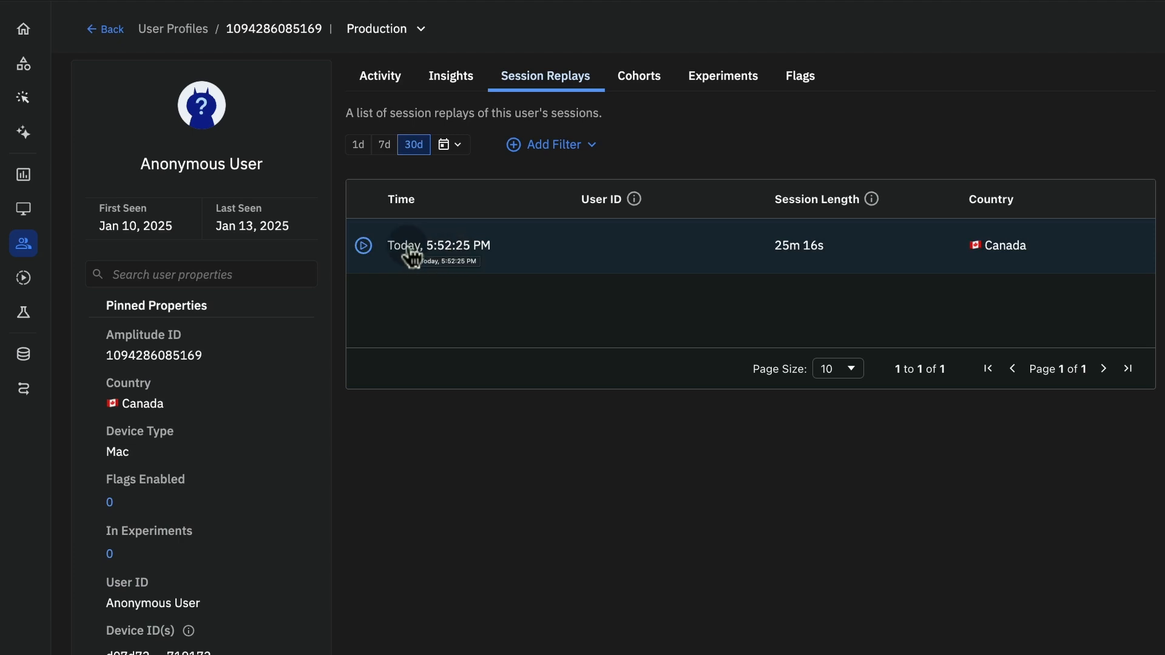
mouse_move(515, 269)
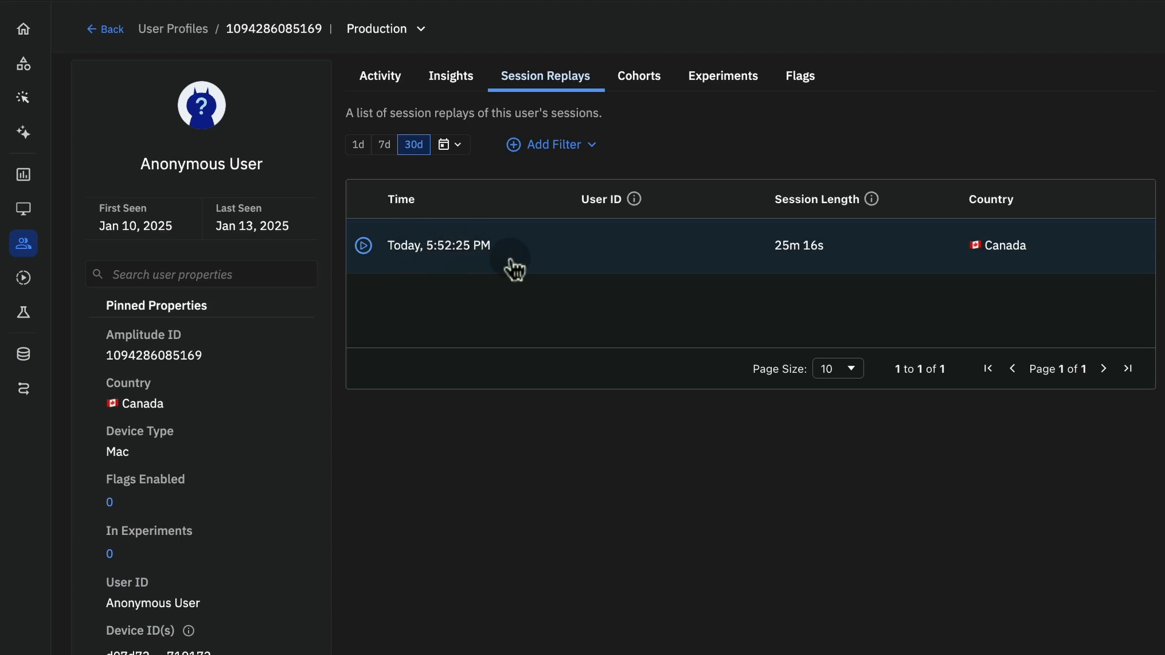
mouse_move(432, 252)
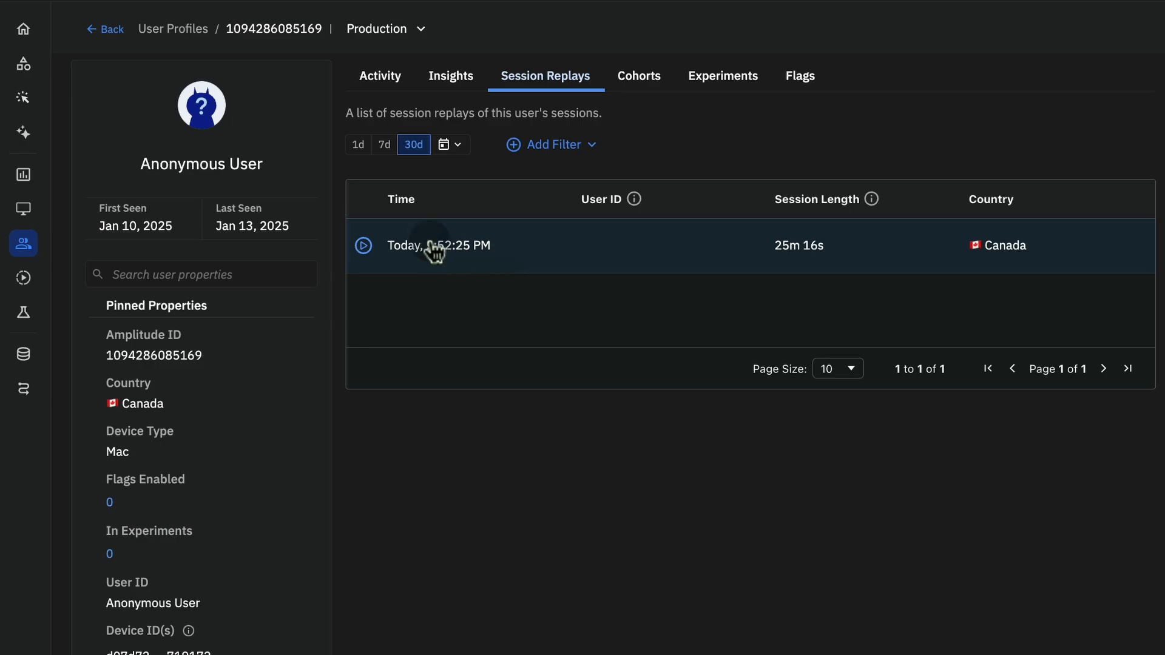
- Play the Today, 5:52:25 PM session replay with its Test Events timeline
click(363, 245)
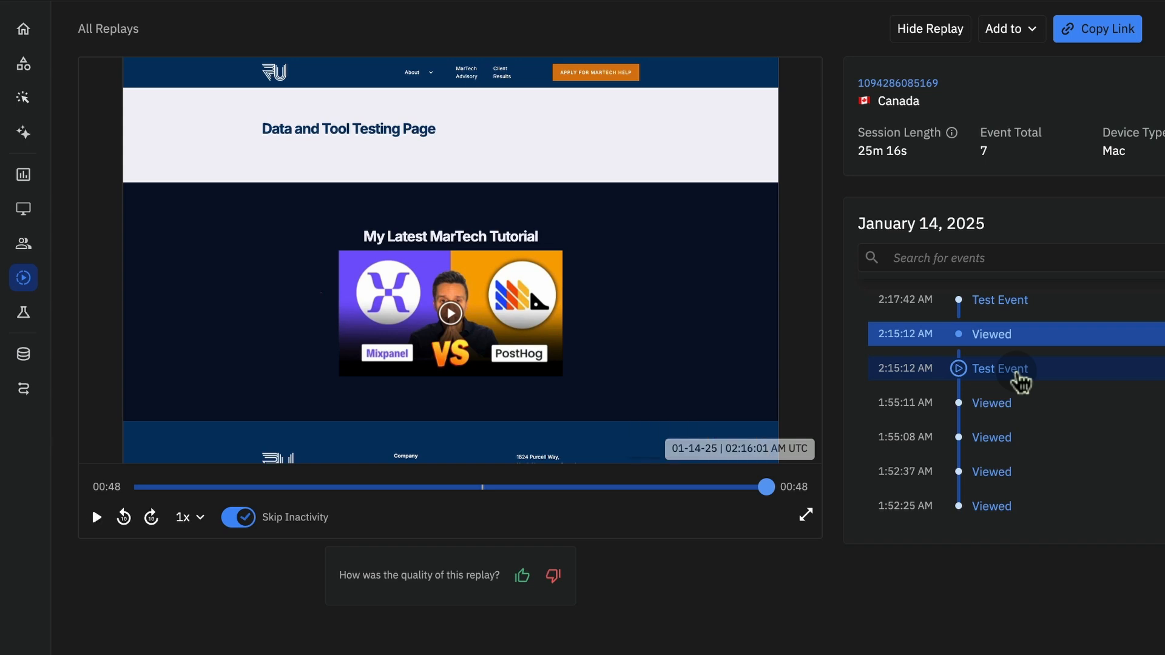
mouse_move(1021, 381)
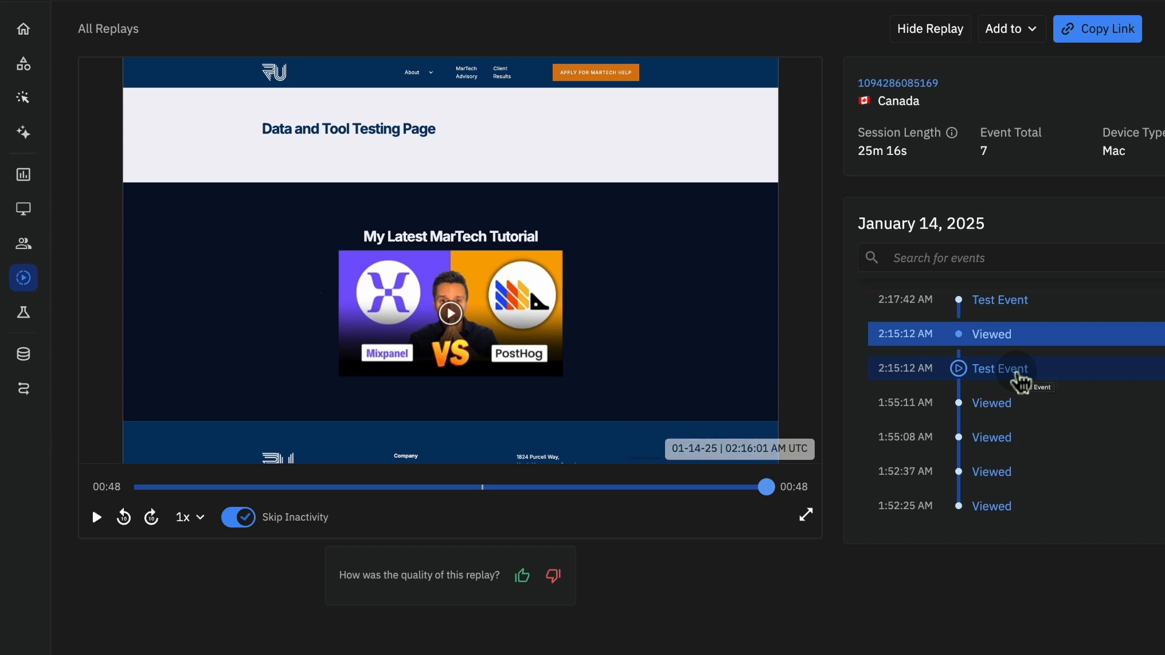
mouse_move(965, 292)
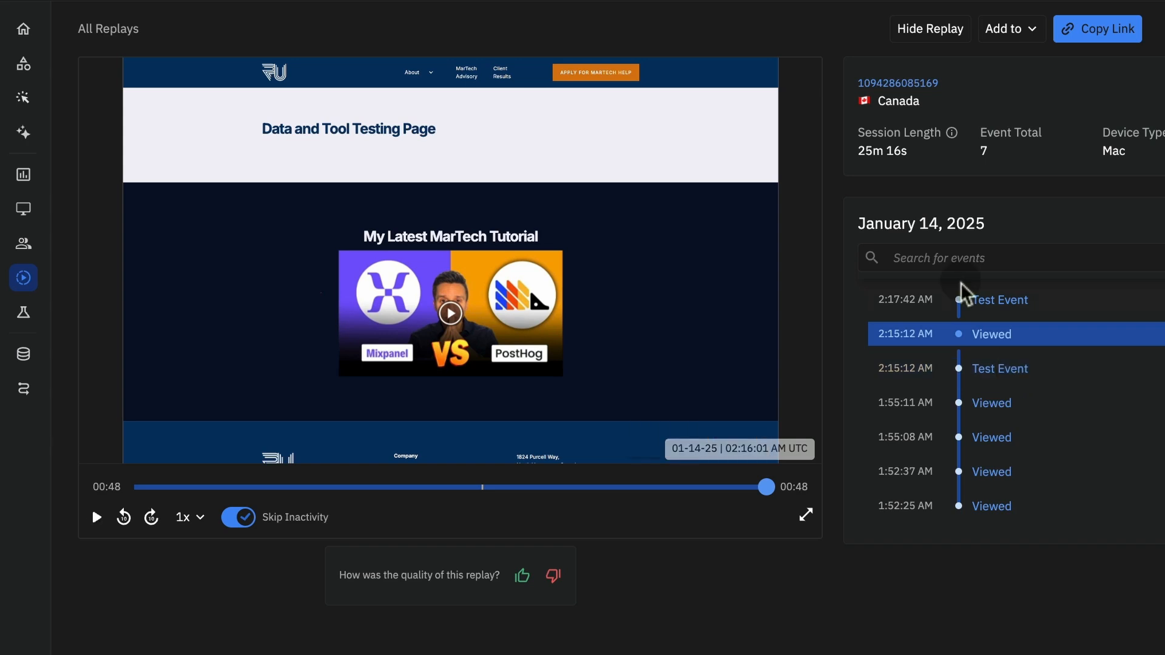